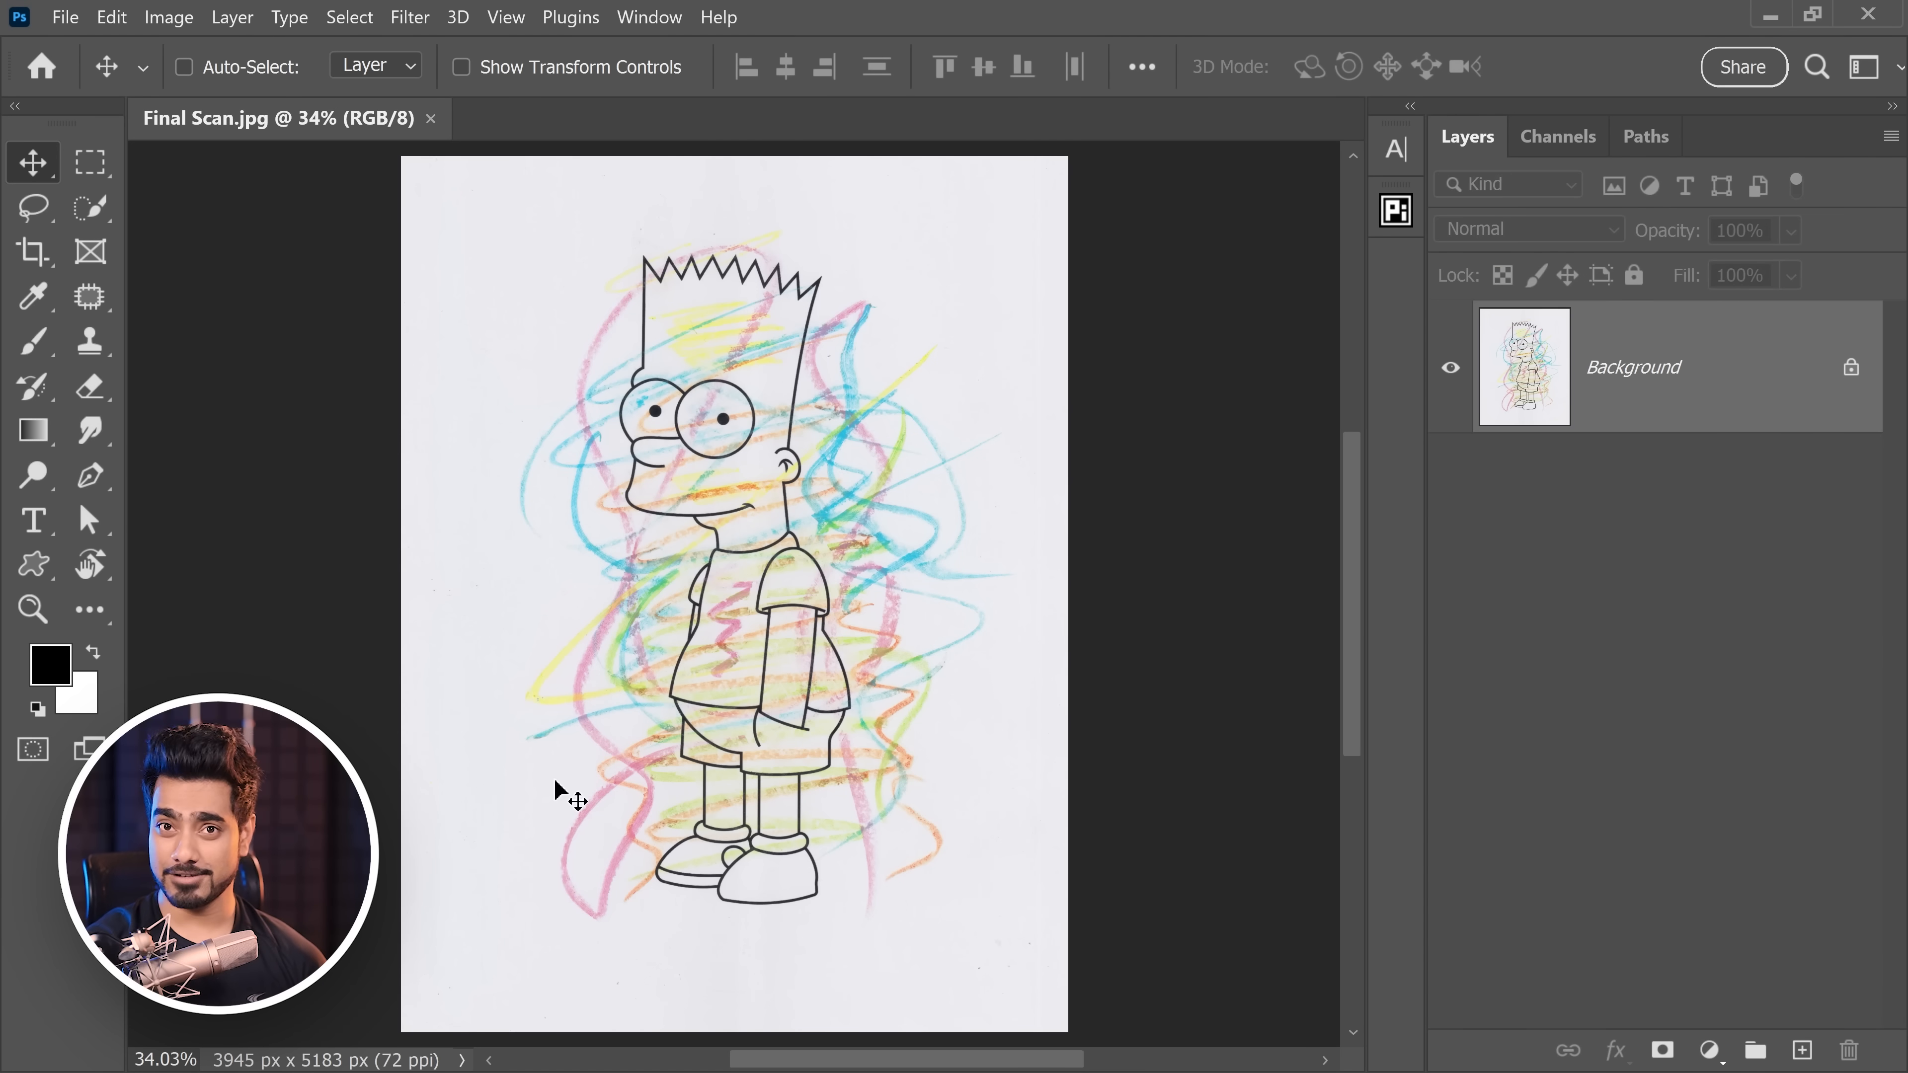
Step: Choose Color Range from the Select menu to start picking the scribble colours
click(349, 17)
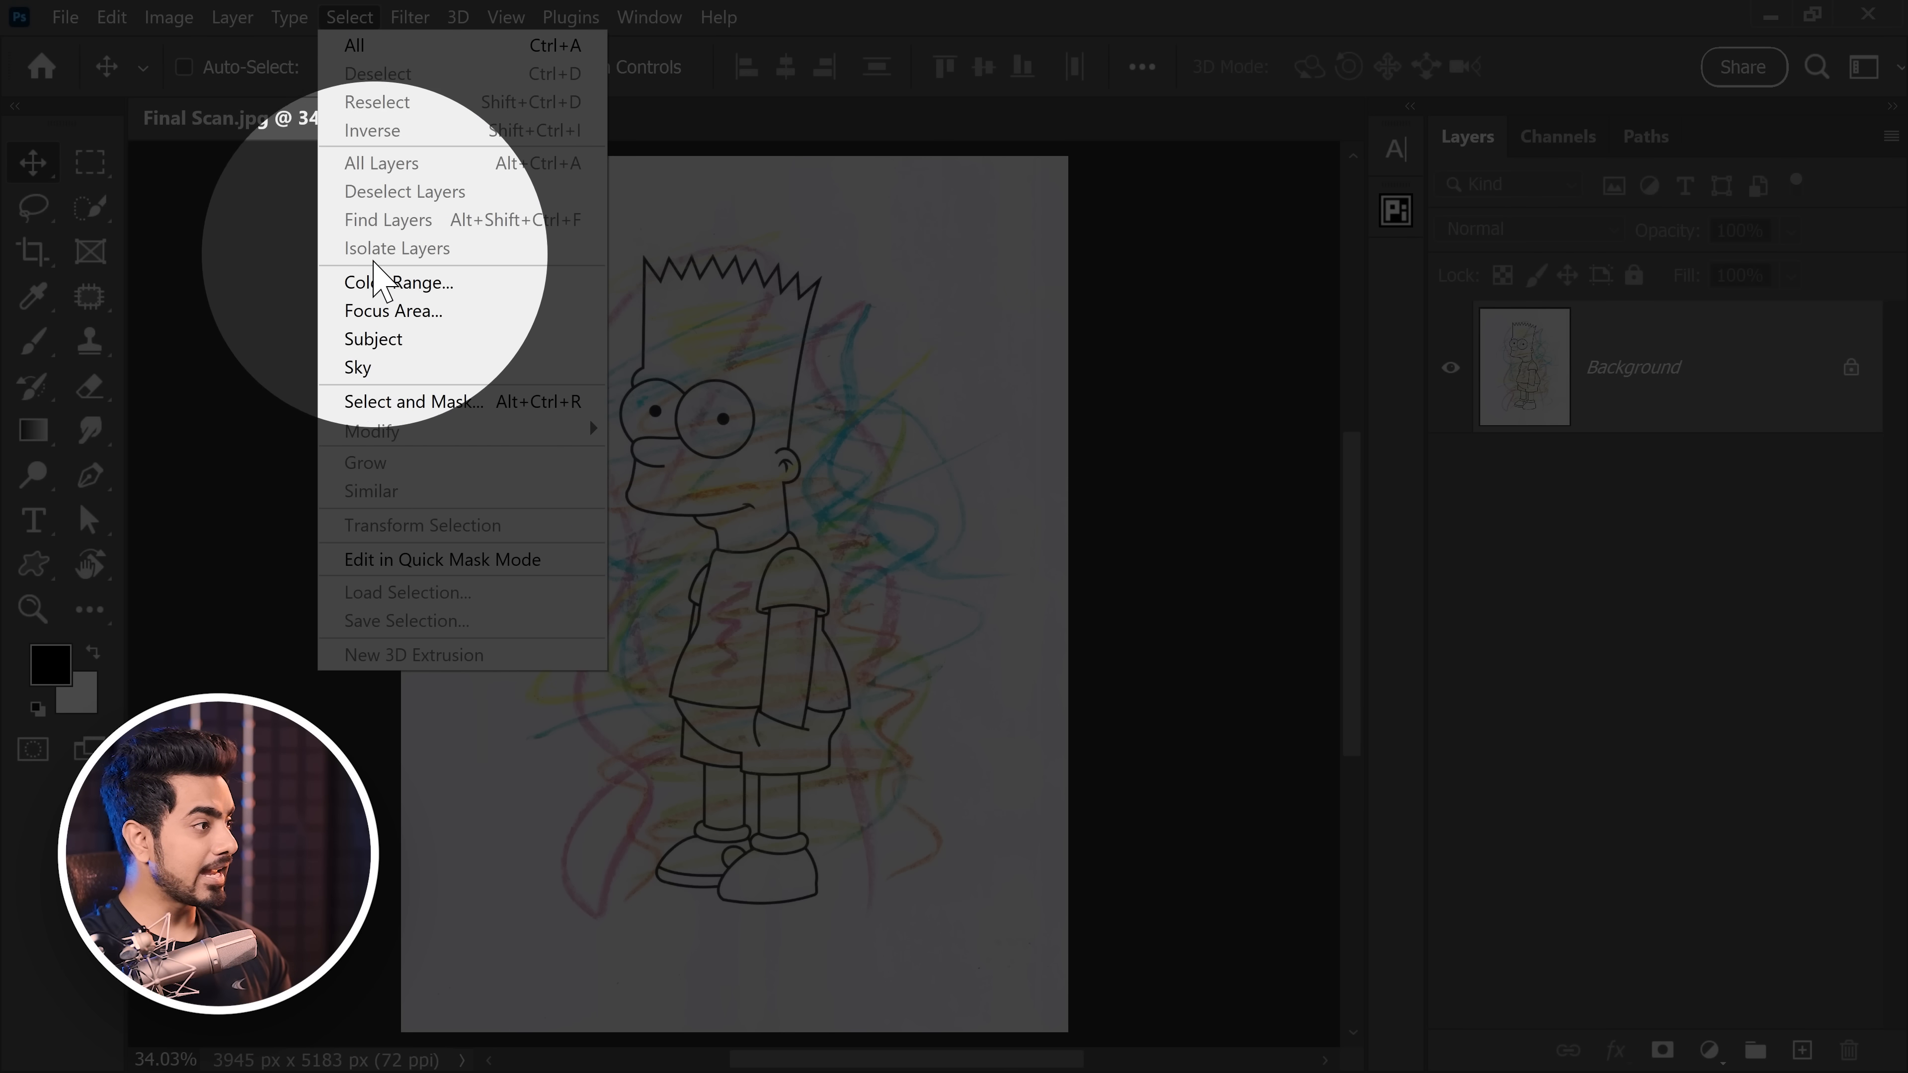
click(399, 283)
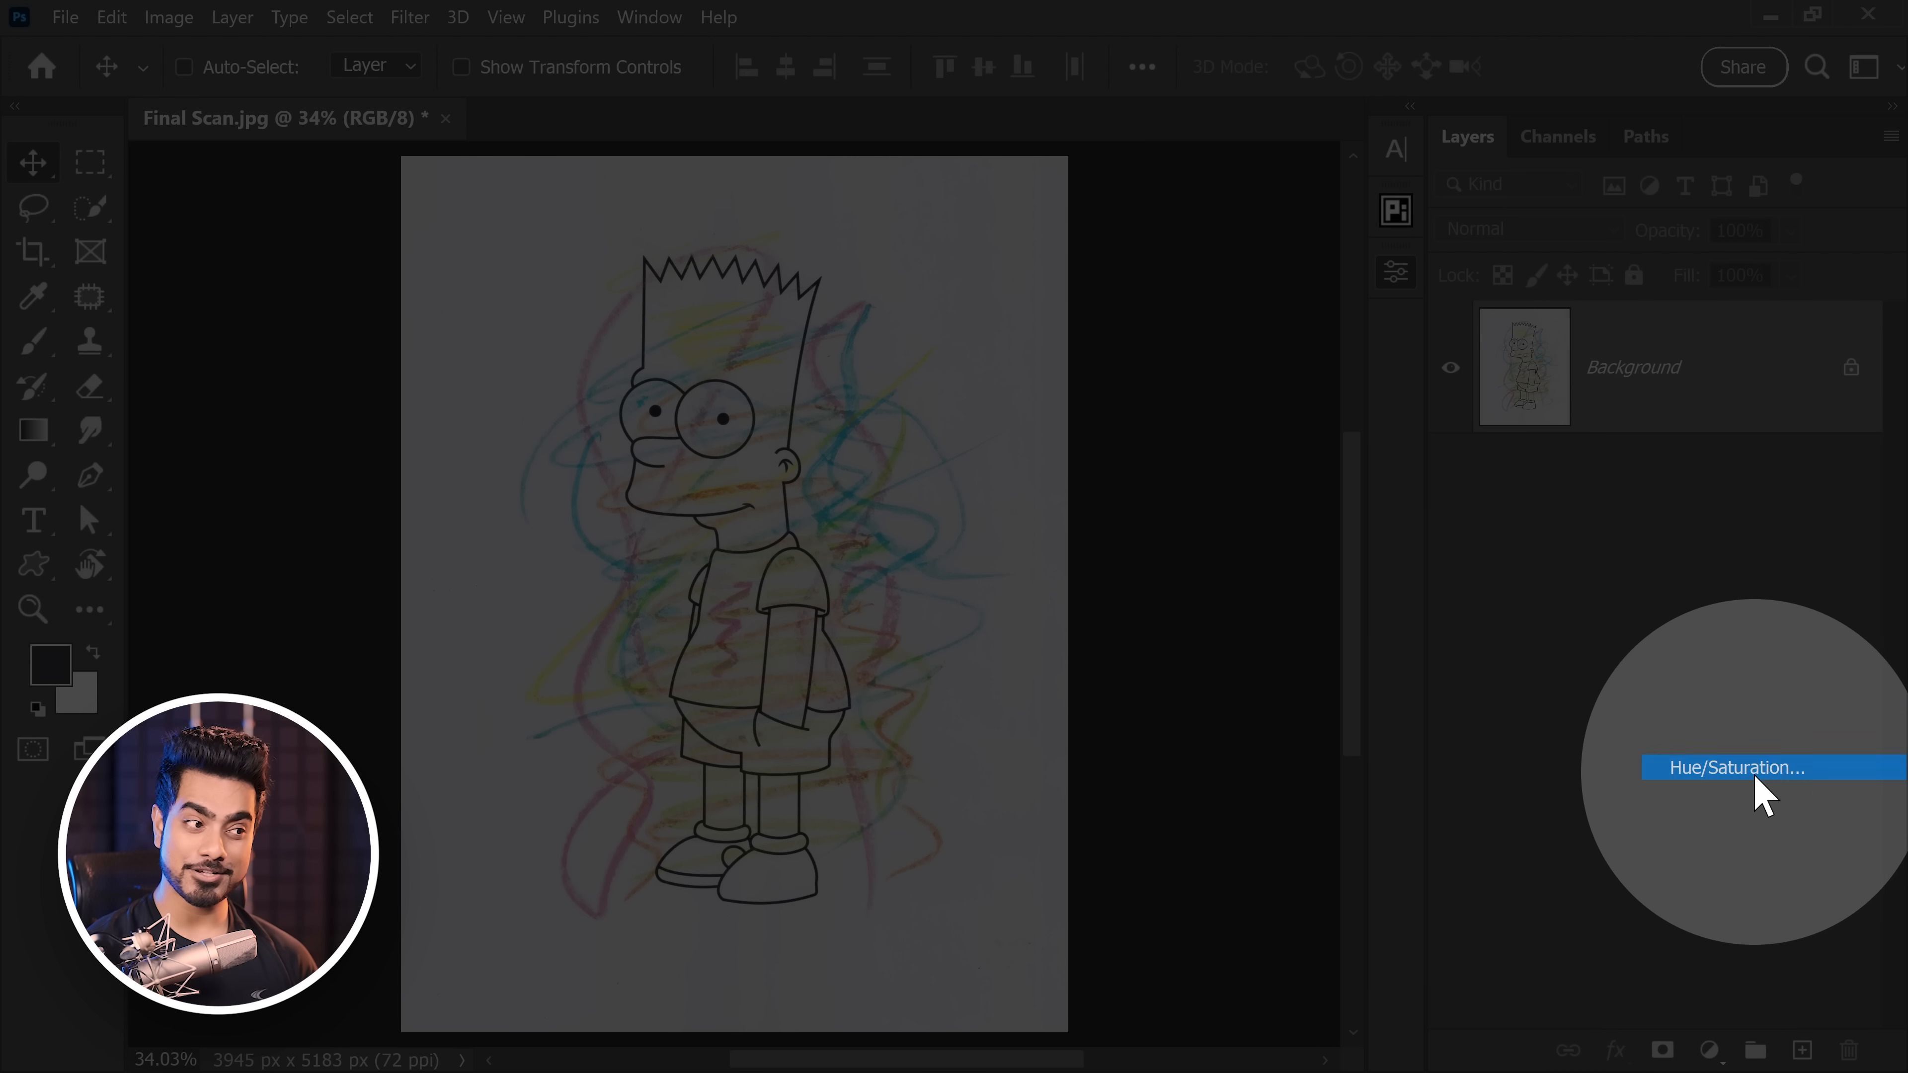
Step: Add a Hue/Saturation adjustment layer and preview Reds and Yellows at Lightness +100
click(1740, 766)
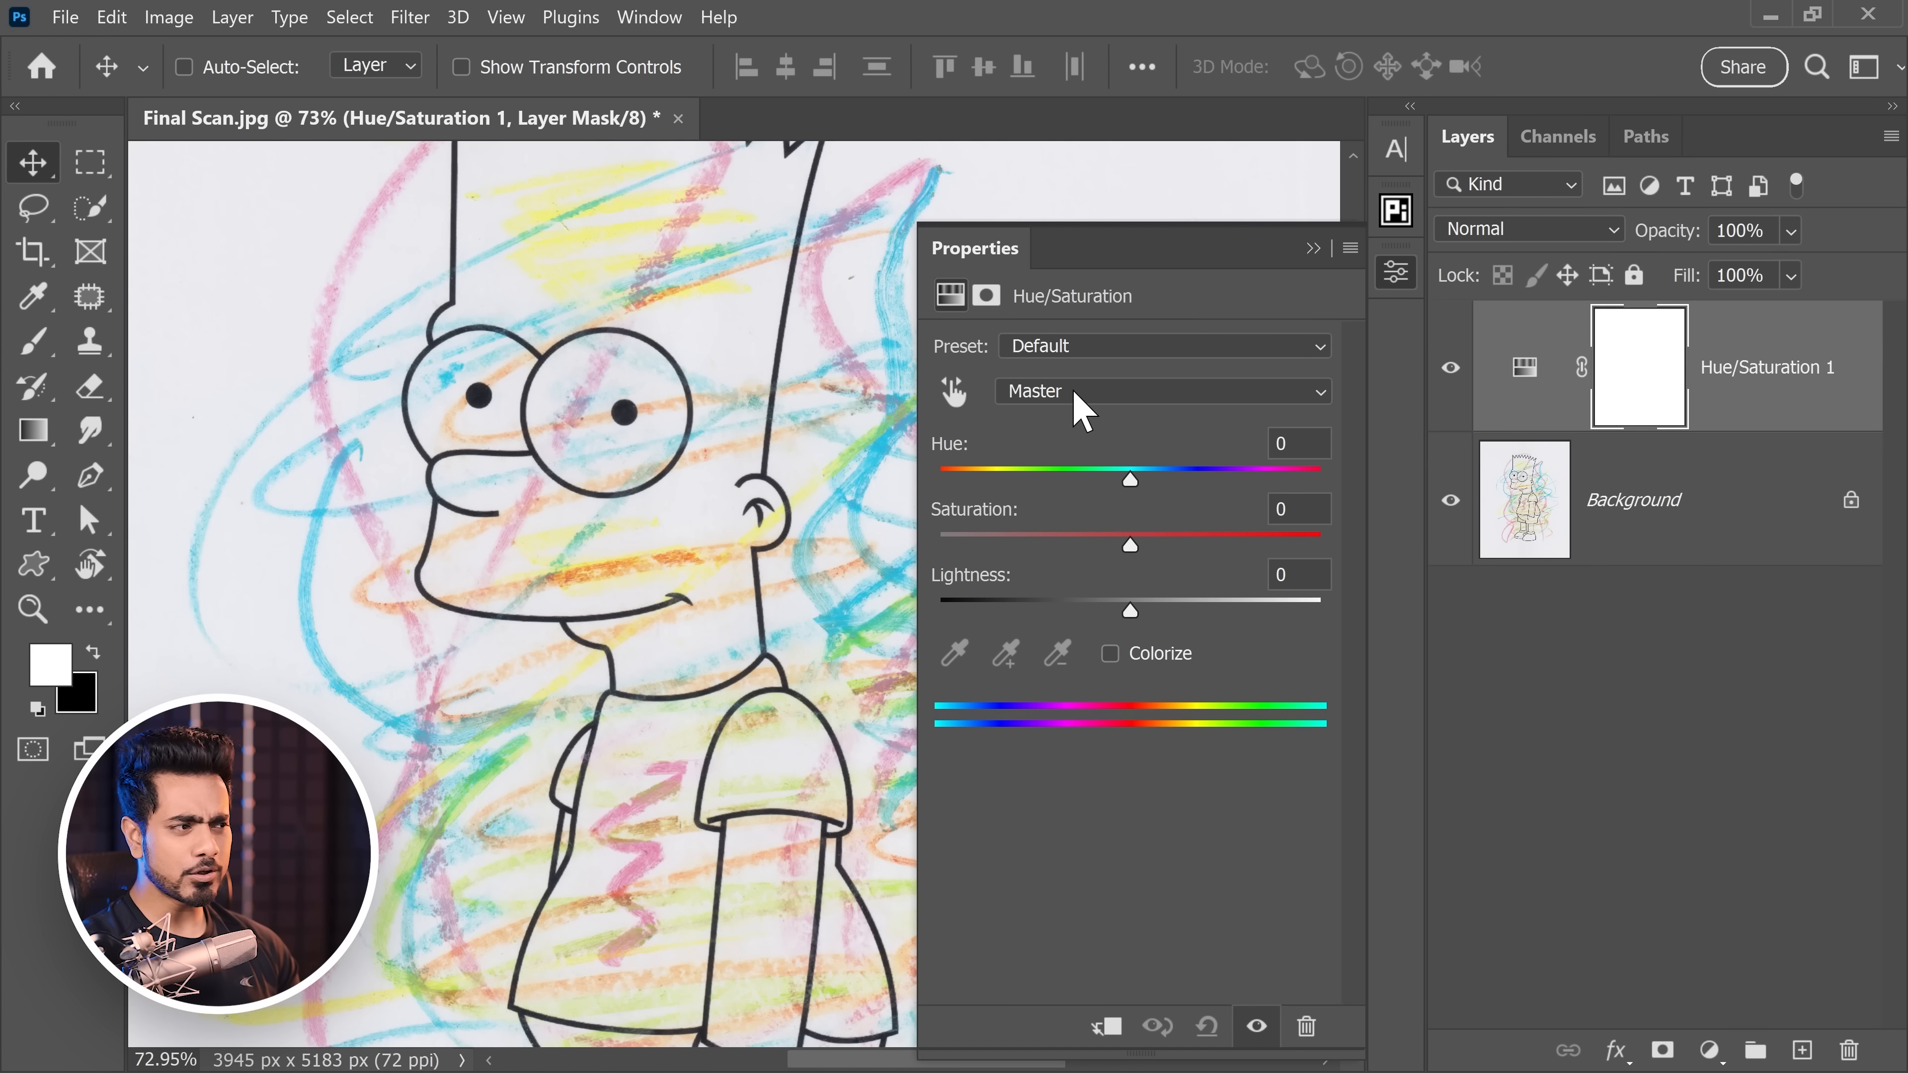
click(1159, 390)
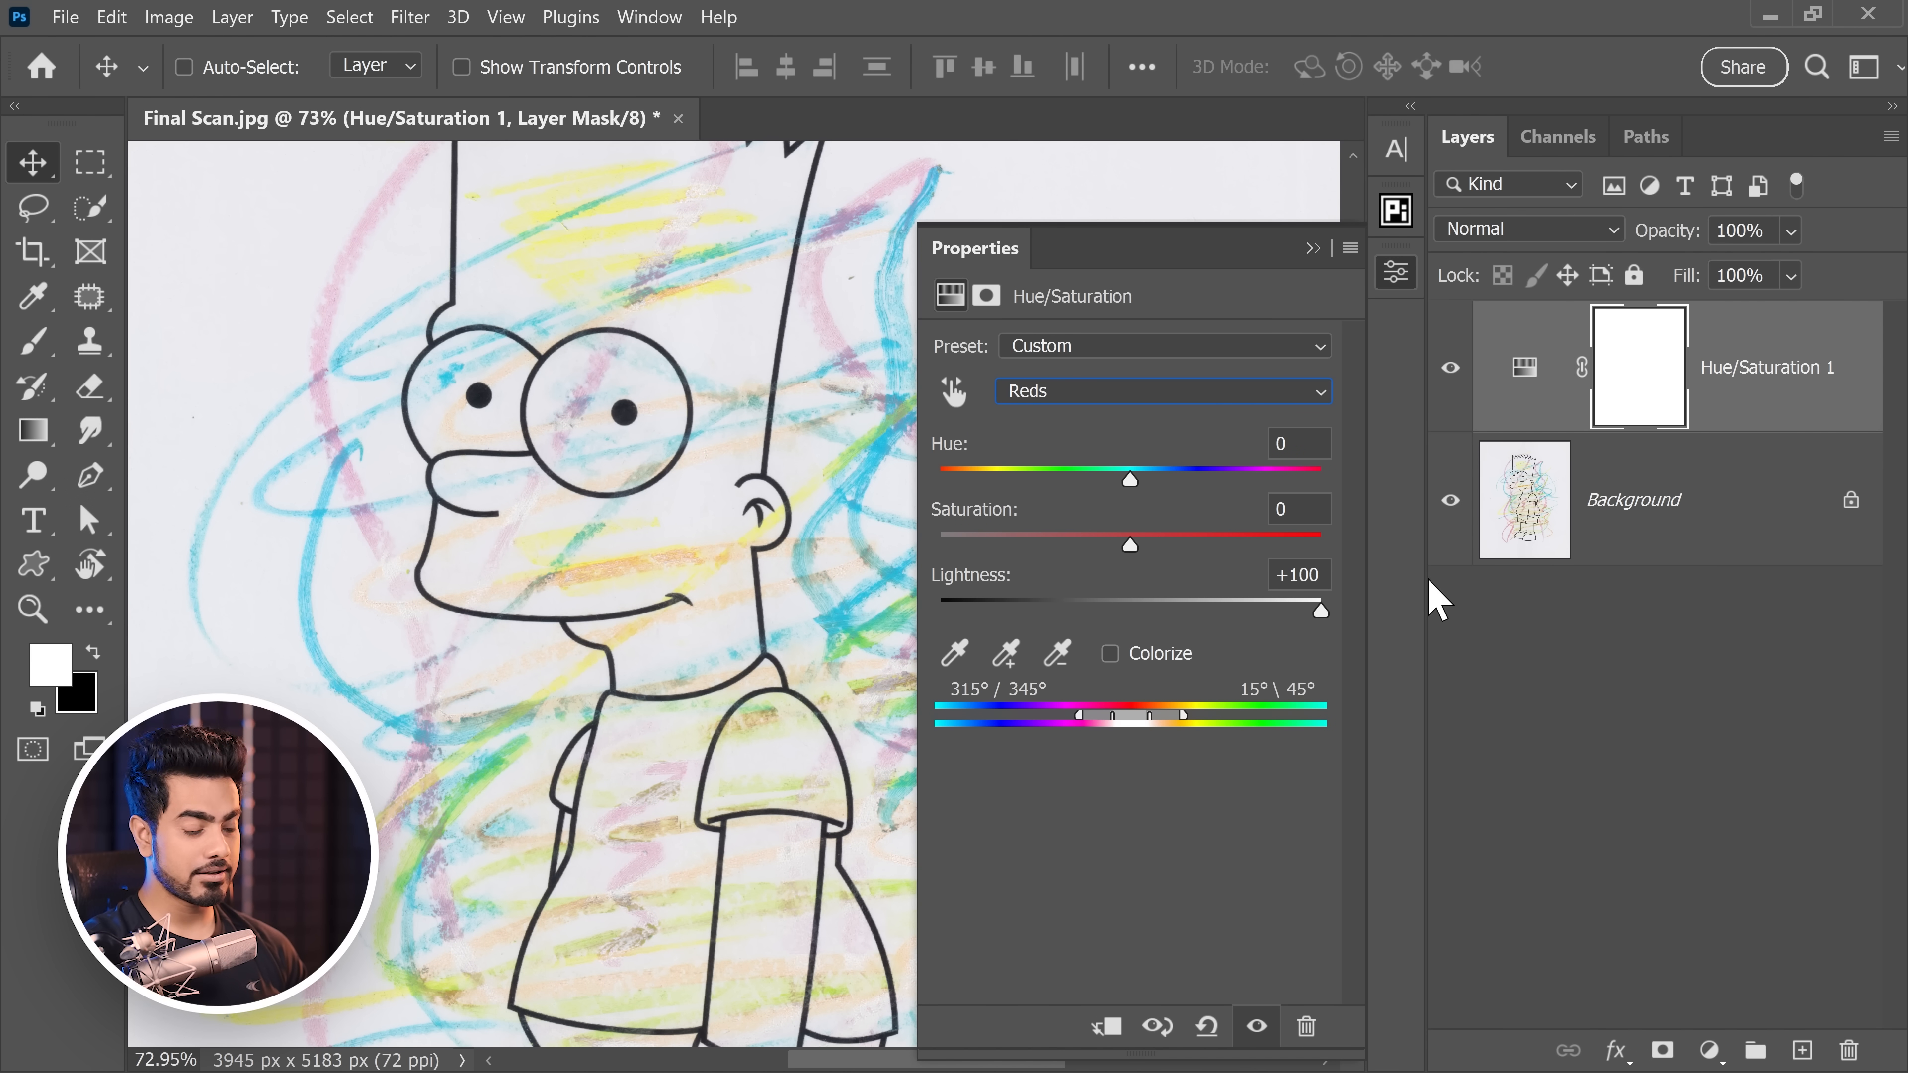
click(1160, 391)
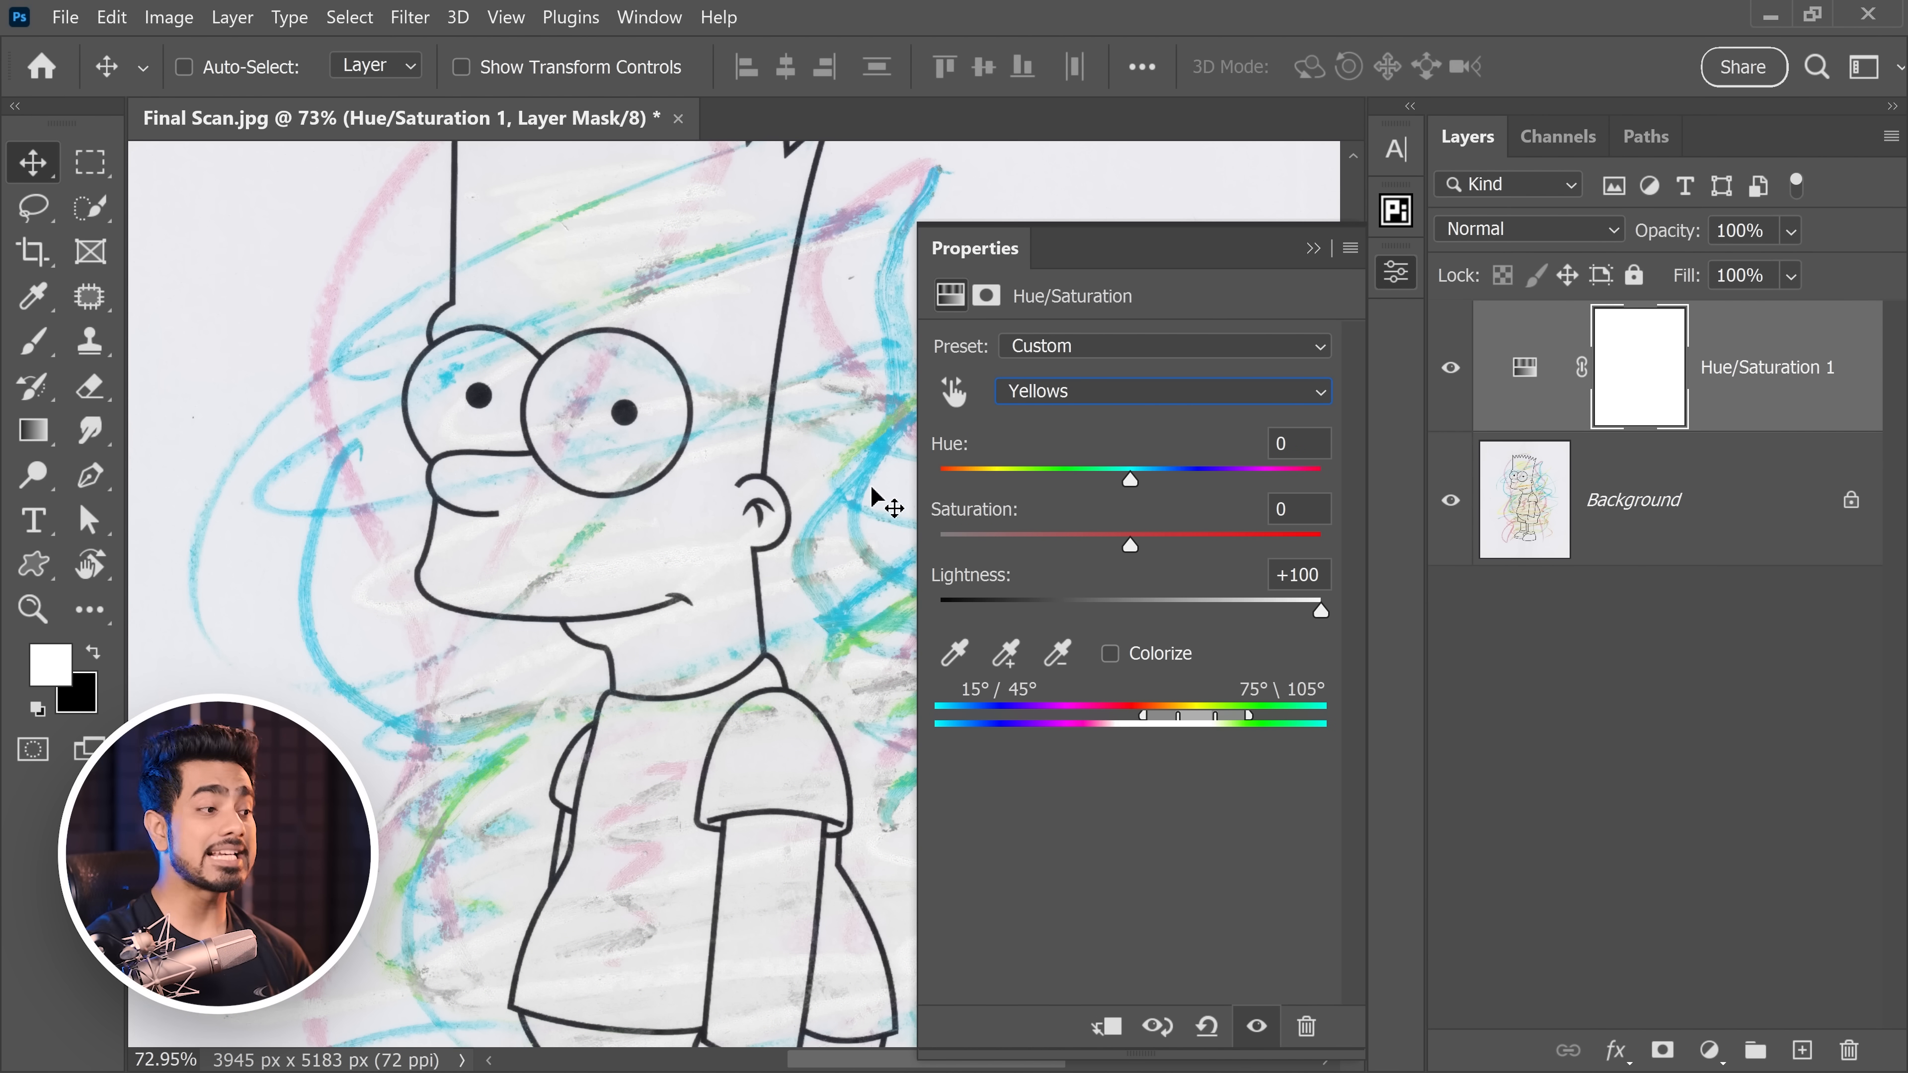
mouse_move(1205, 1023)
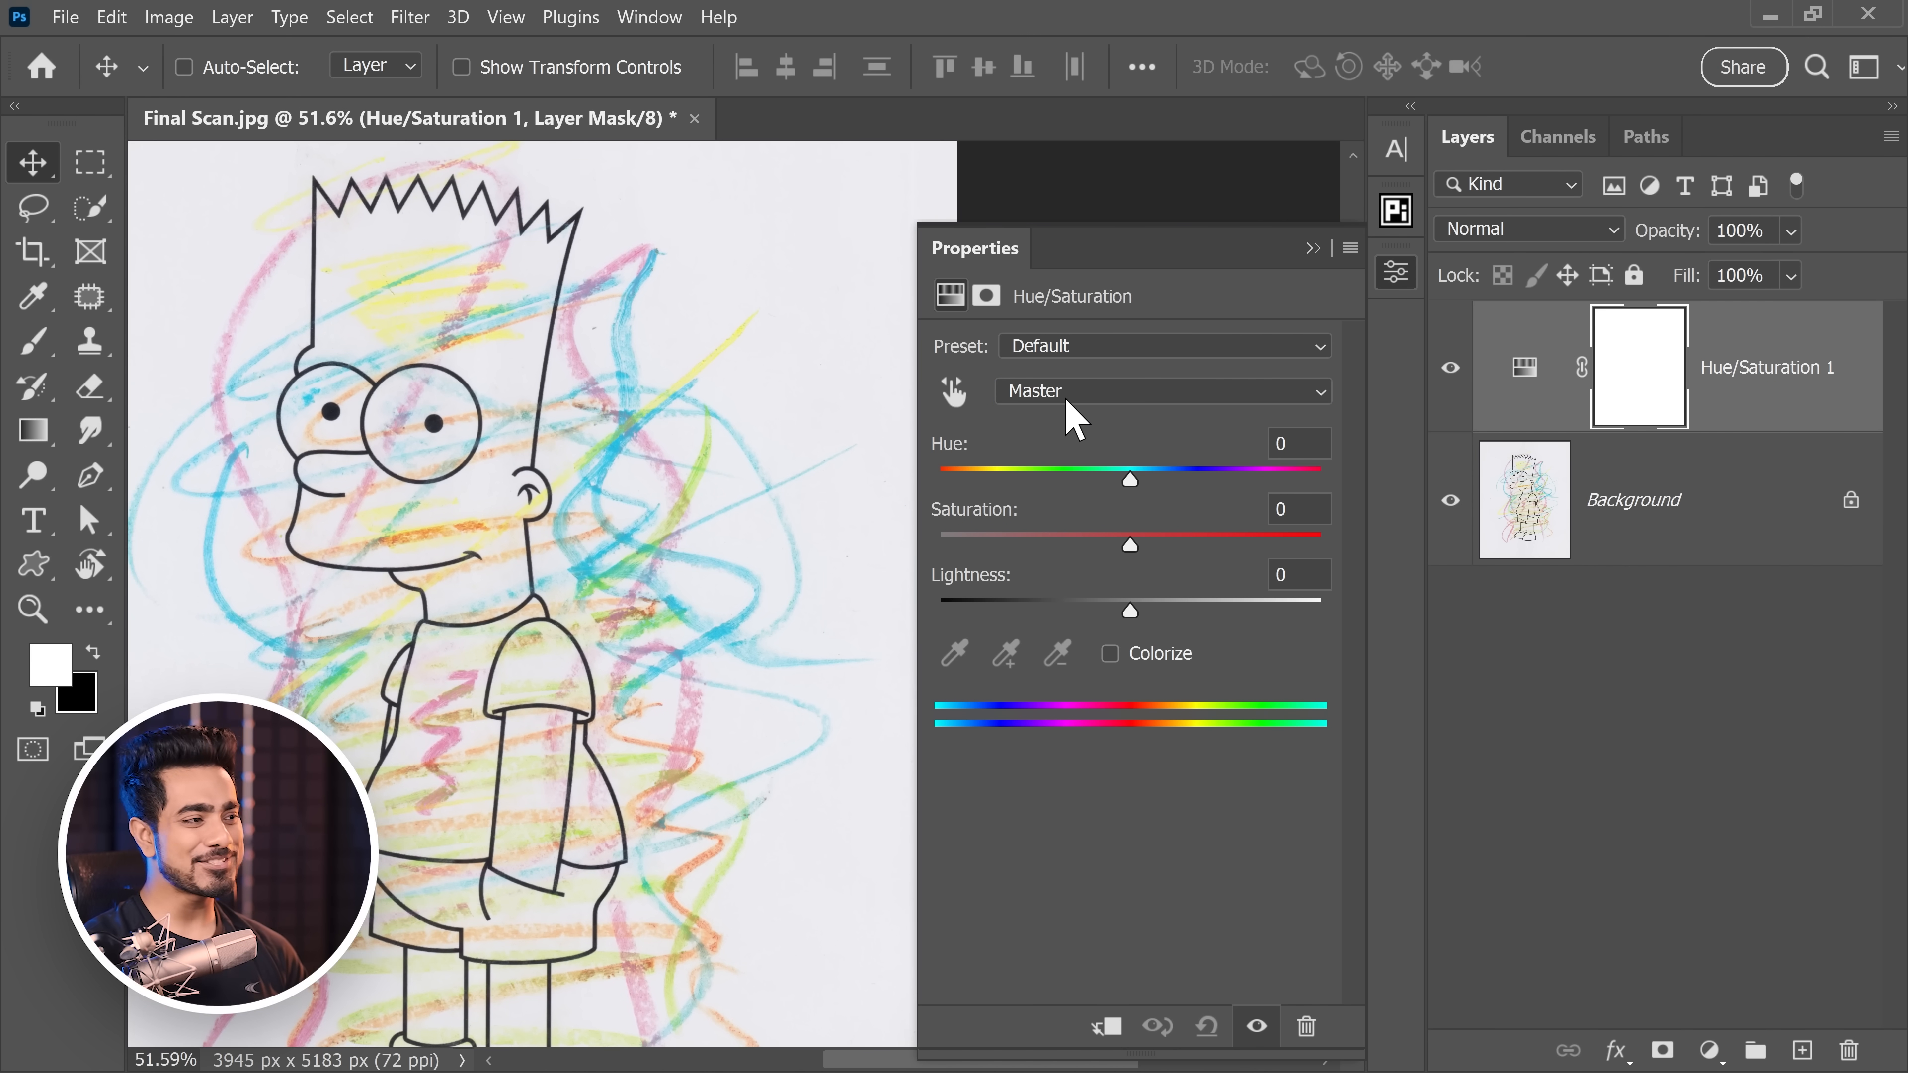
Step: Push Reds, Yellows and Magentas to Lightness +100 with widened ranges so the crayon fades to grey
click(1159, 390)
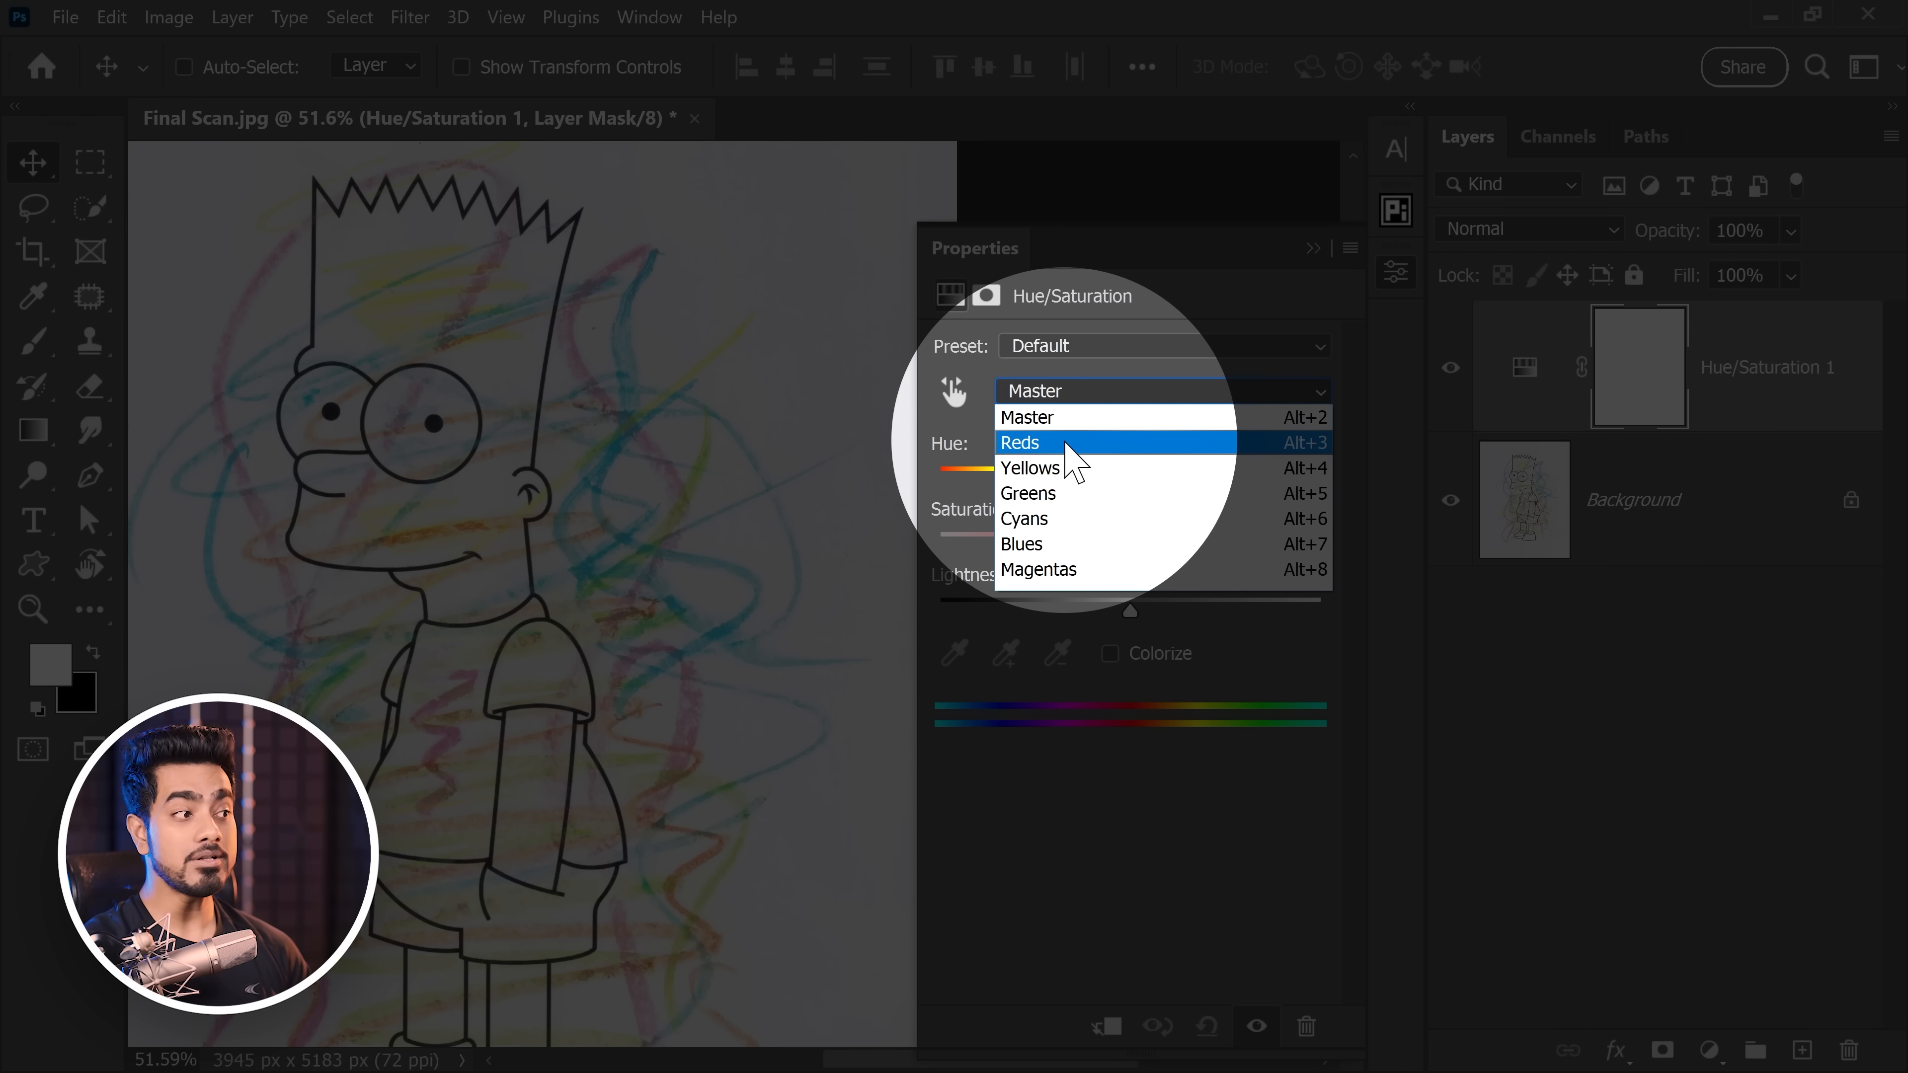
click(1043, 442)
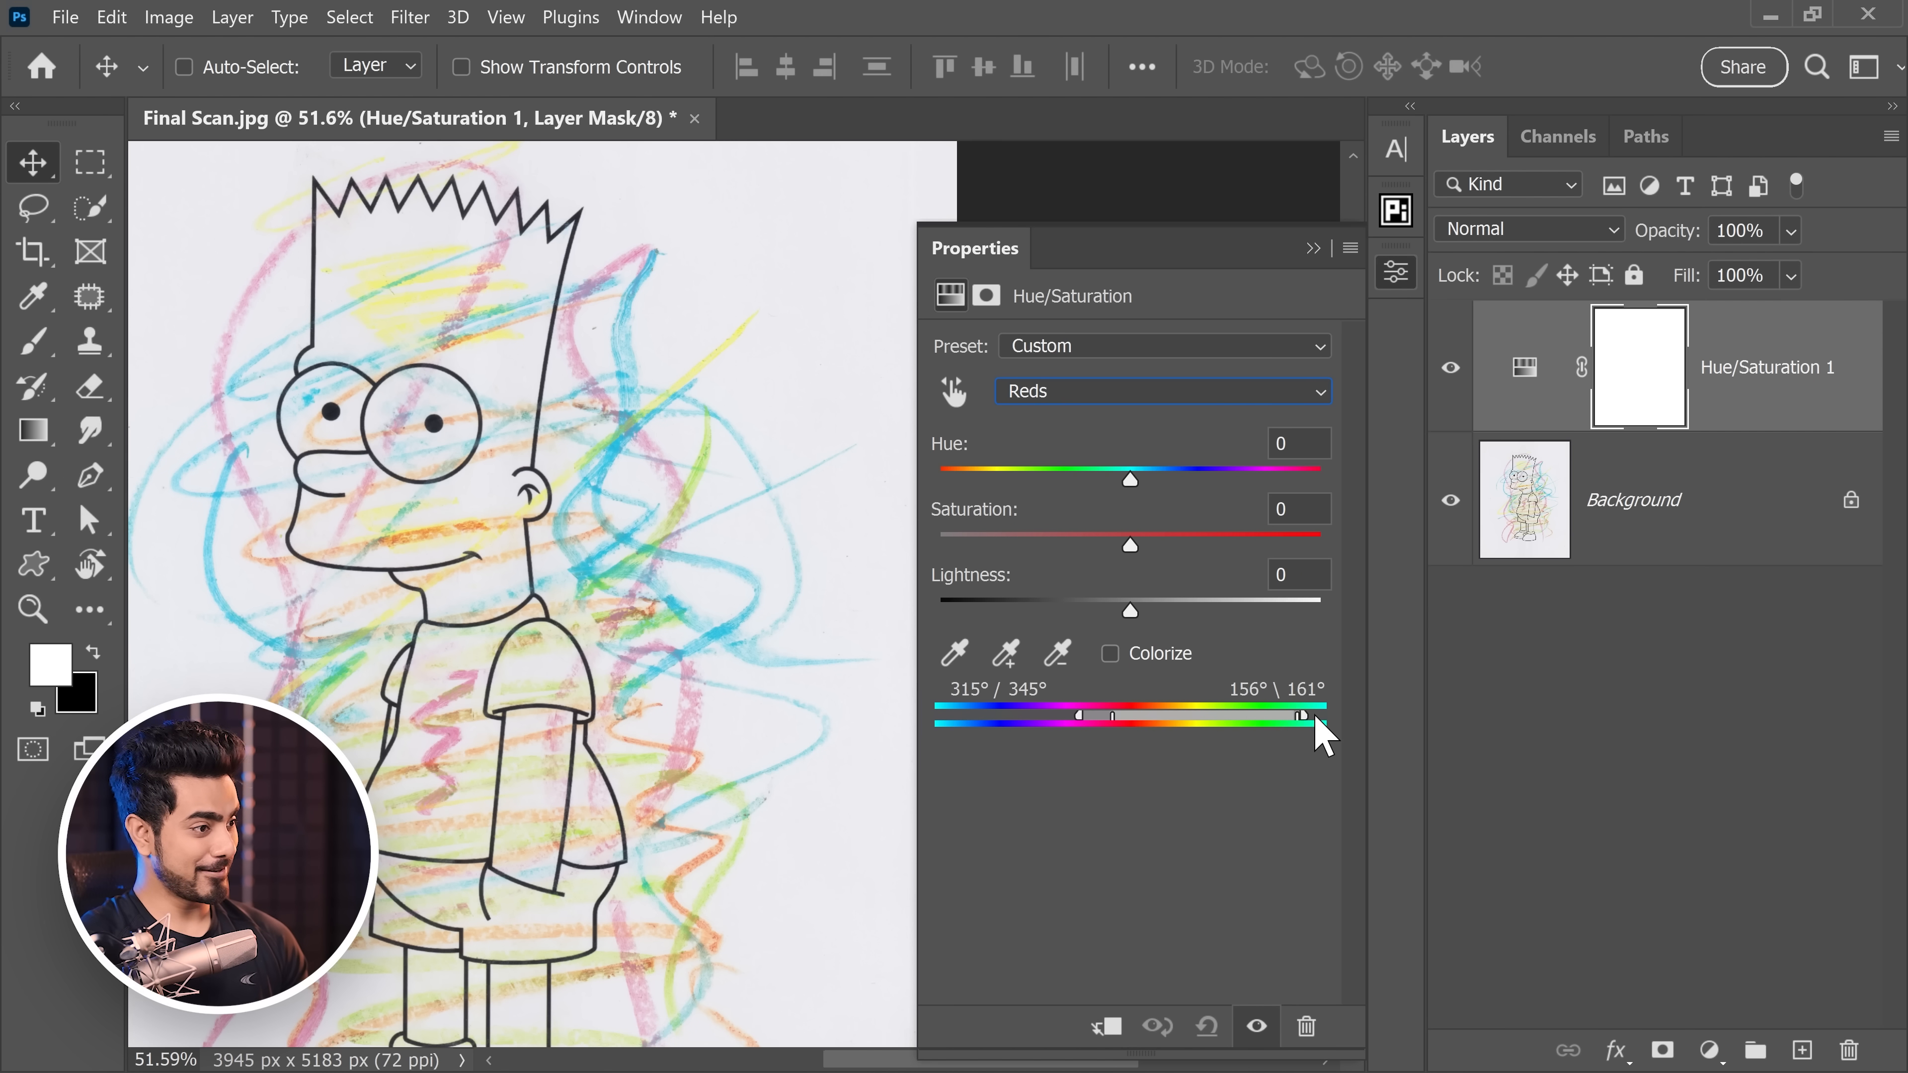
click(1160, 390)
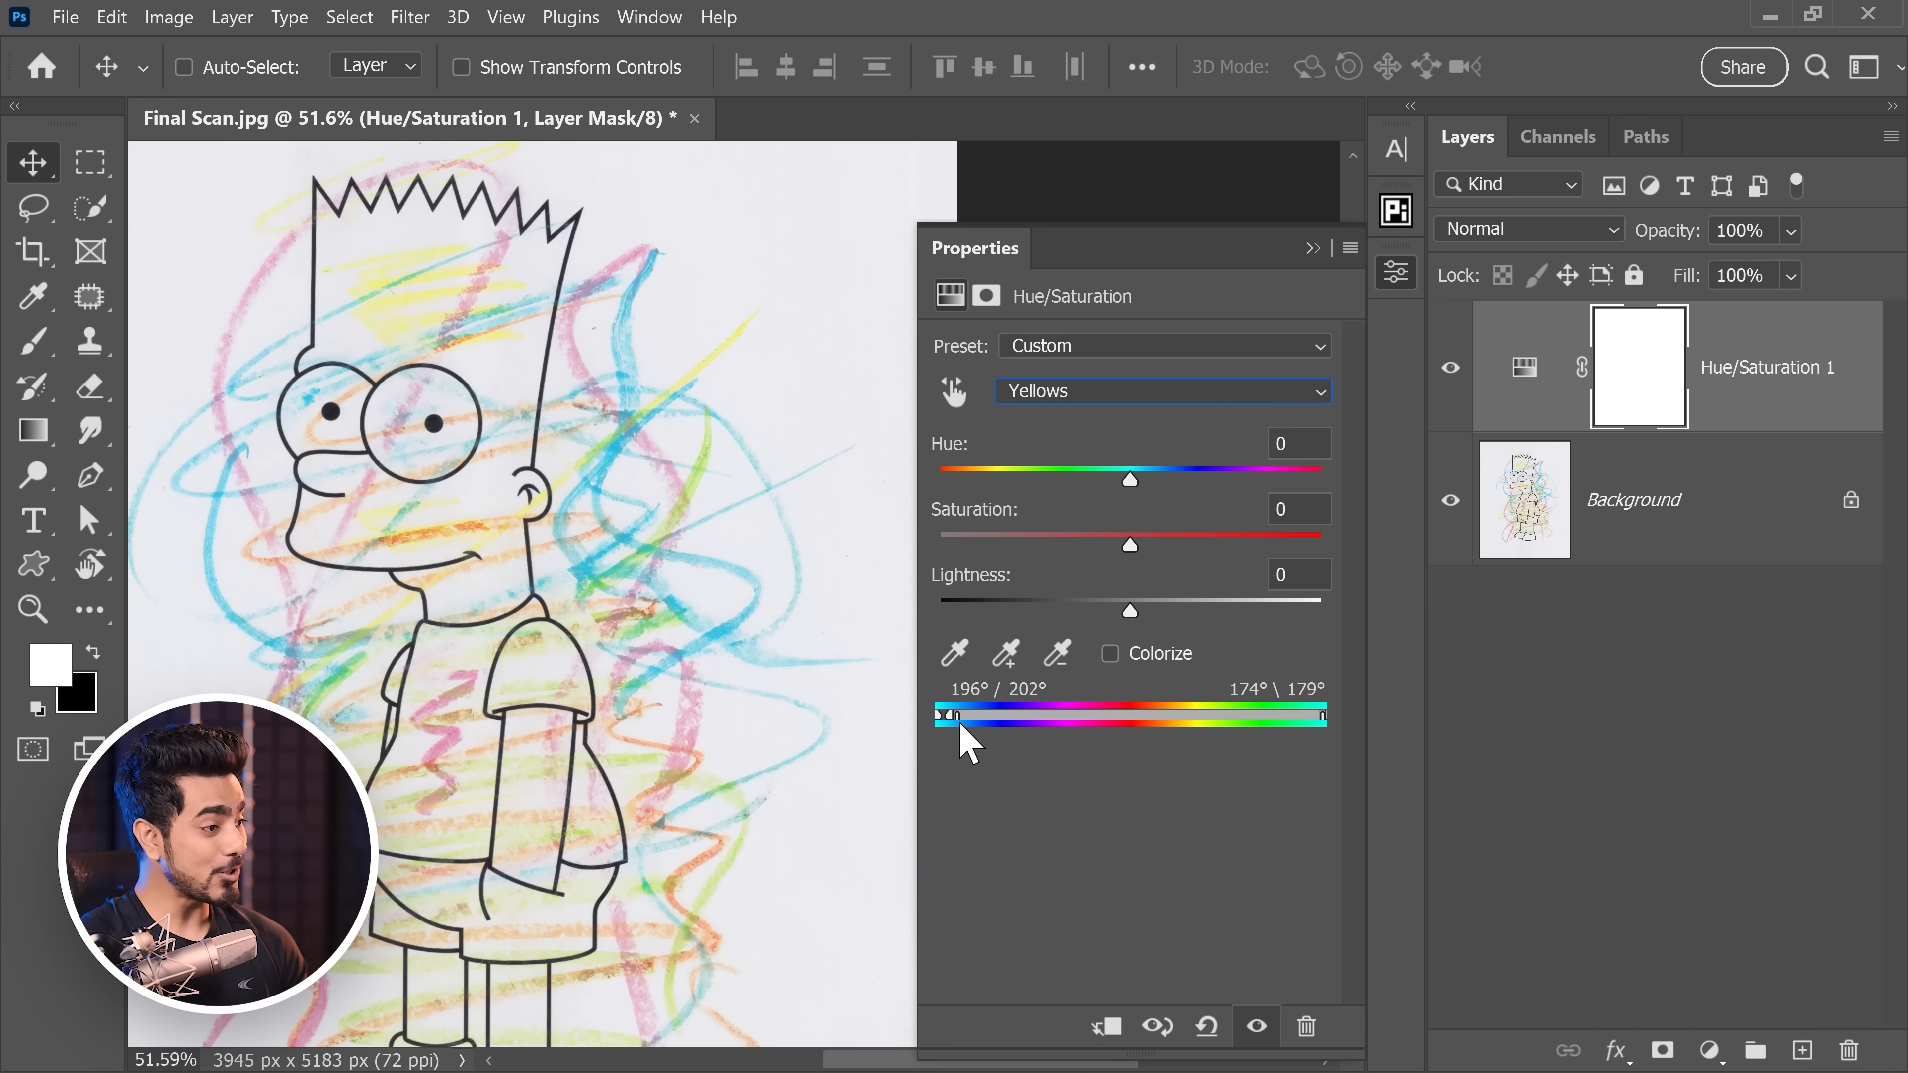
click(1160, 390)
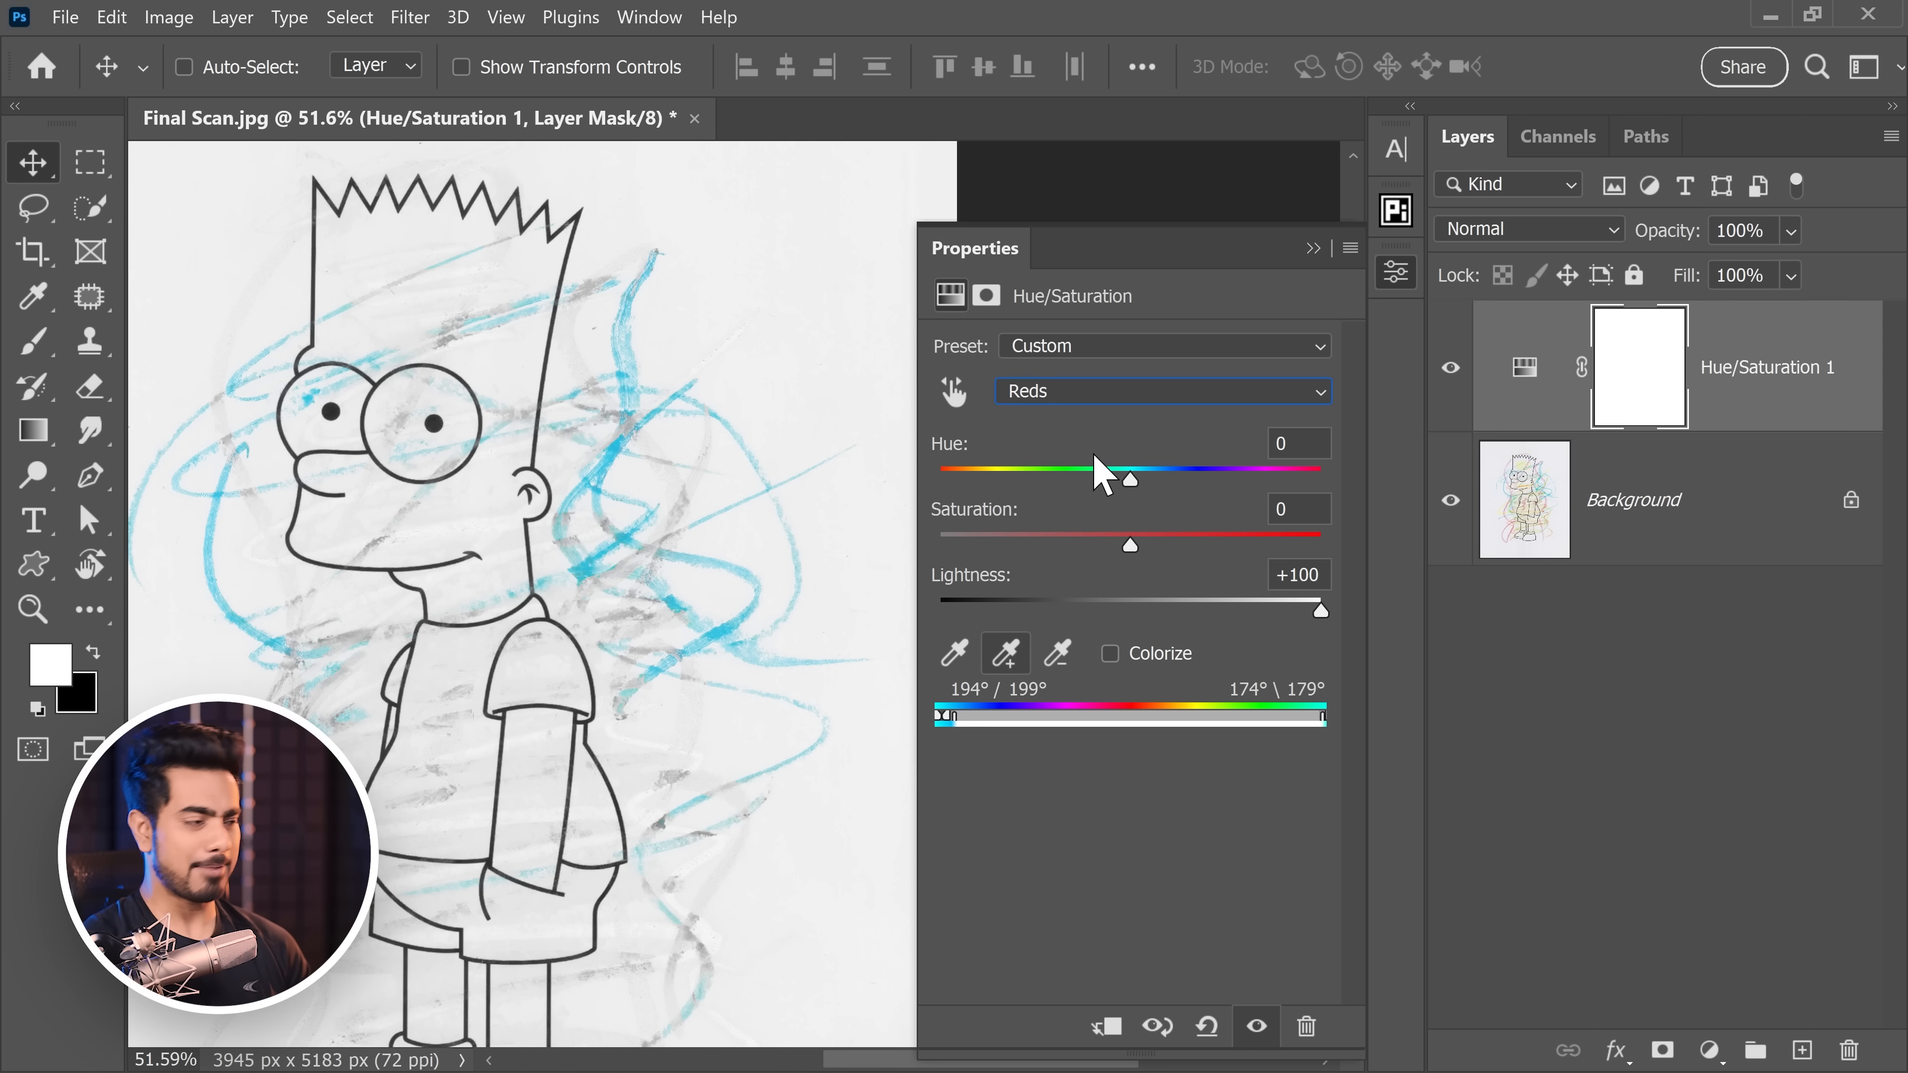
click(1160, 390)
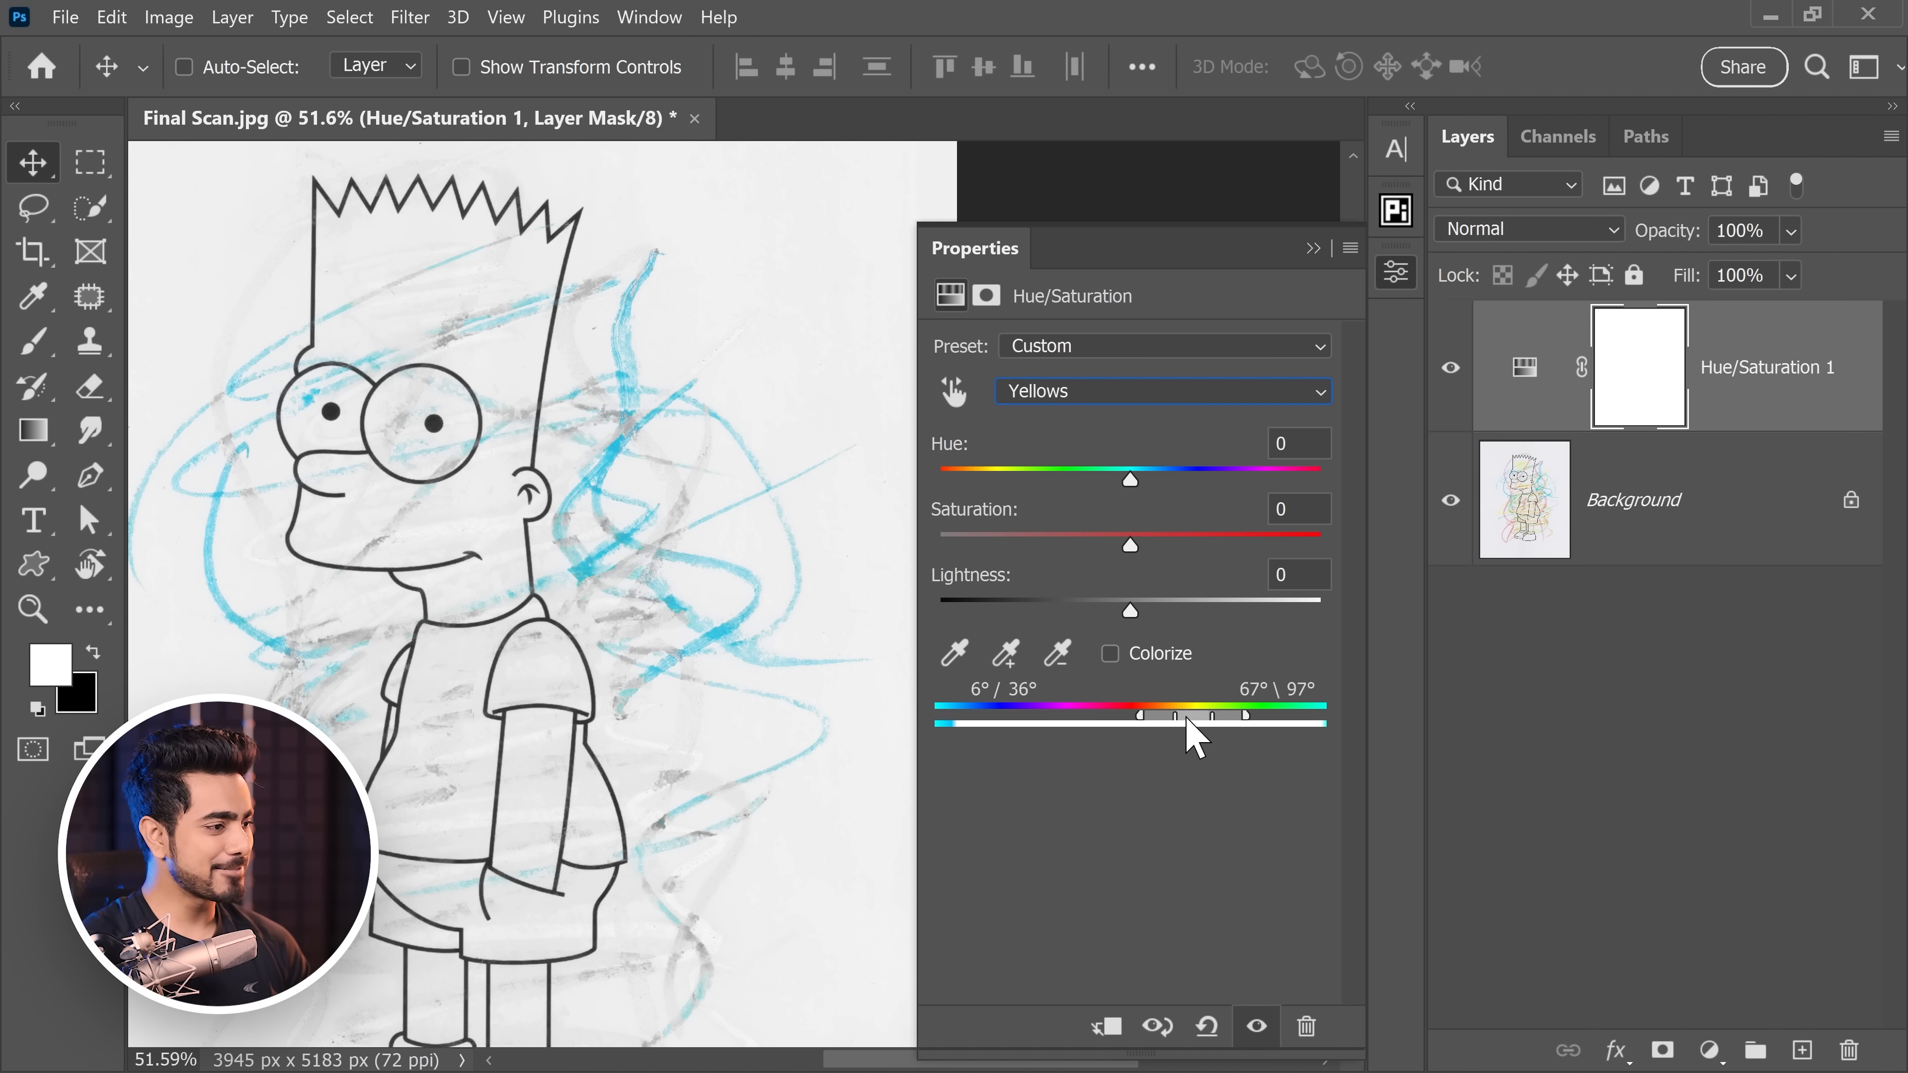
click(1160, 391)
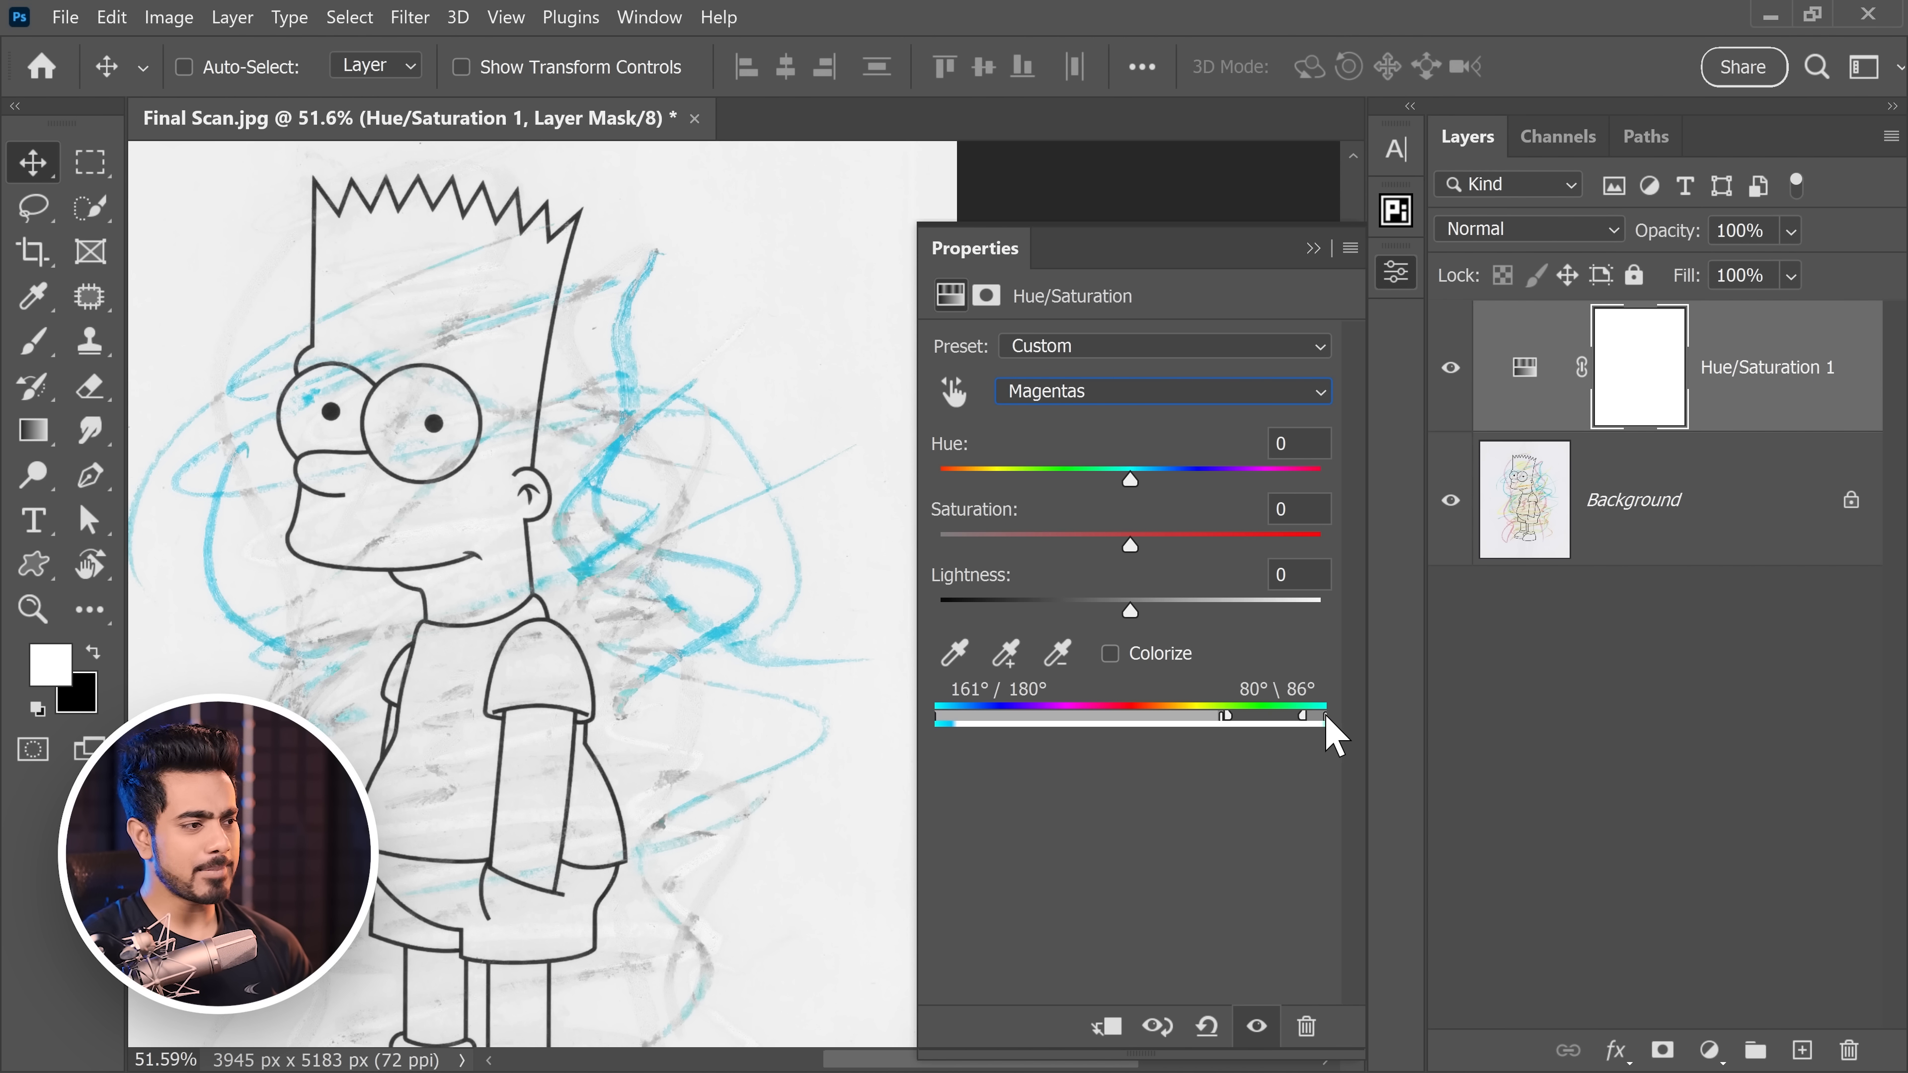
click(1160, 391)
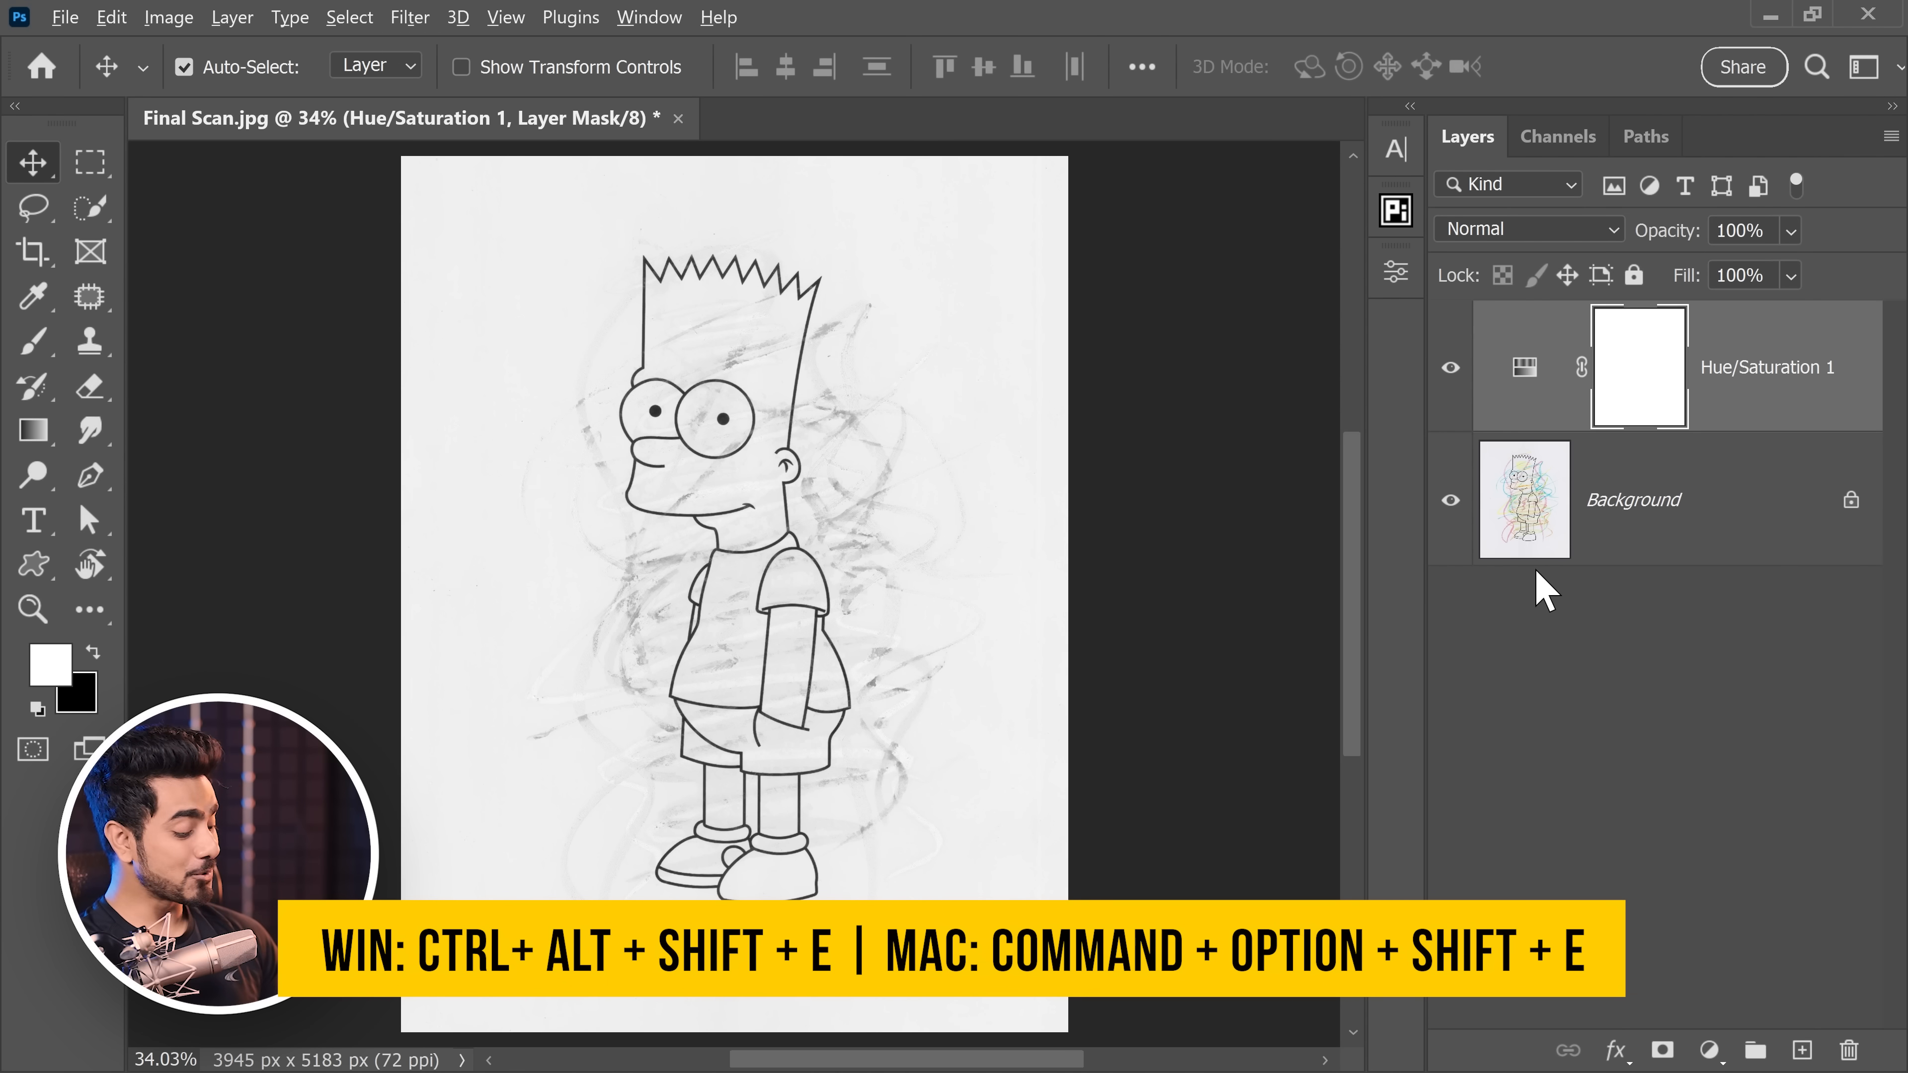
Step: Stamp all visible layers into a new merged layer at the top of the stack
key(ctrl+alt+shift+e)
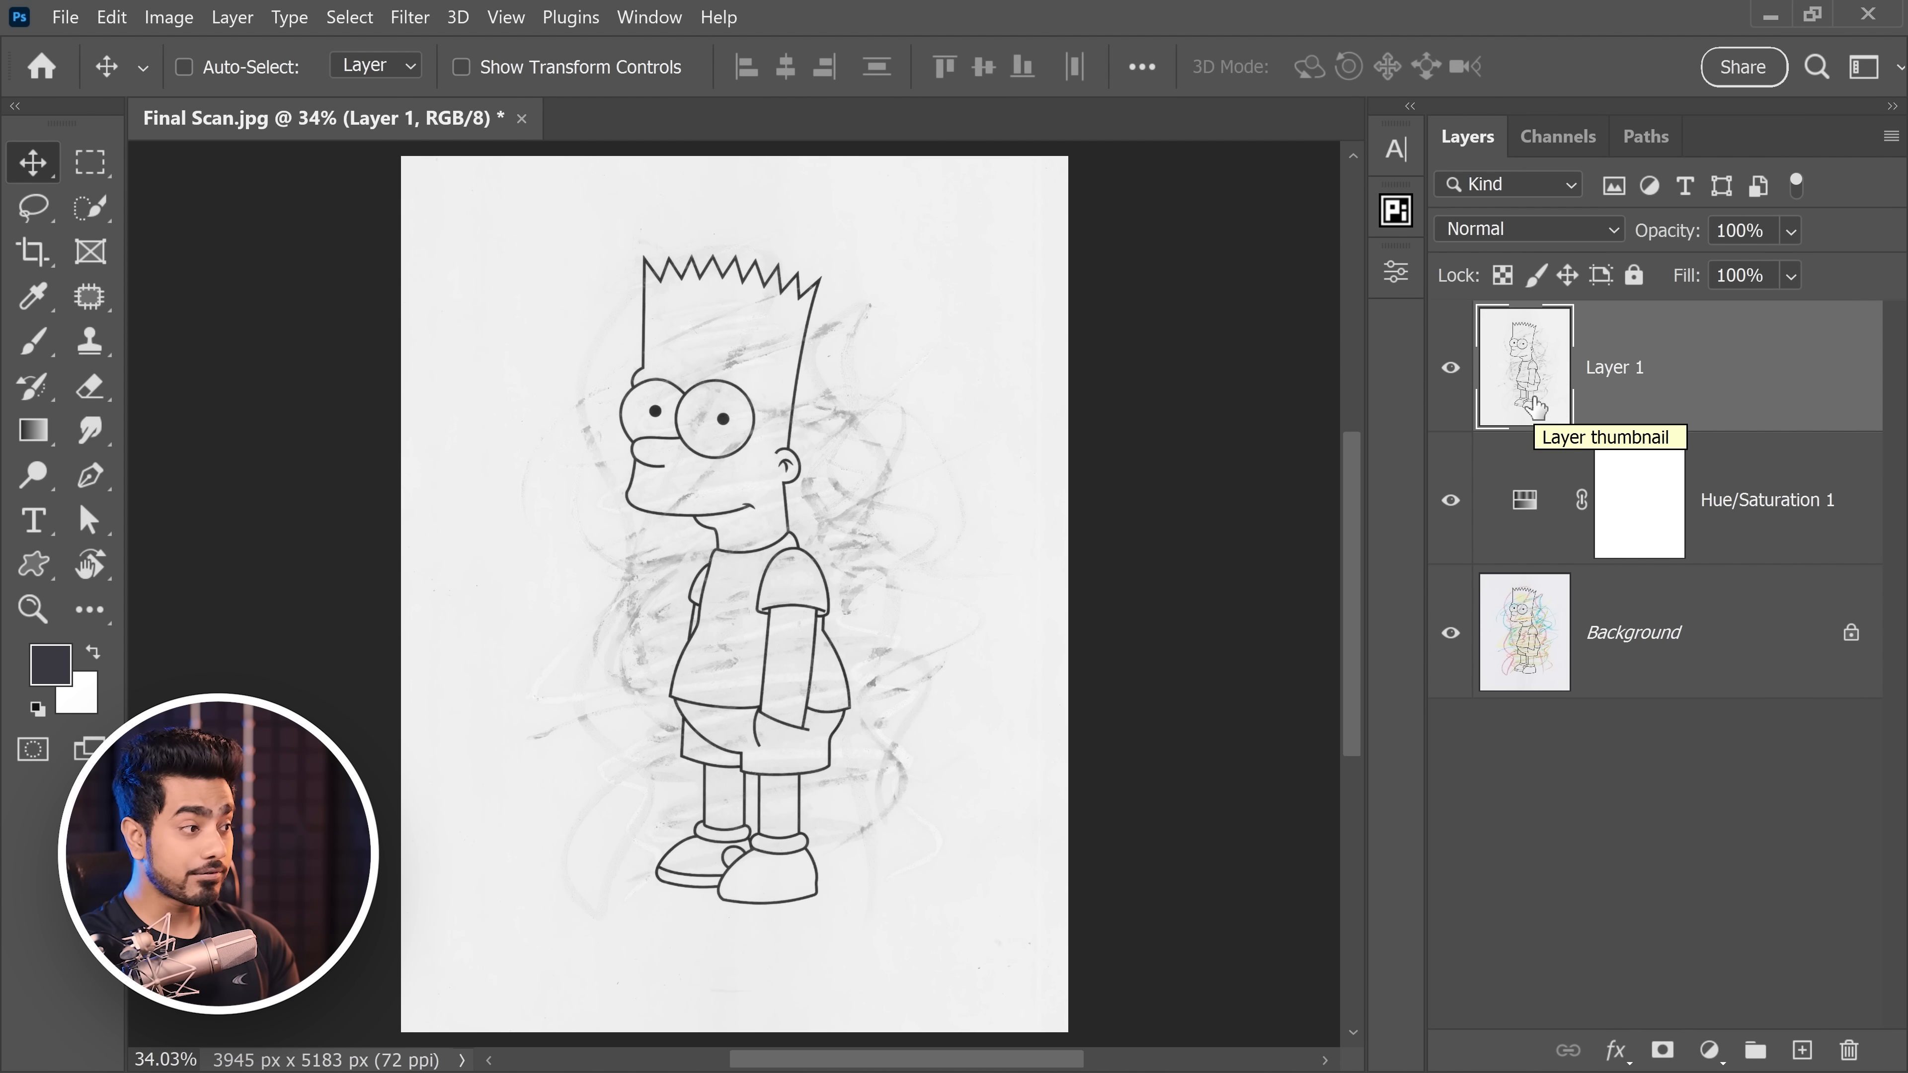
mouse_move(349, 17)
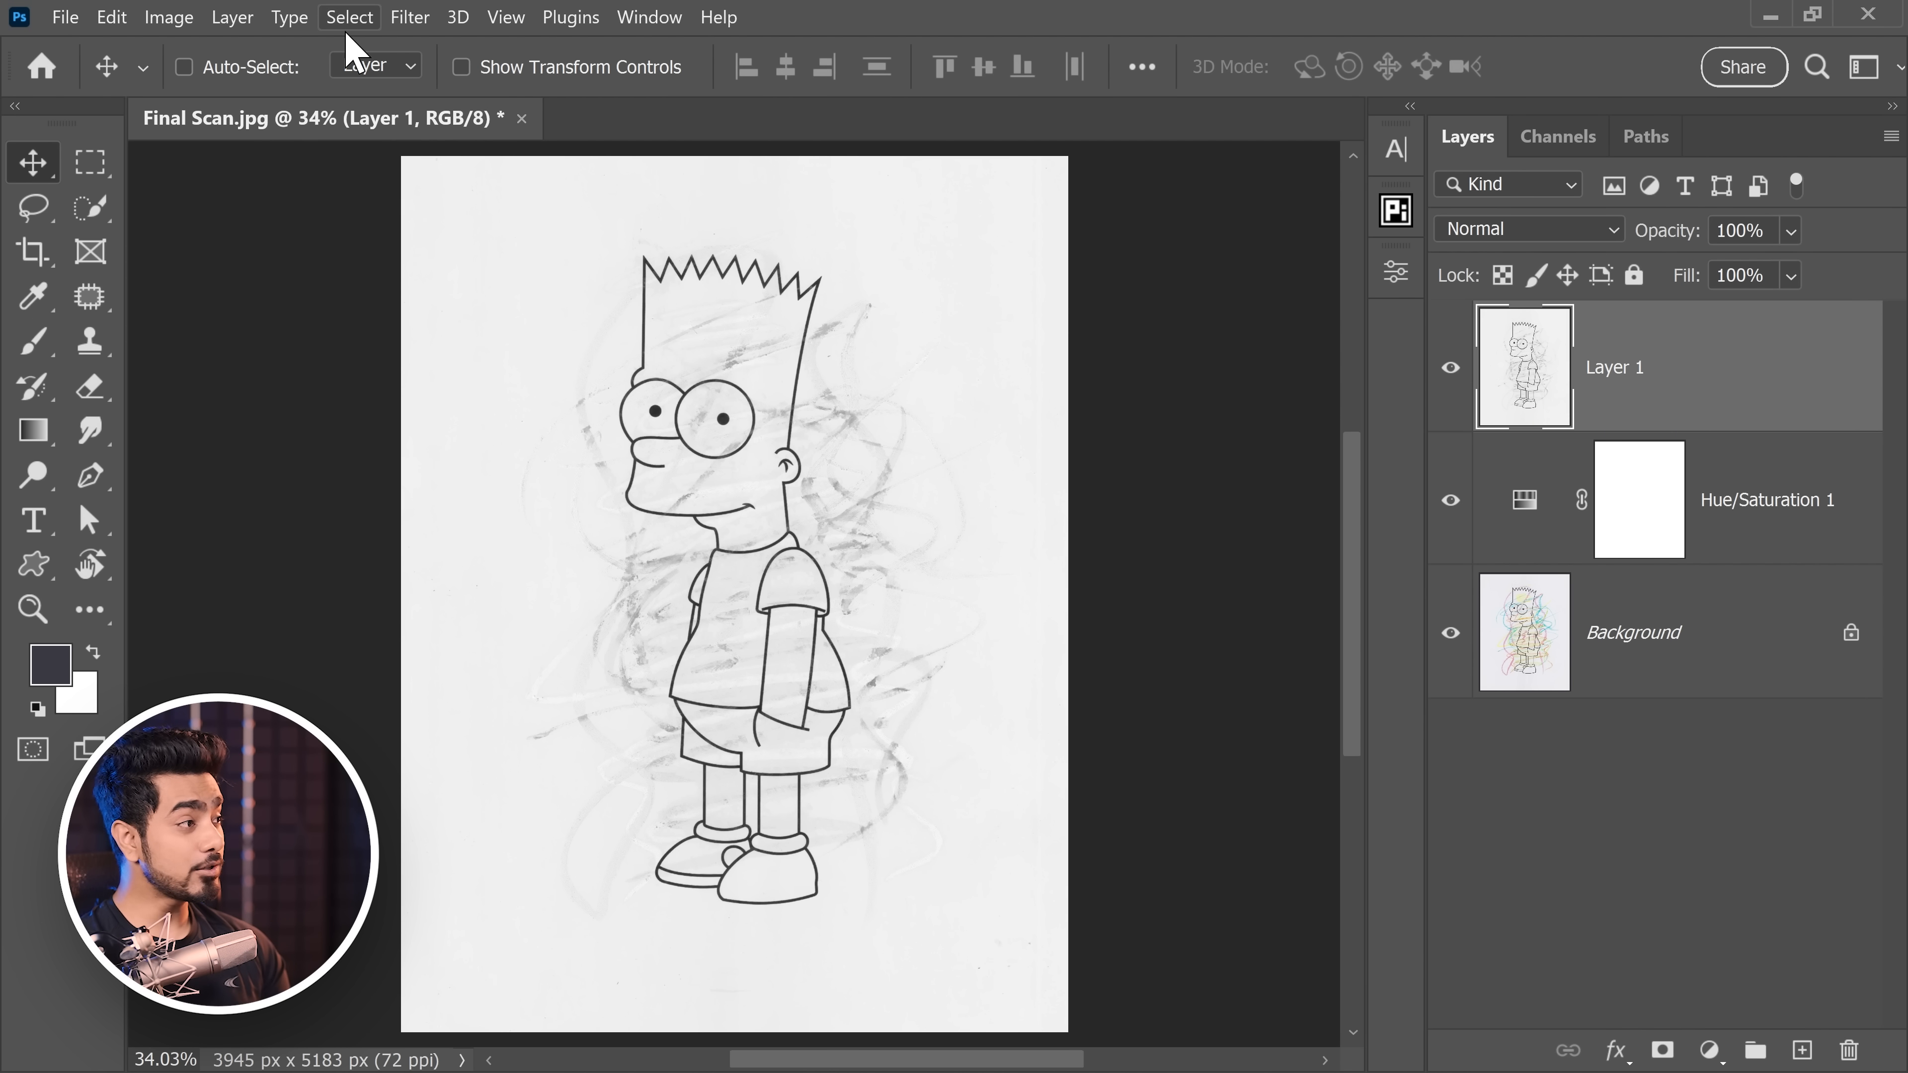
Step: Start a Color Range selection on the merged layer set to Shadows
click(349, 17)
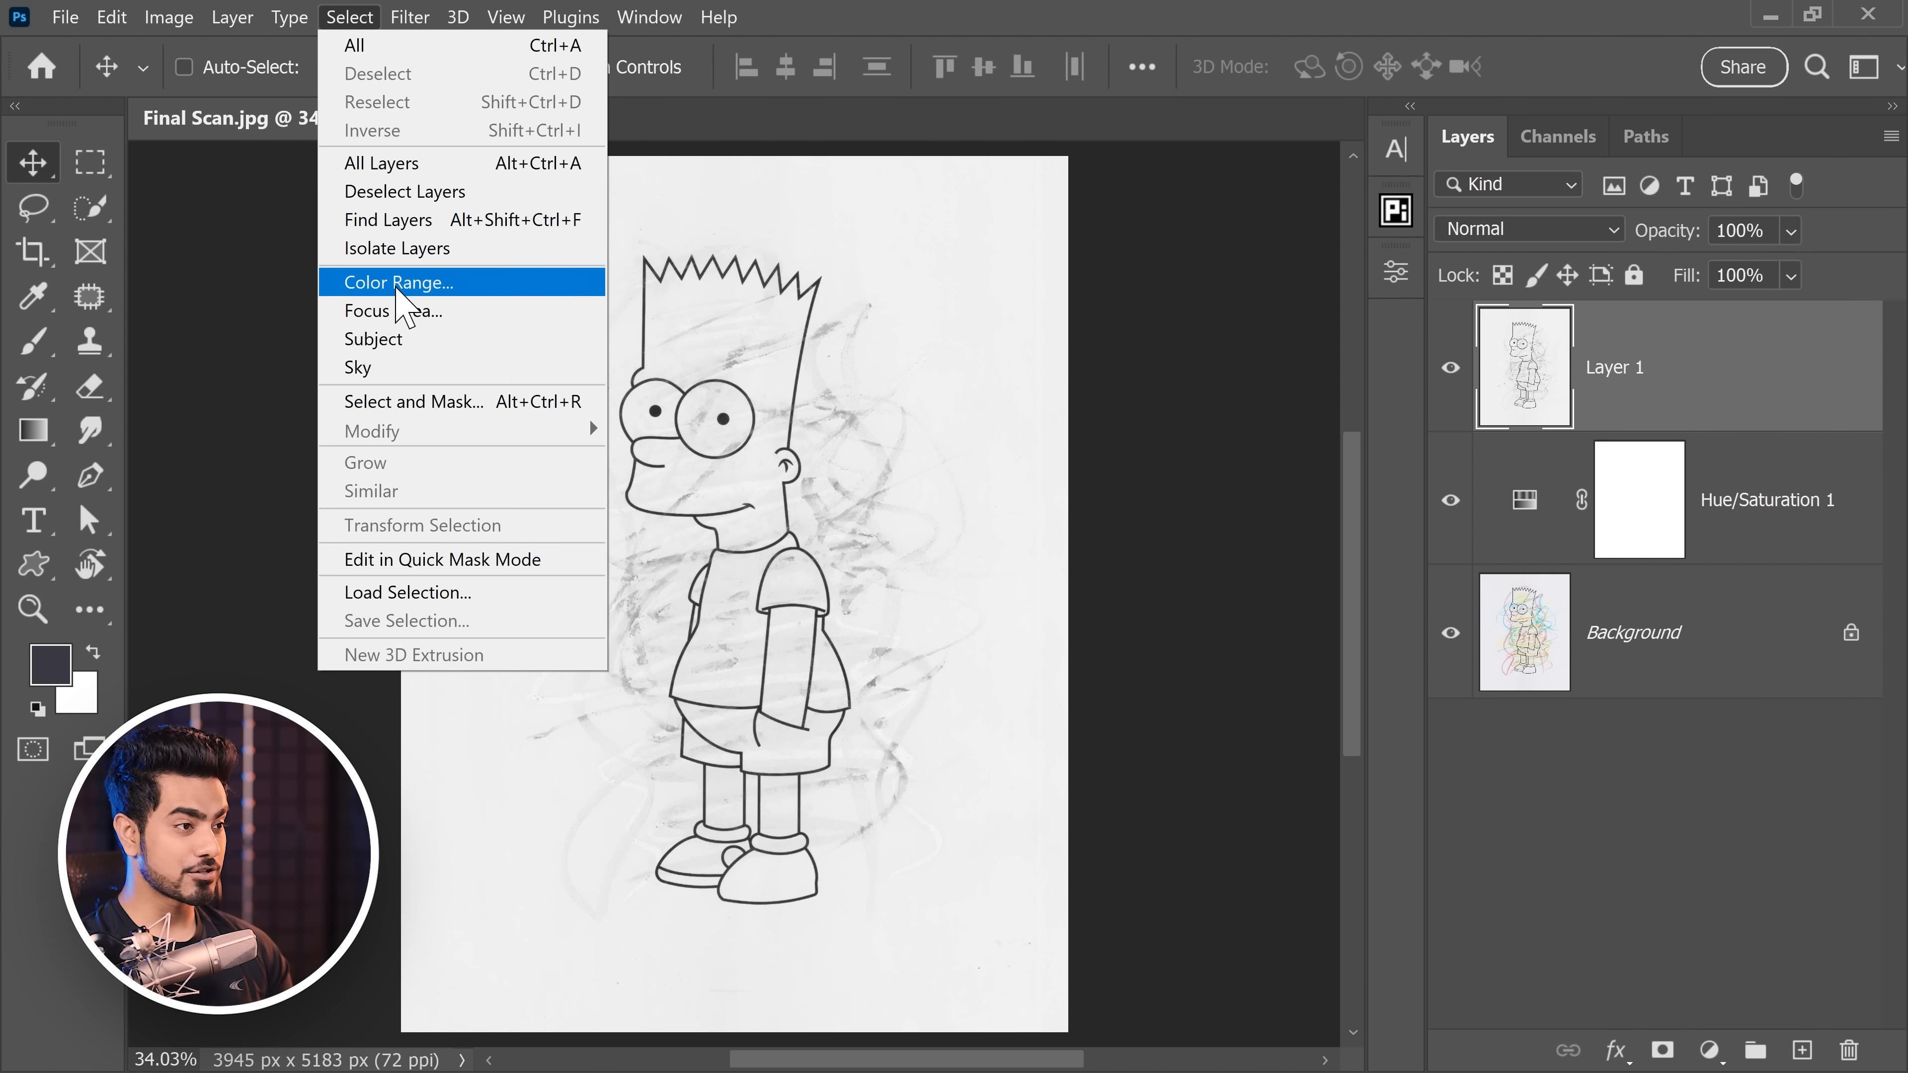
click(397, 282)
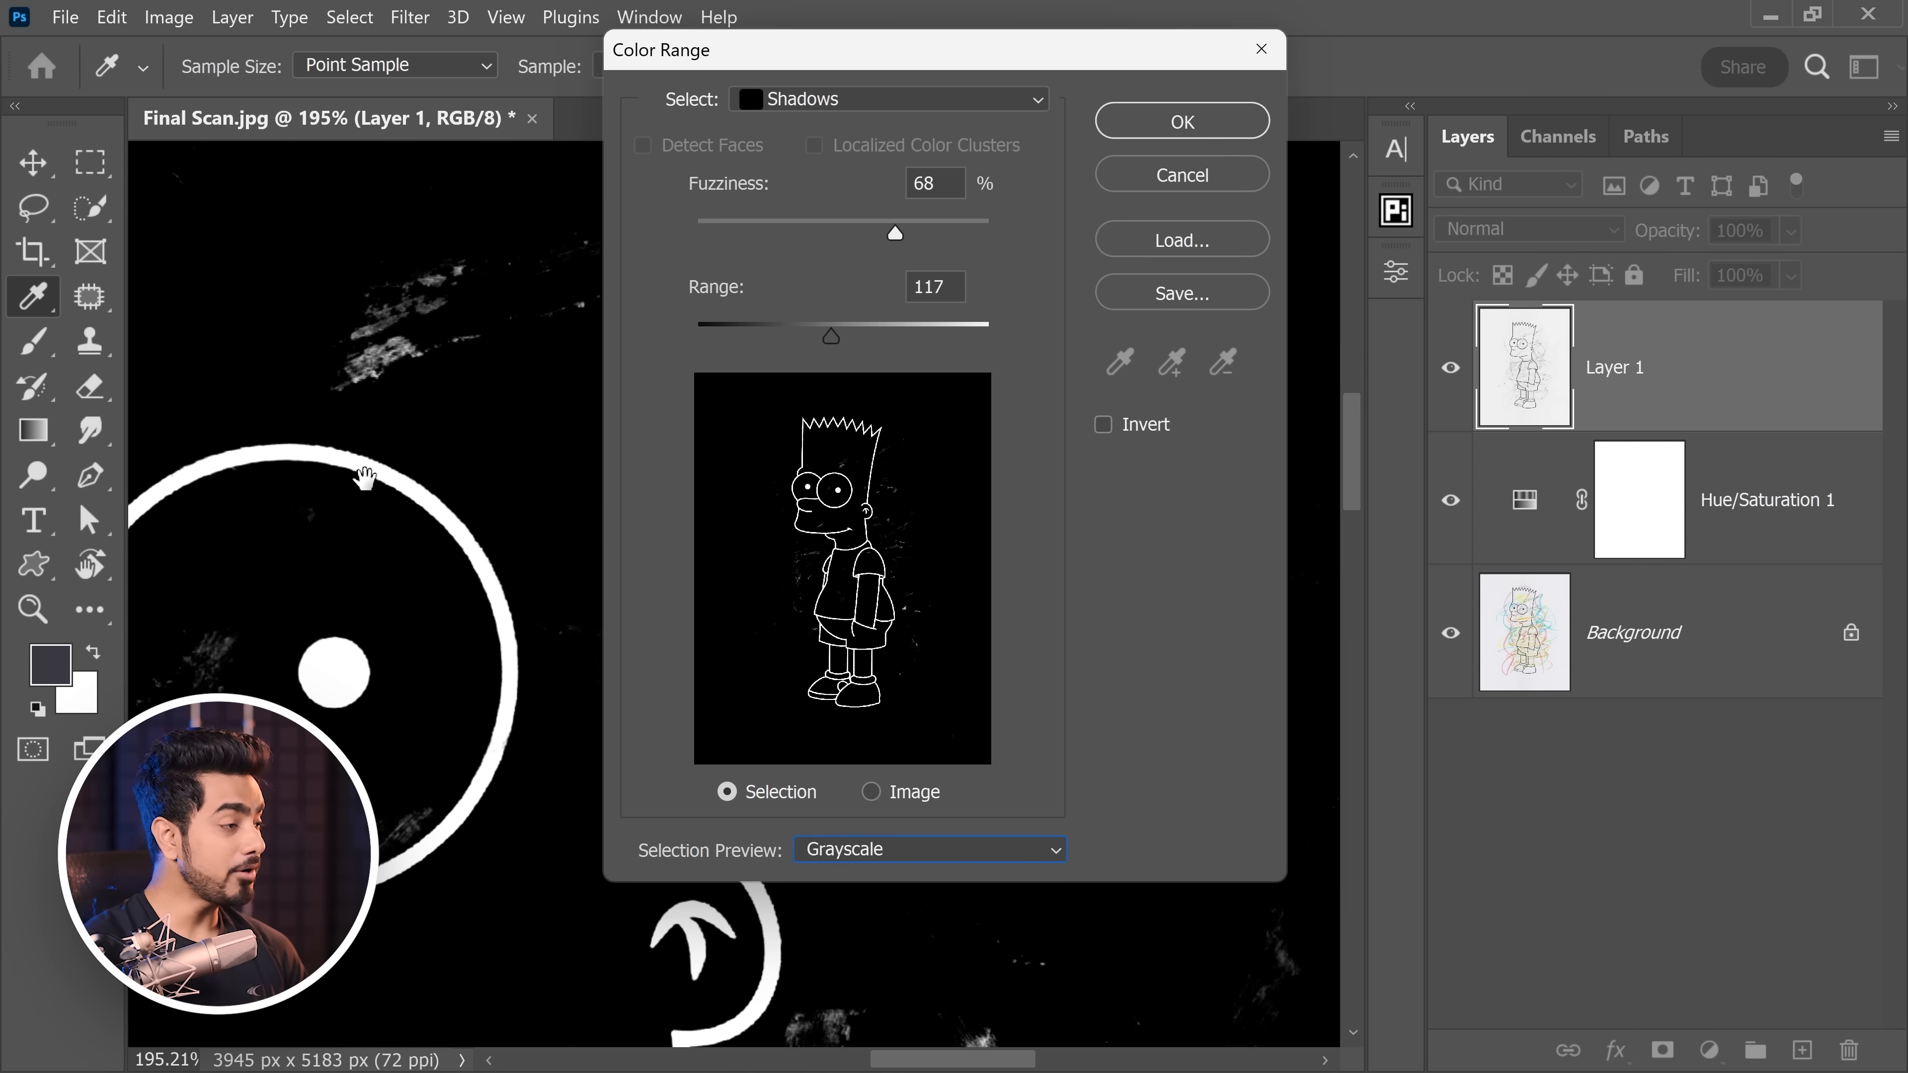
click(888, 98)
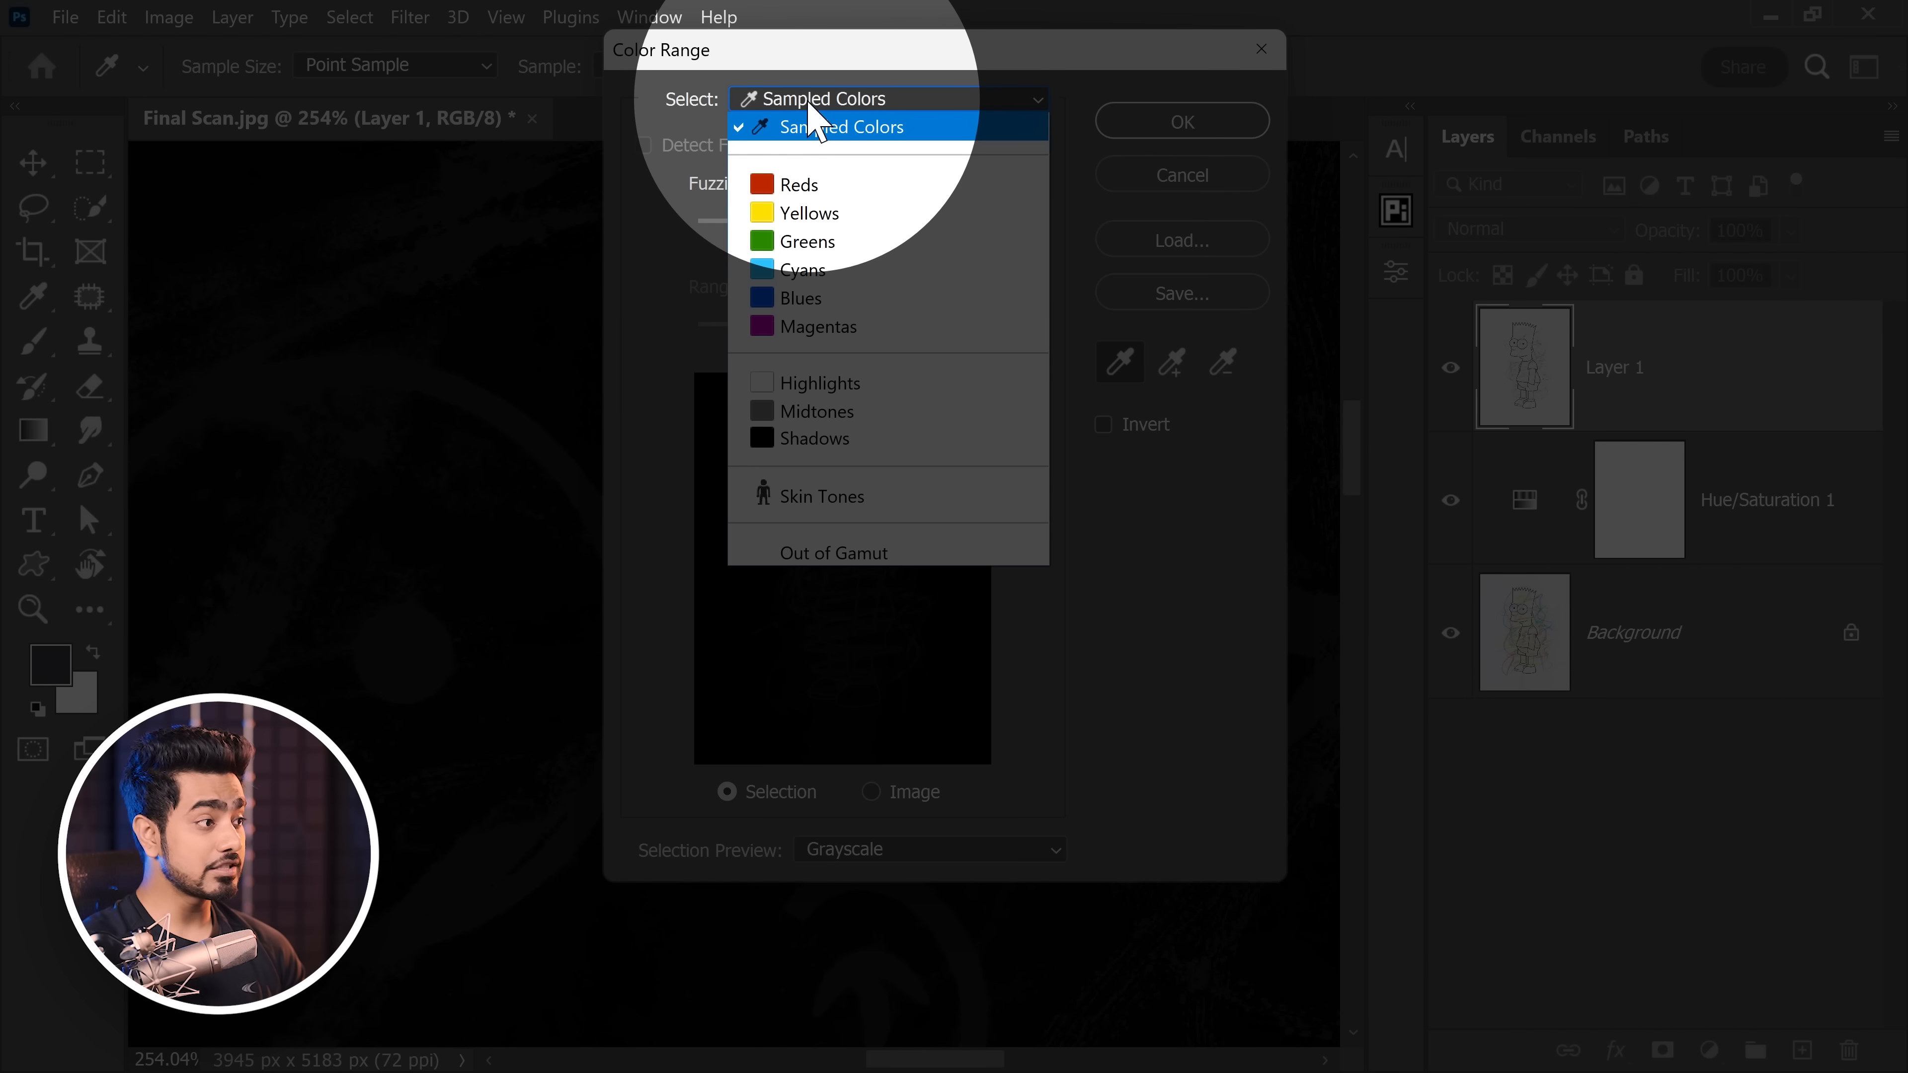
click(813, 439)
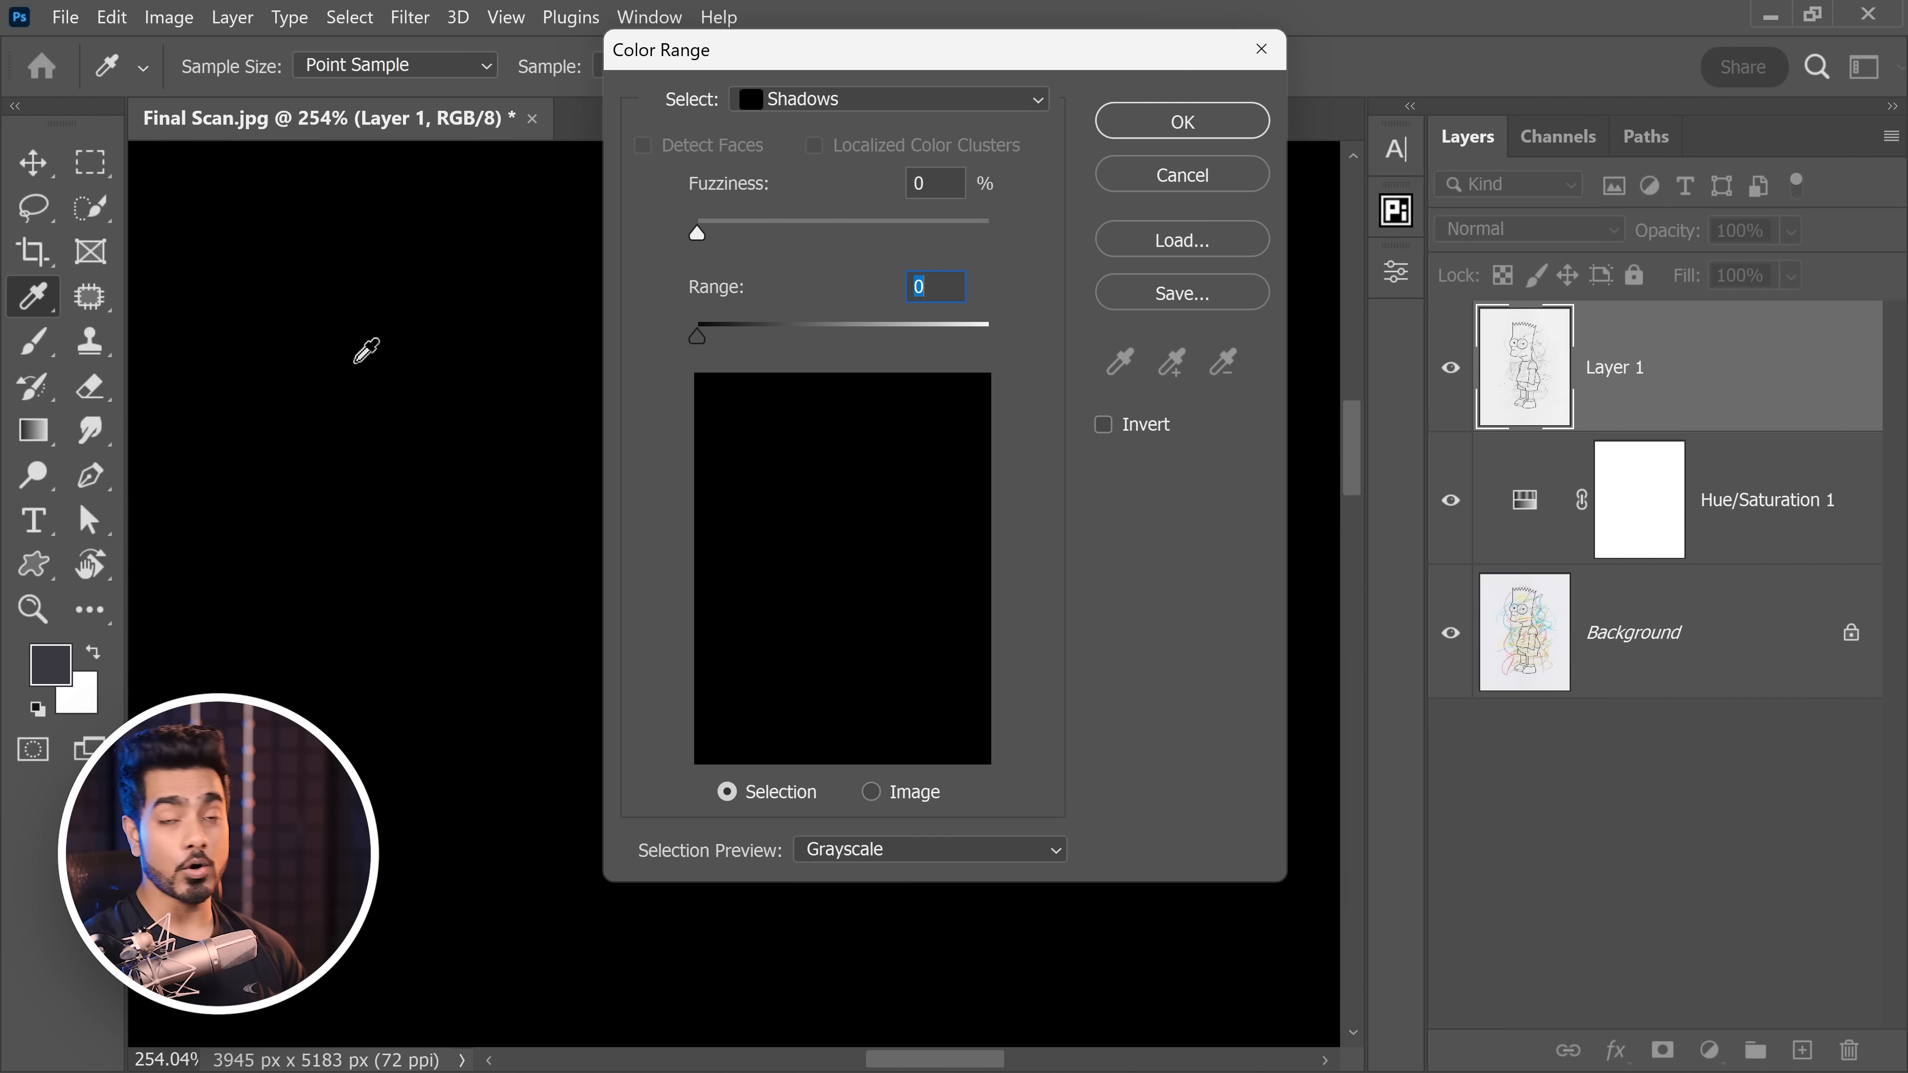
Step: Widen the shadow Range and Fuzziness until only the black outlines are selected, then confirm
drag(698, 335, 710, 335)
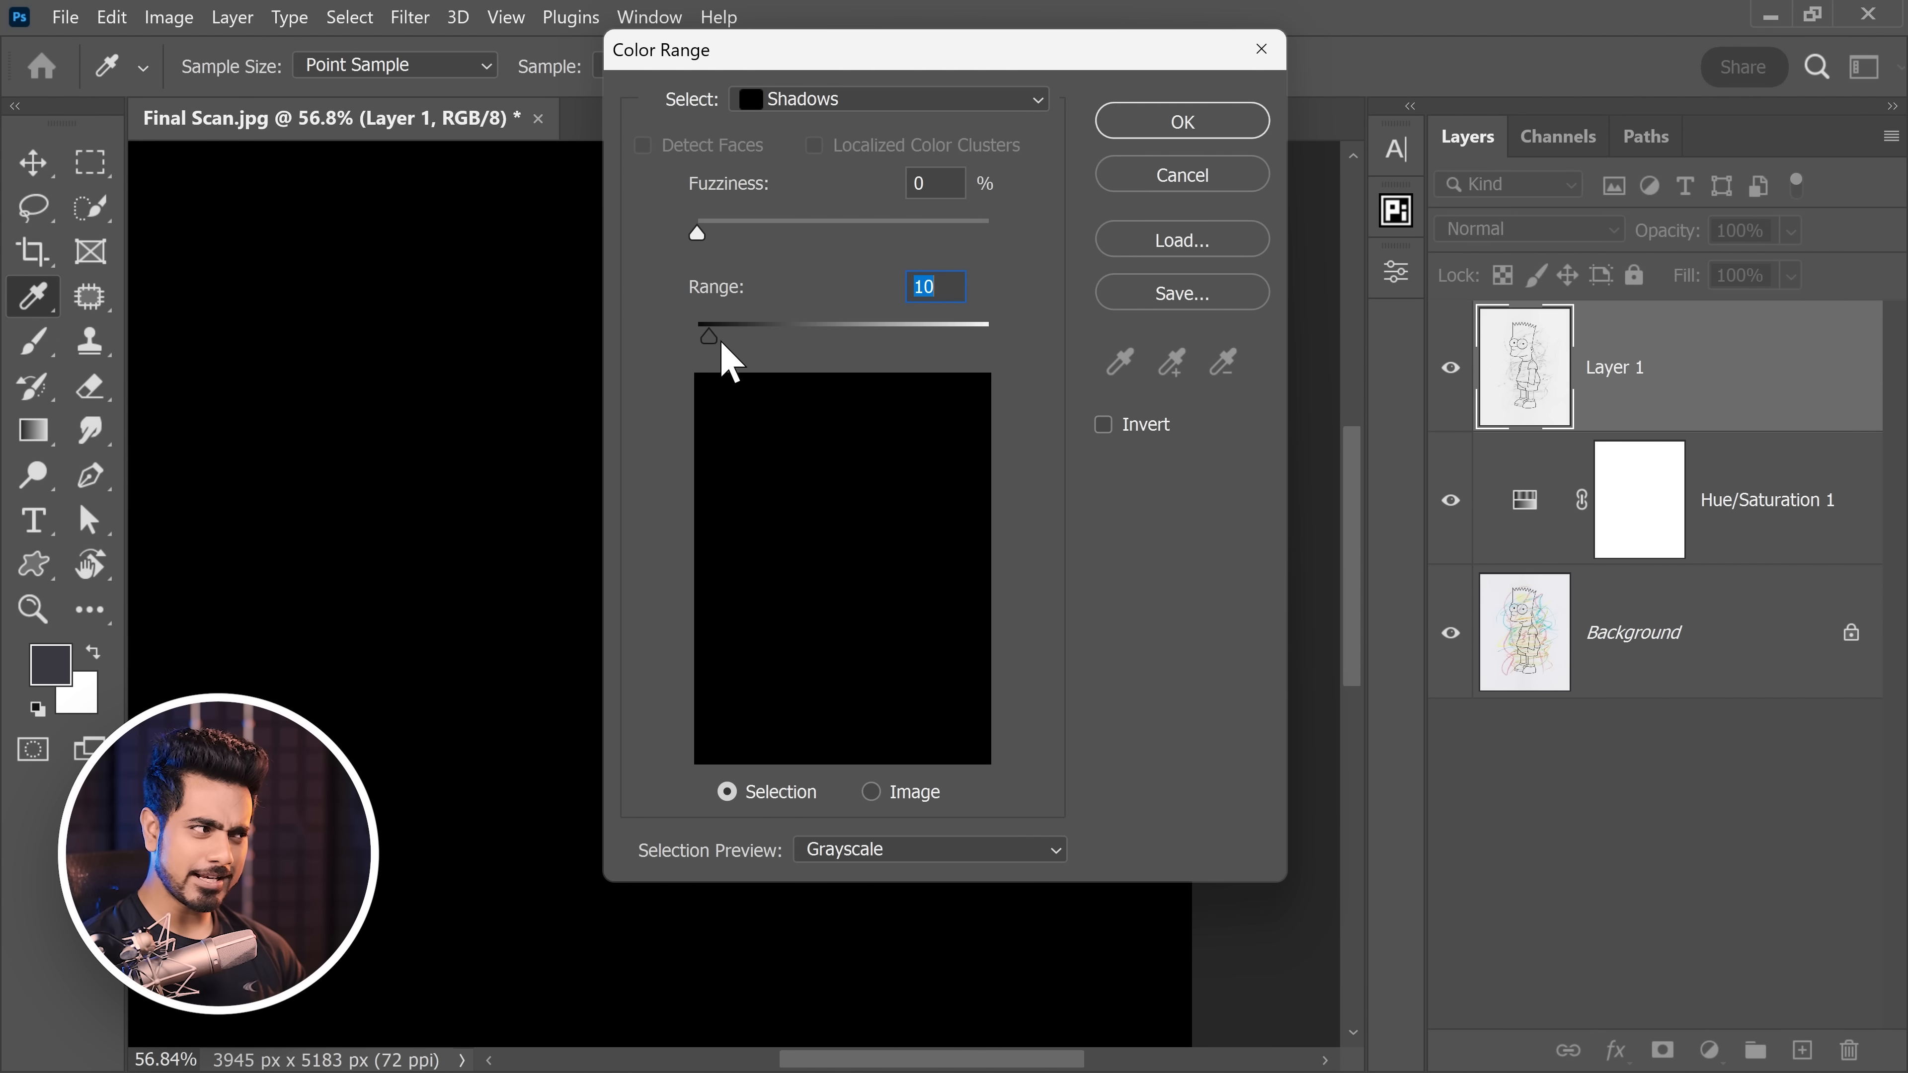
drag(709, 336, 770, 336)
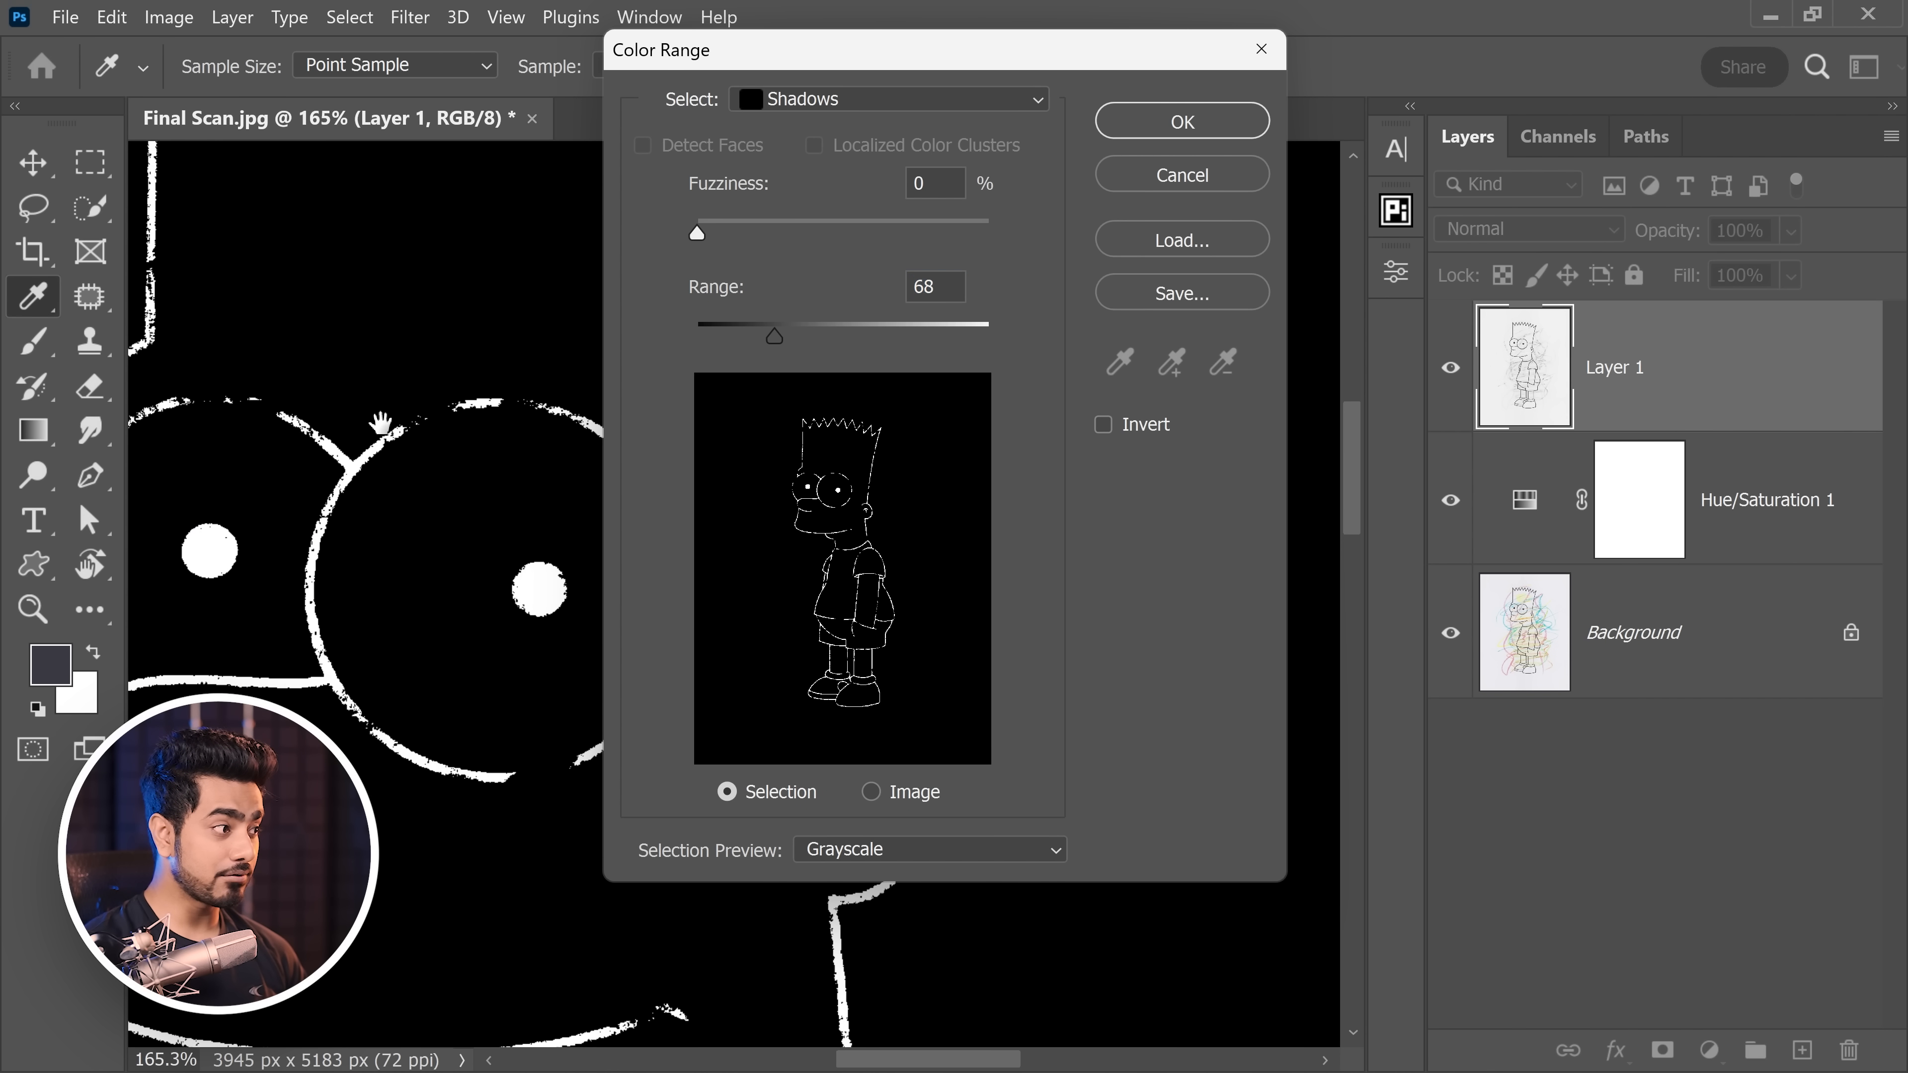
drag(771, 336, 786, 337)
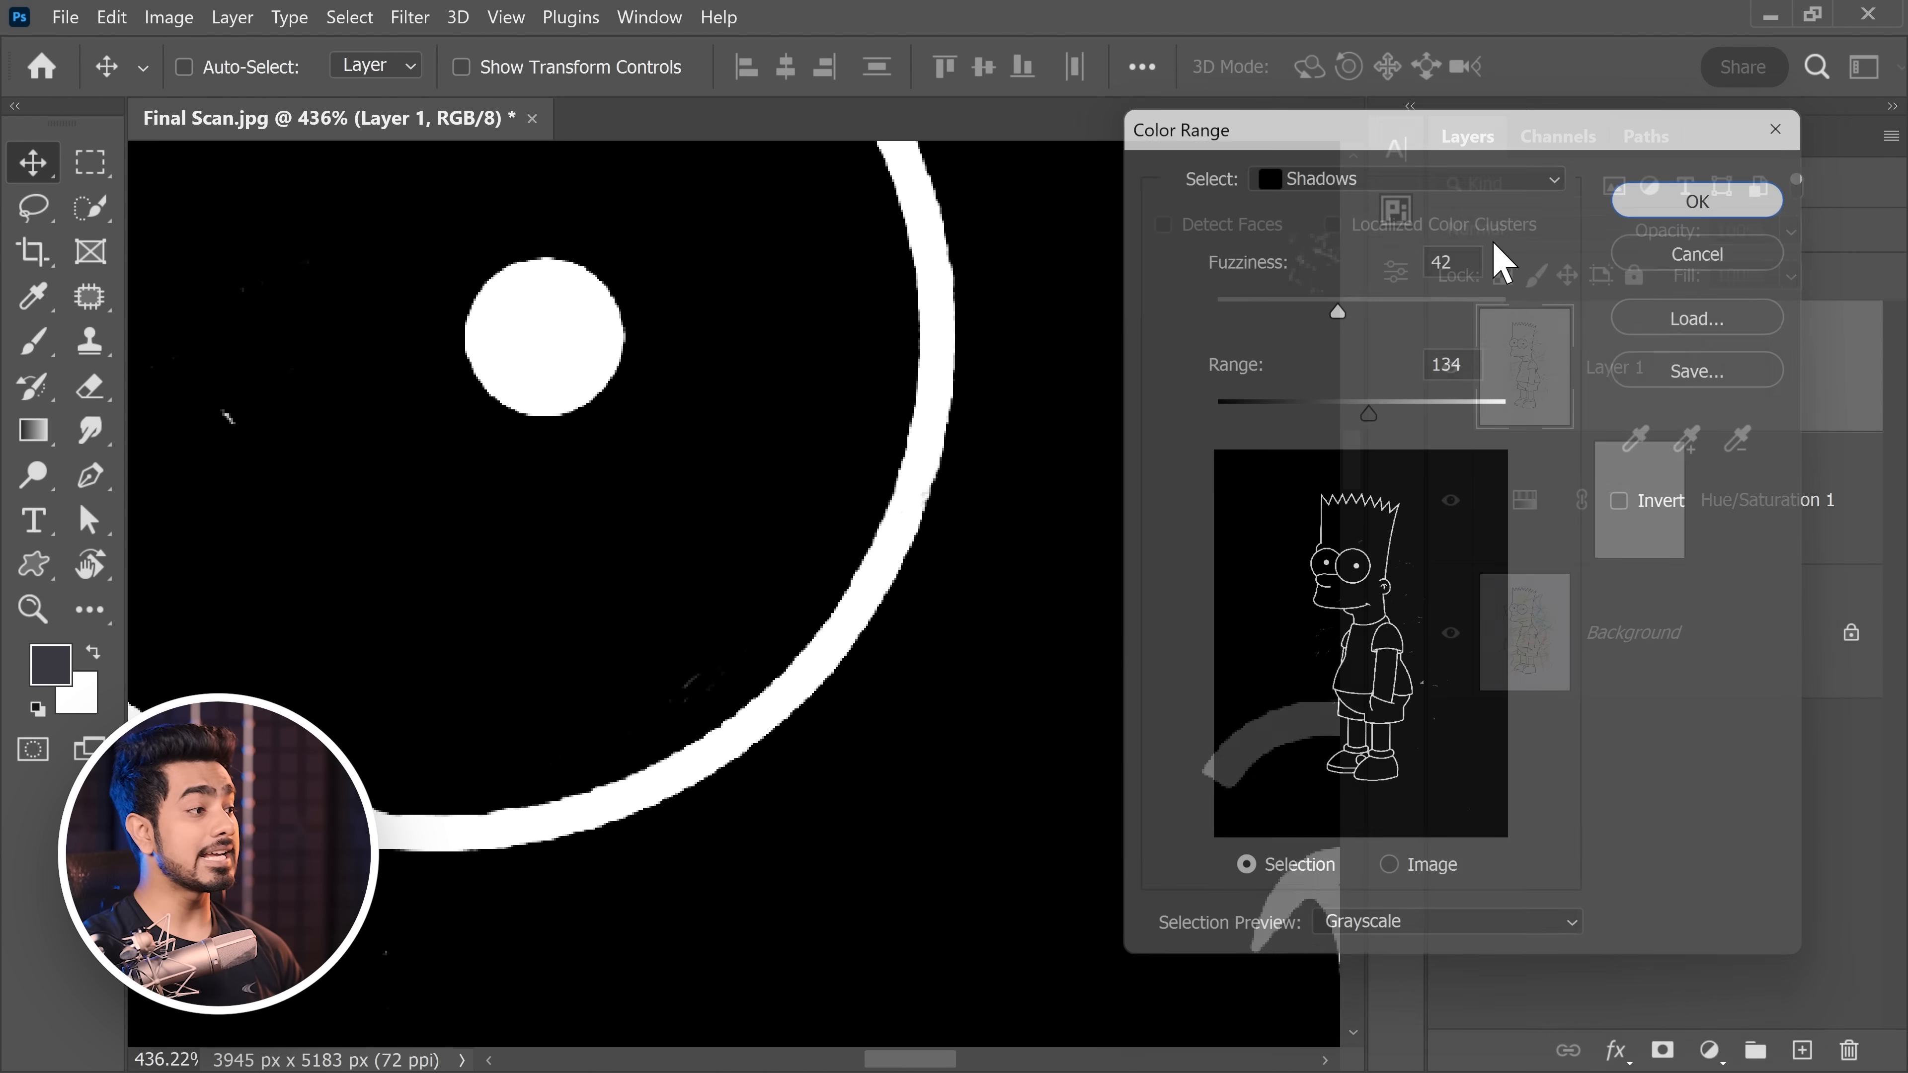
click(1695, 201)
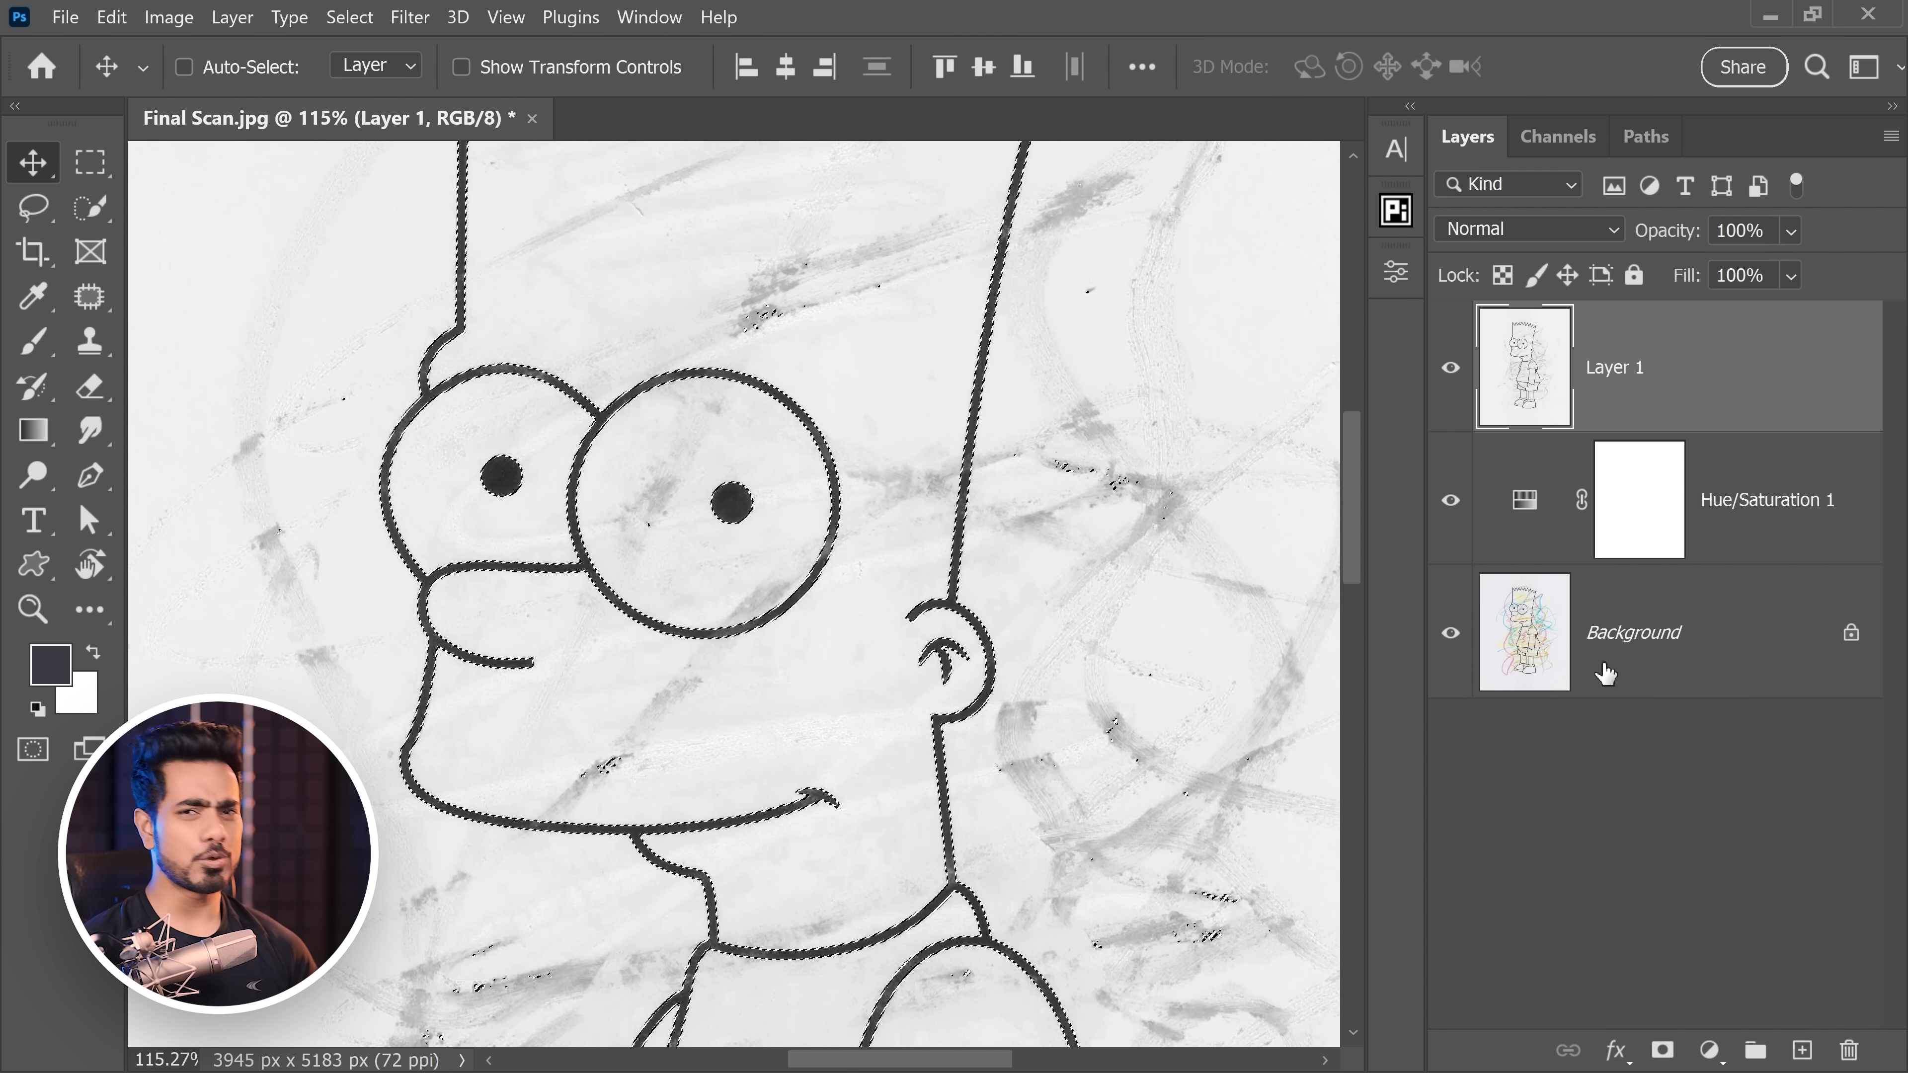
Step: Add a black (000000) Solid Color fill masked to the outlines and a white fill layer beneath it
click(1709, 1050)
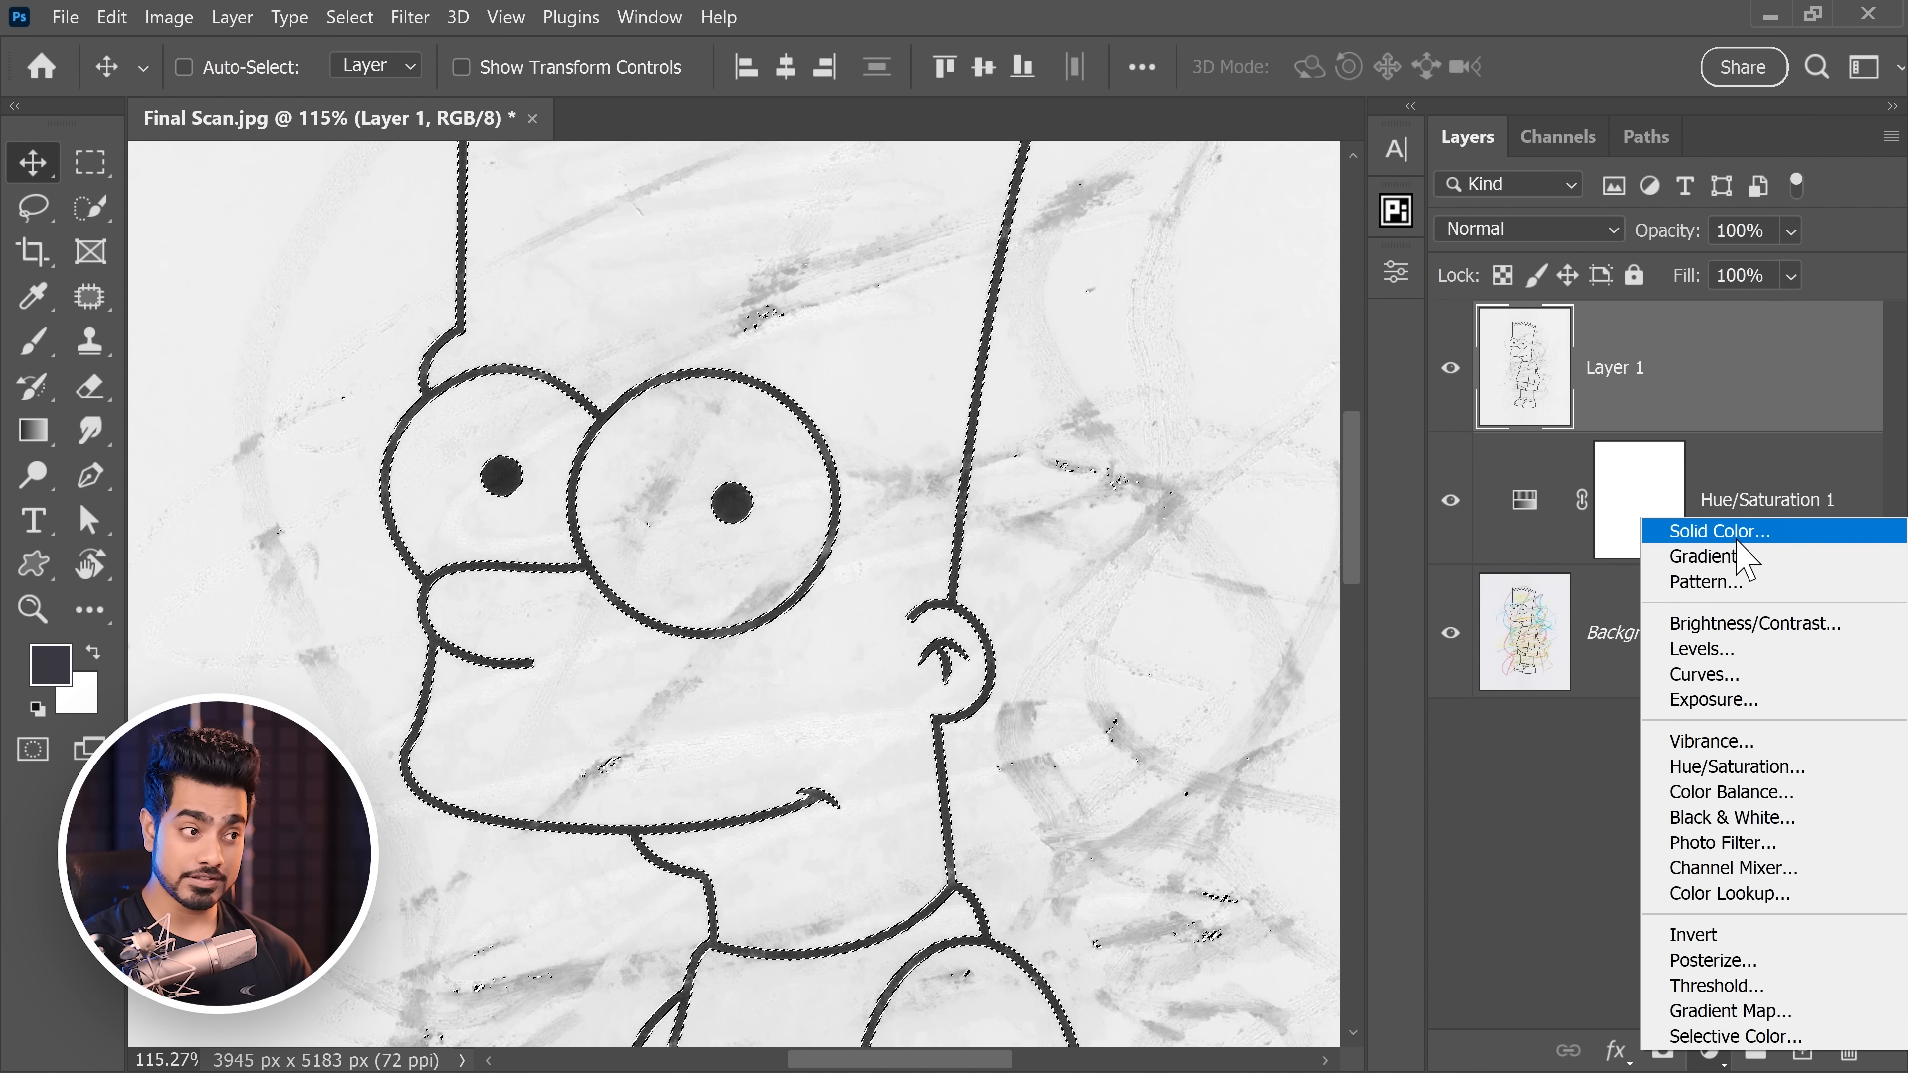
click(1715, 531)
text(000000)
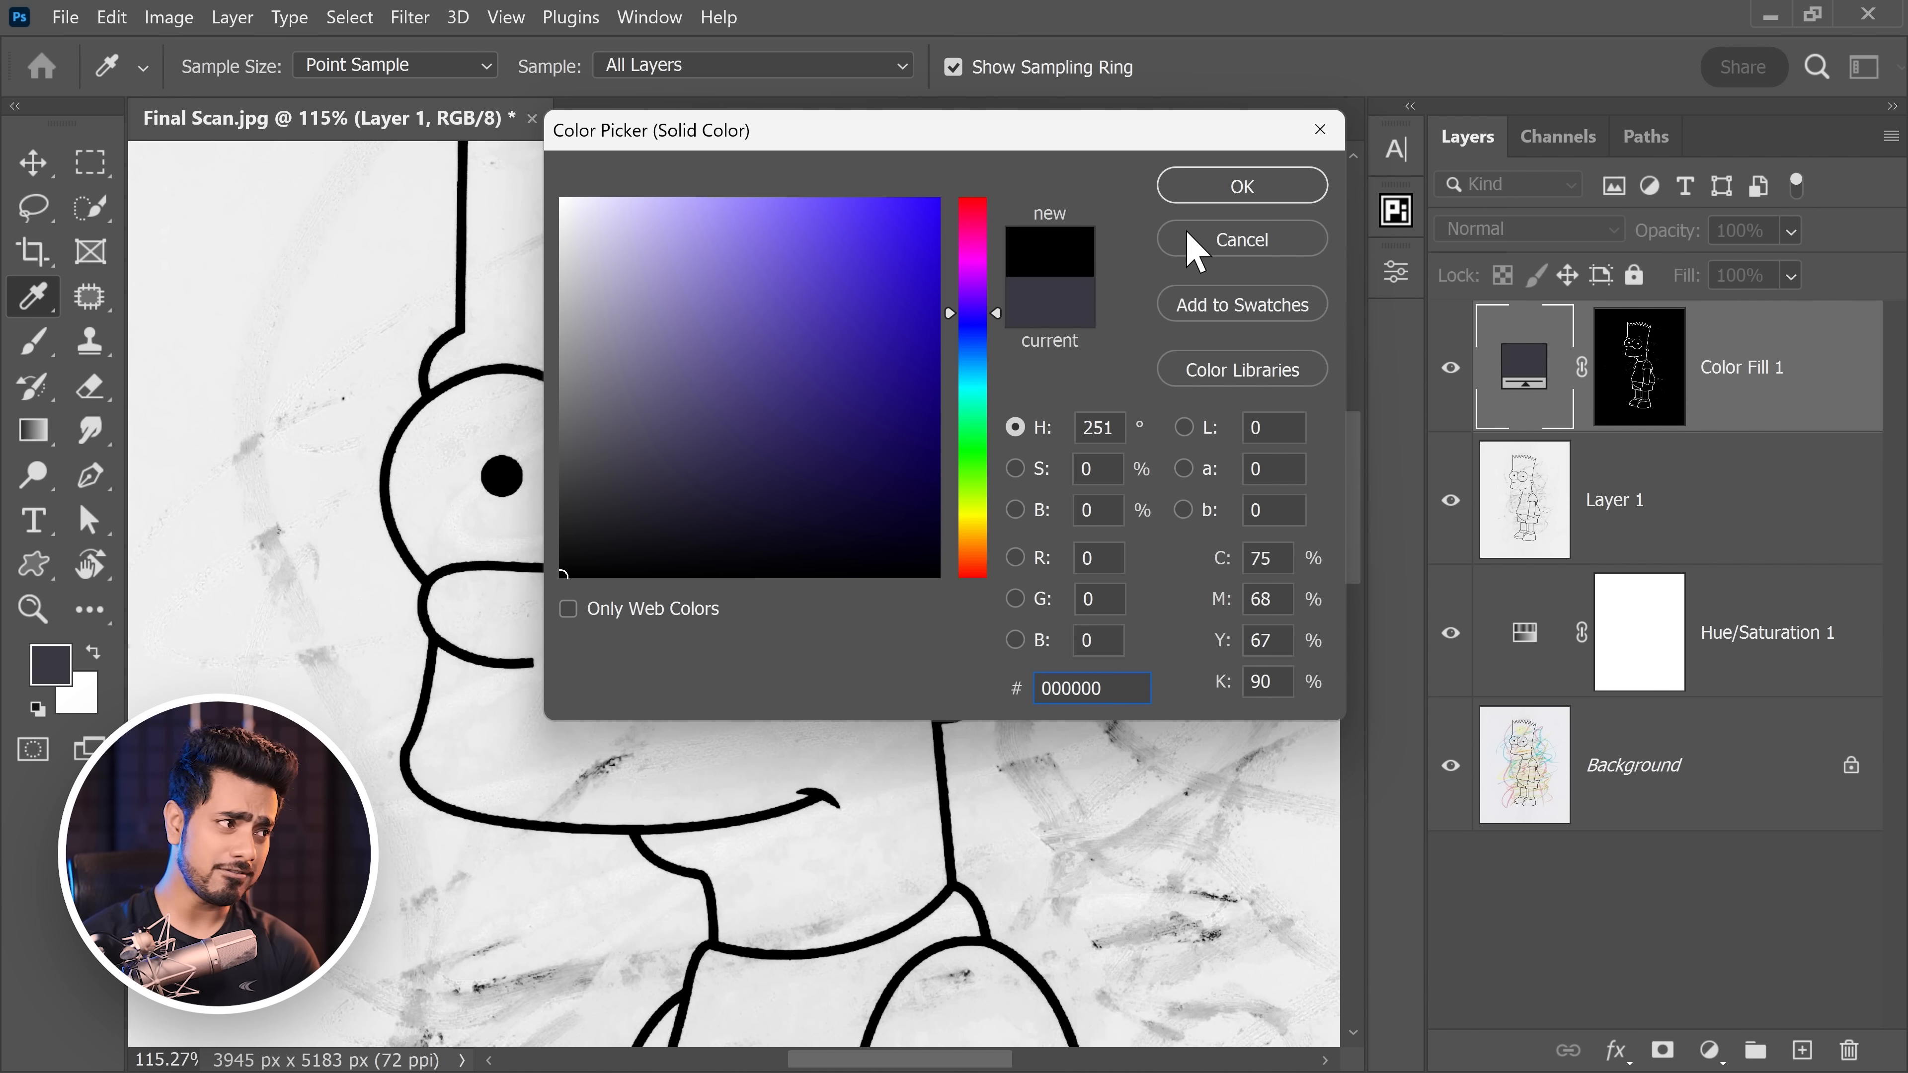
click(1241, 239)
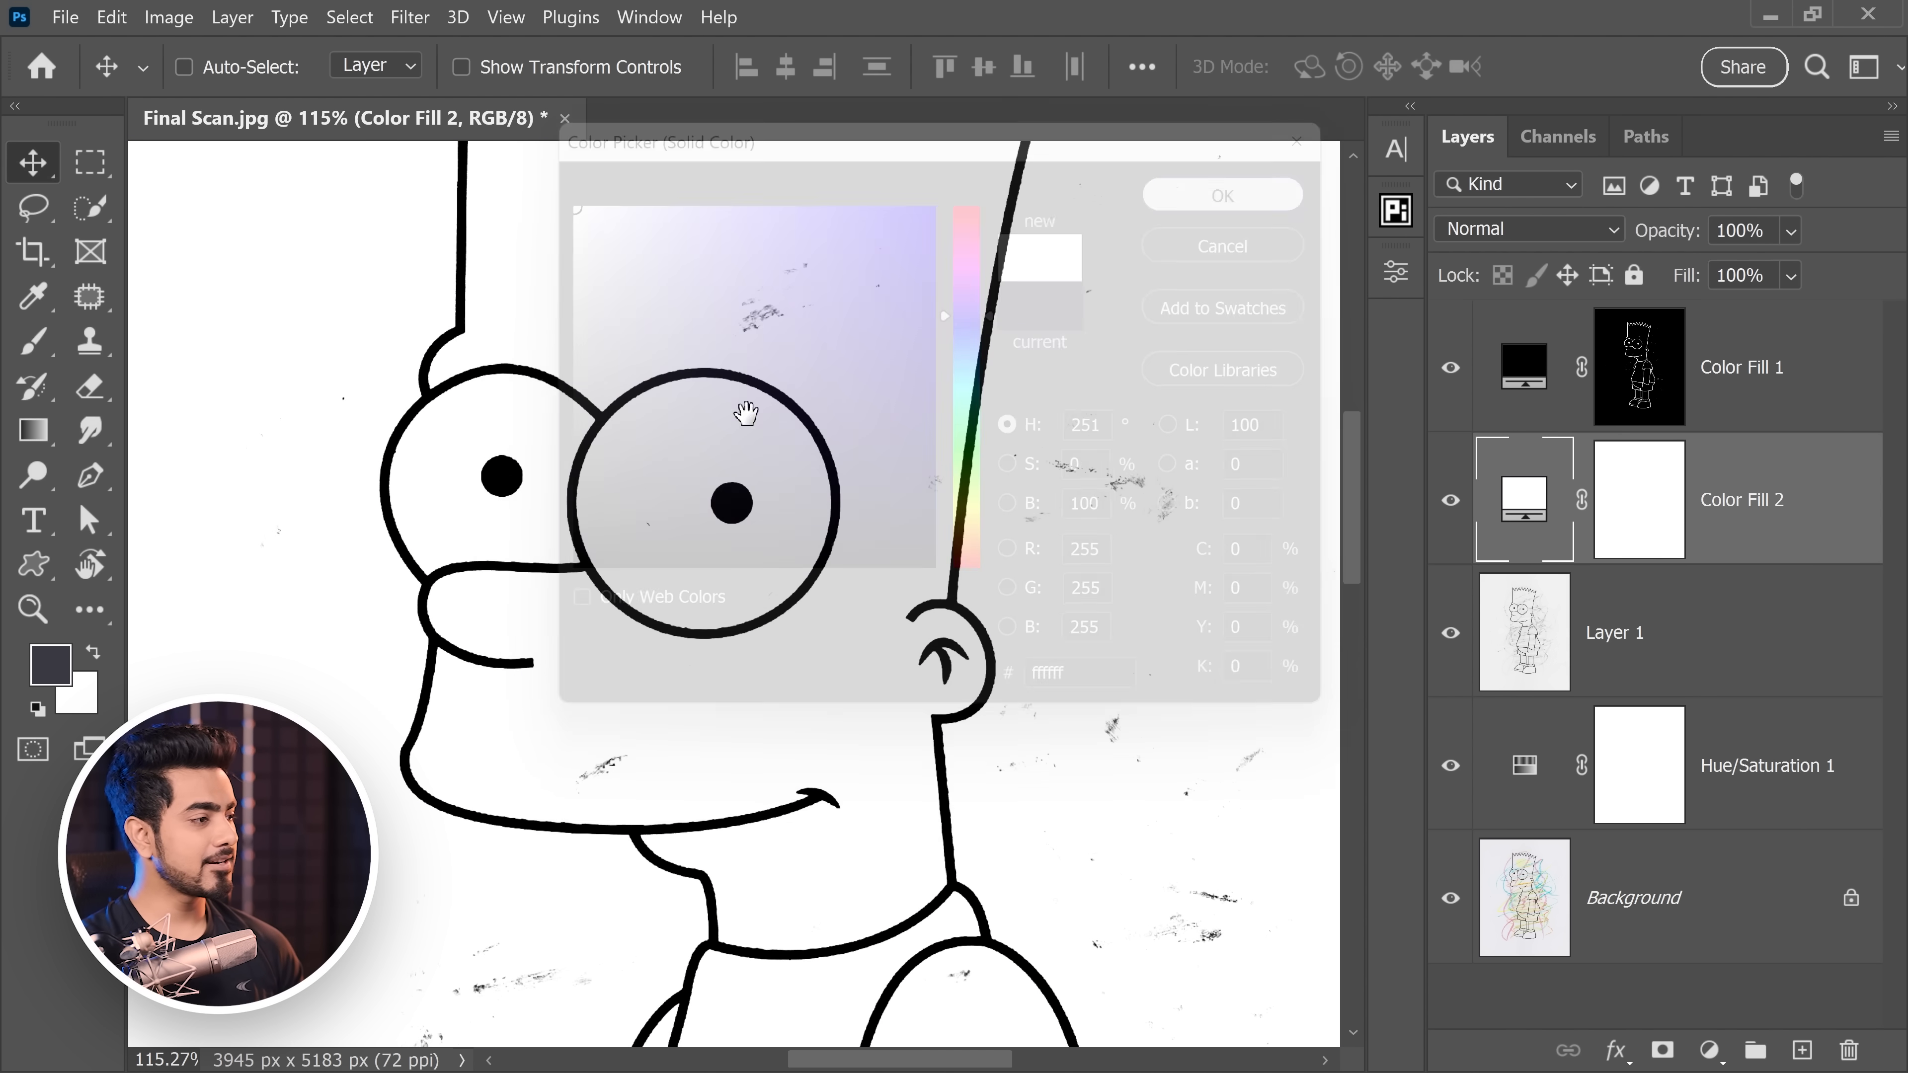
click(1220, 195)
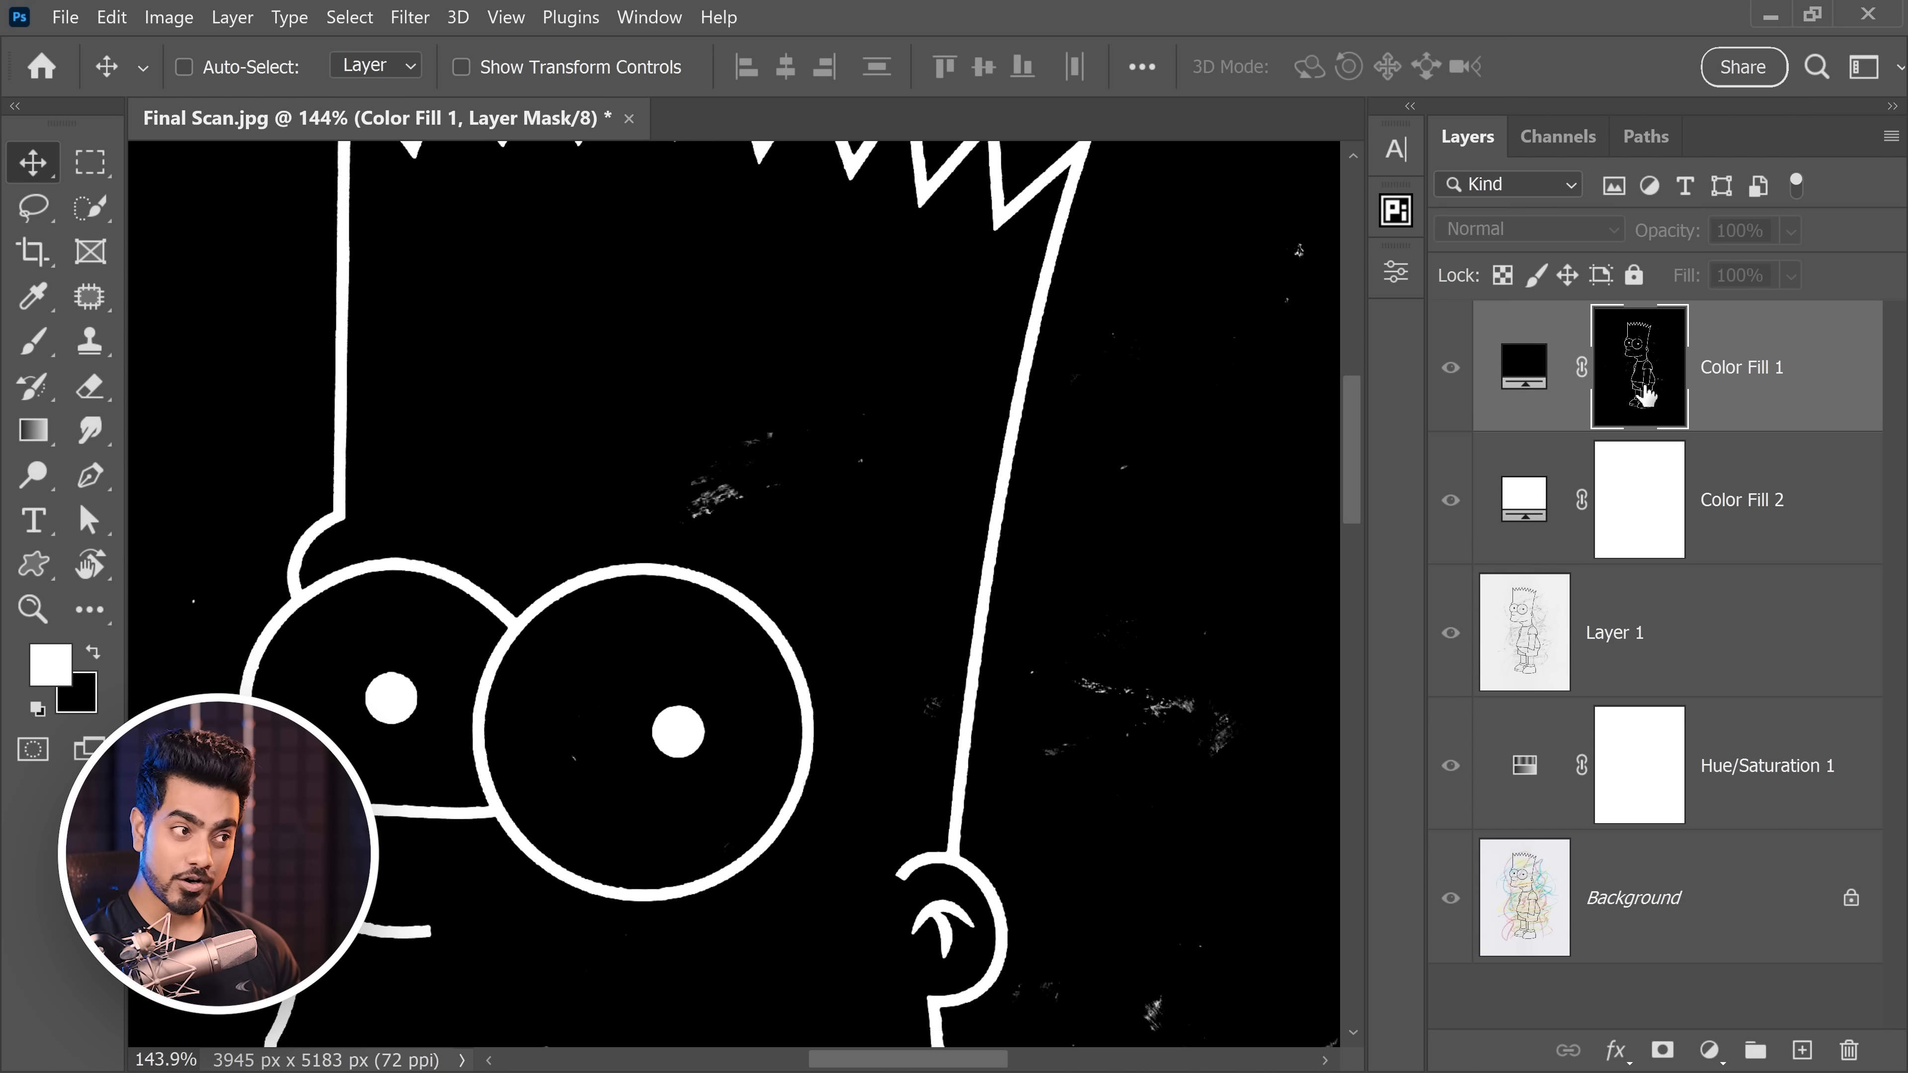
Step: Switch to the Brush tool with black, size ~125 and Flow 20% for painting on the mask
click(33, 342)
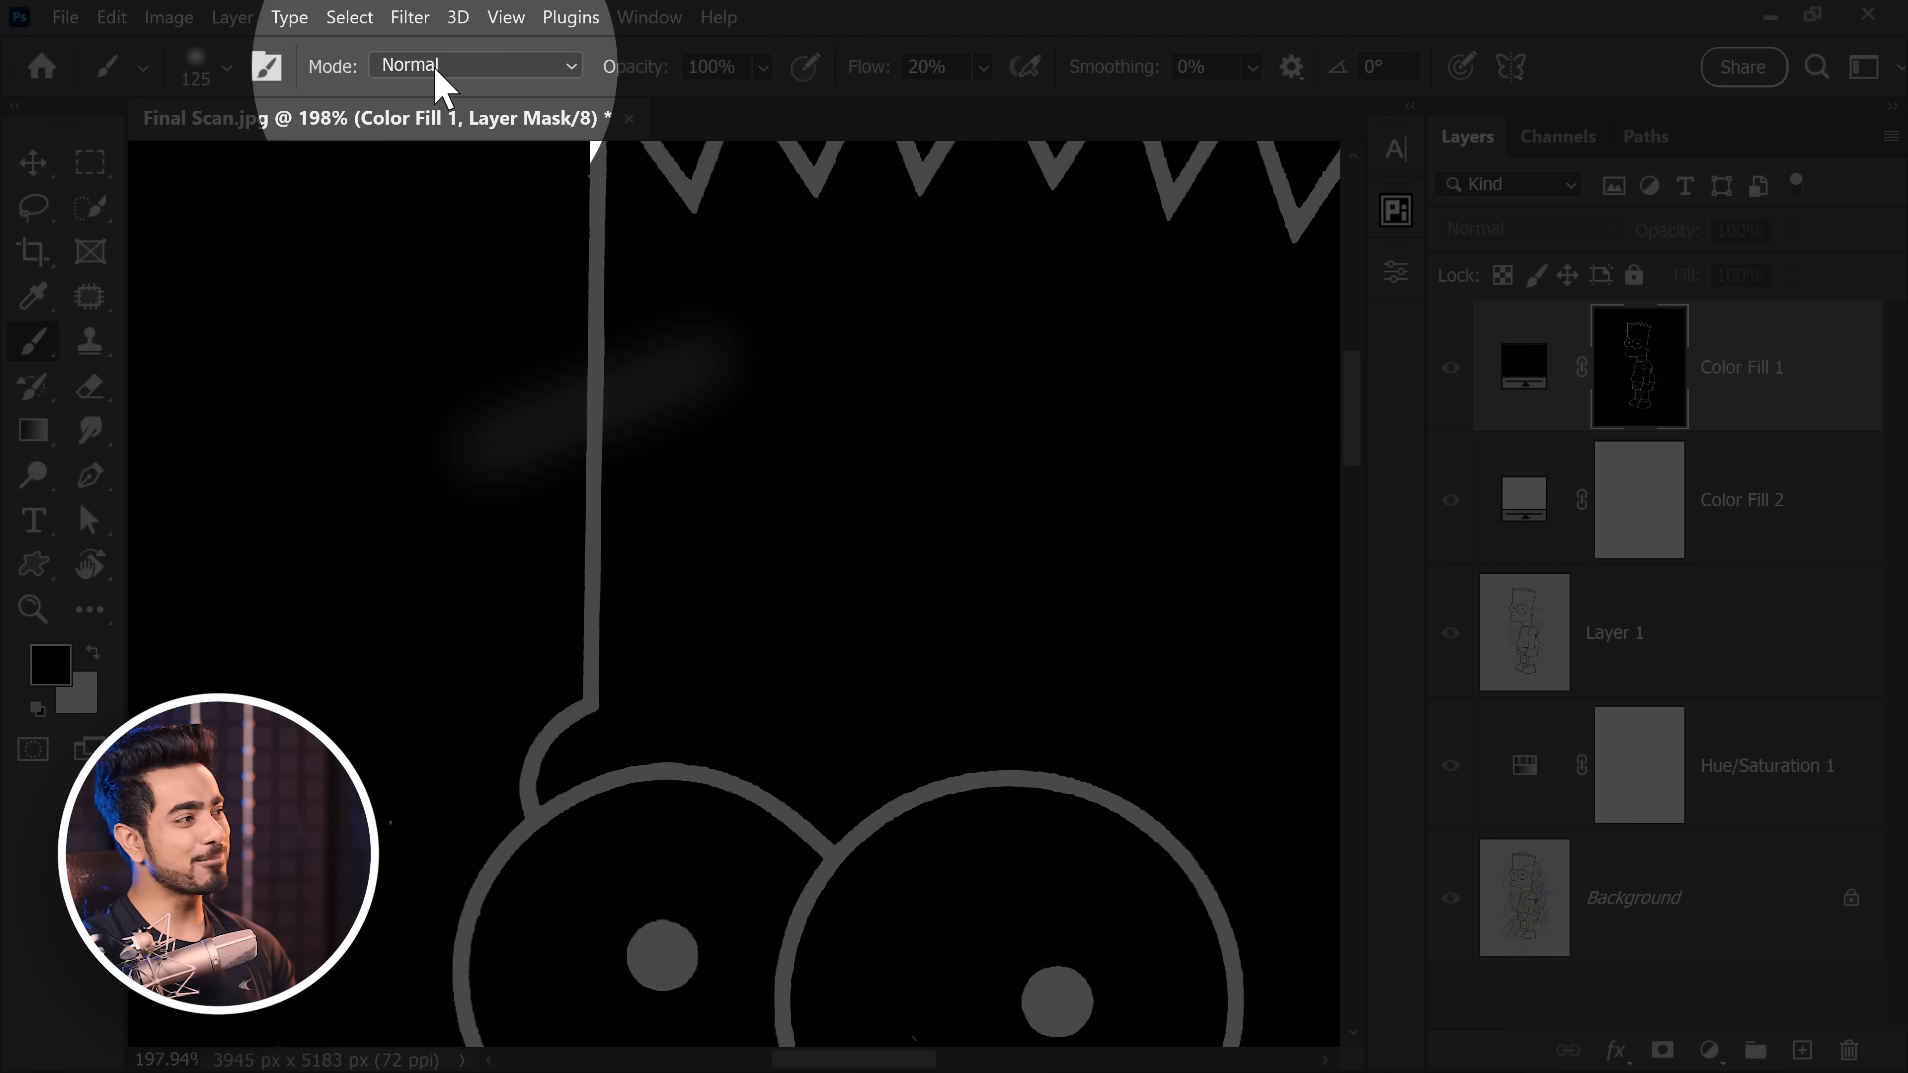
Step: Paint out the stray mask specks in Overlay mode, return the brush to Normal, and take the Lasso
click(475, 66)
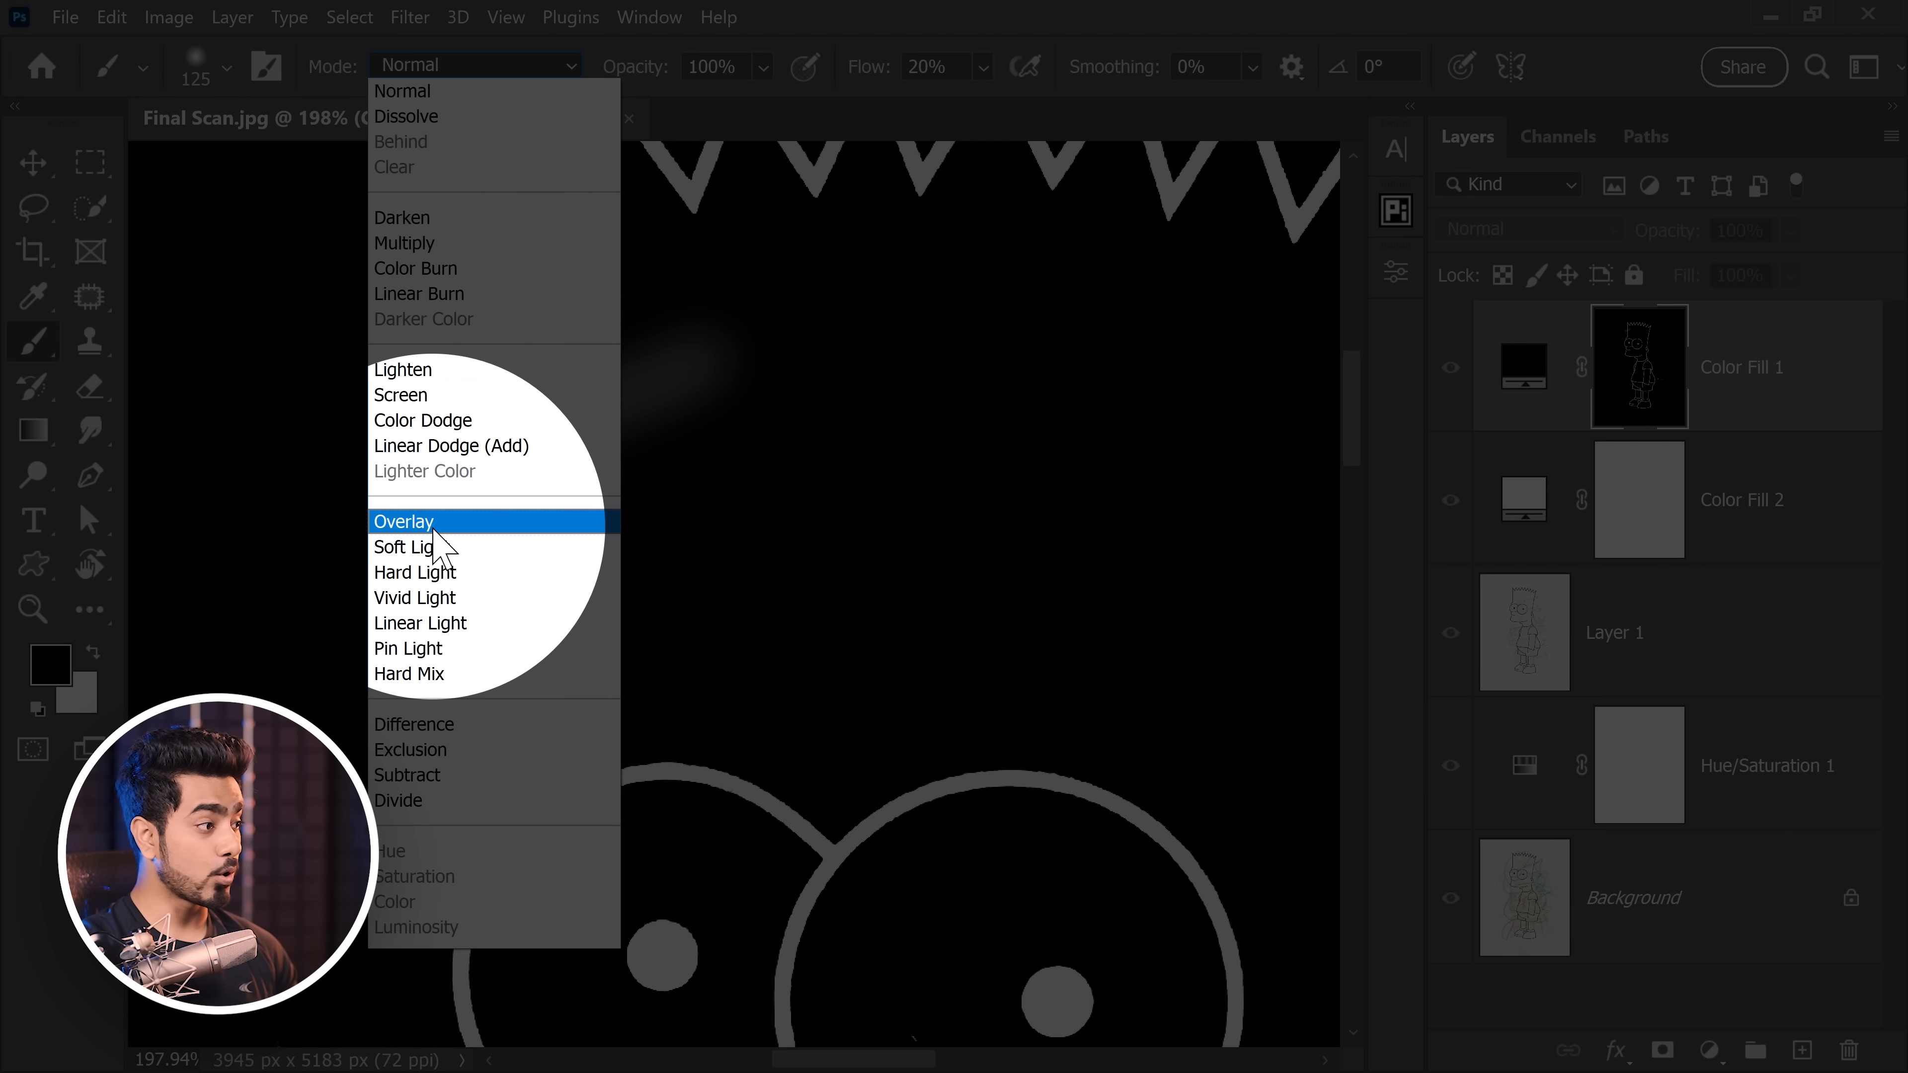
click(402, 522)
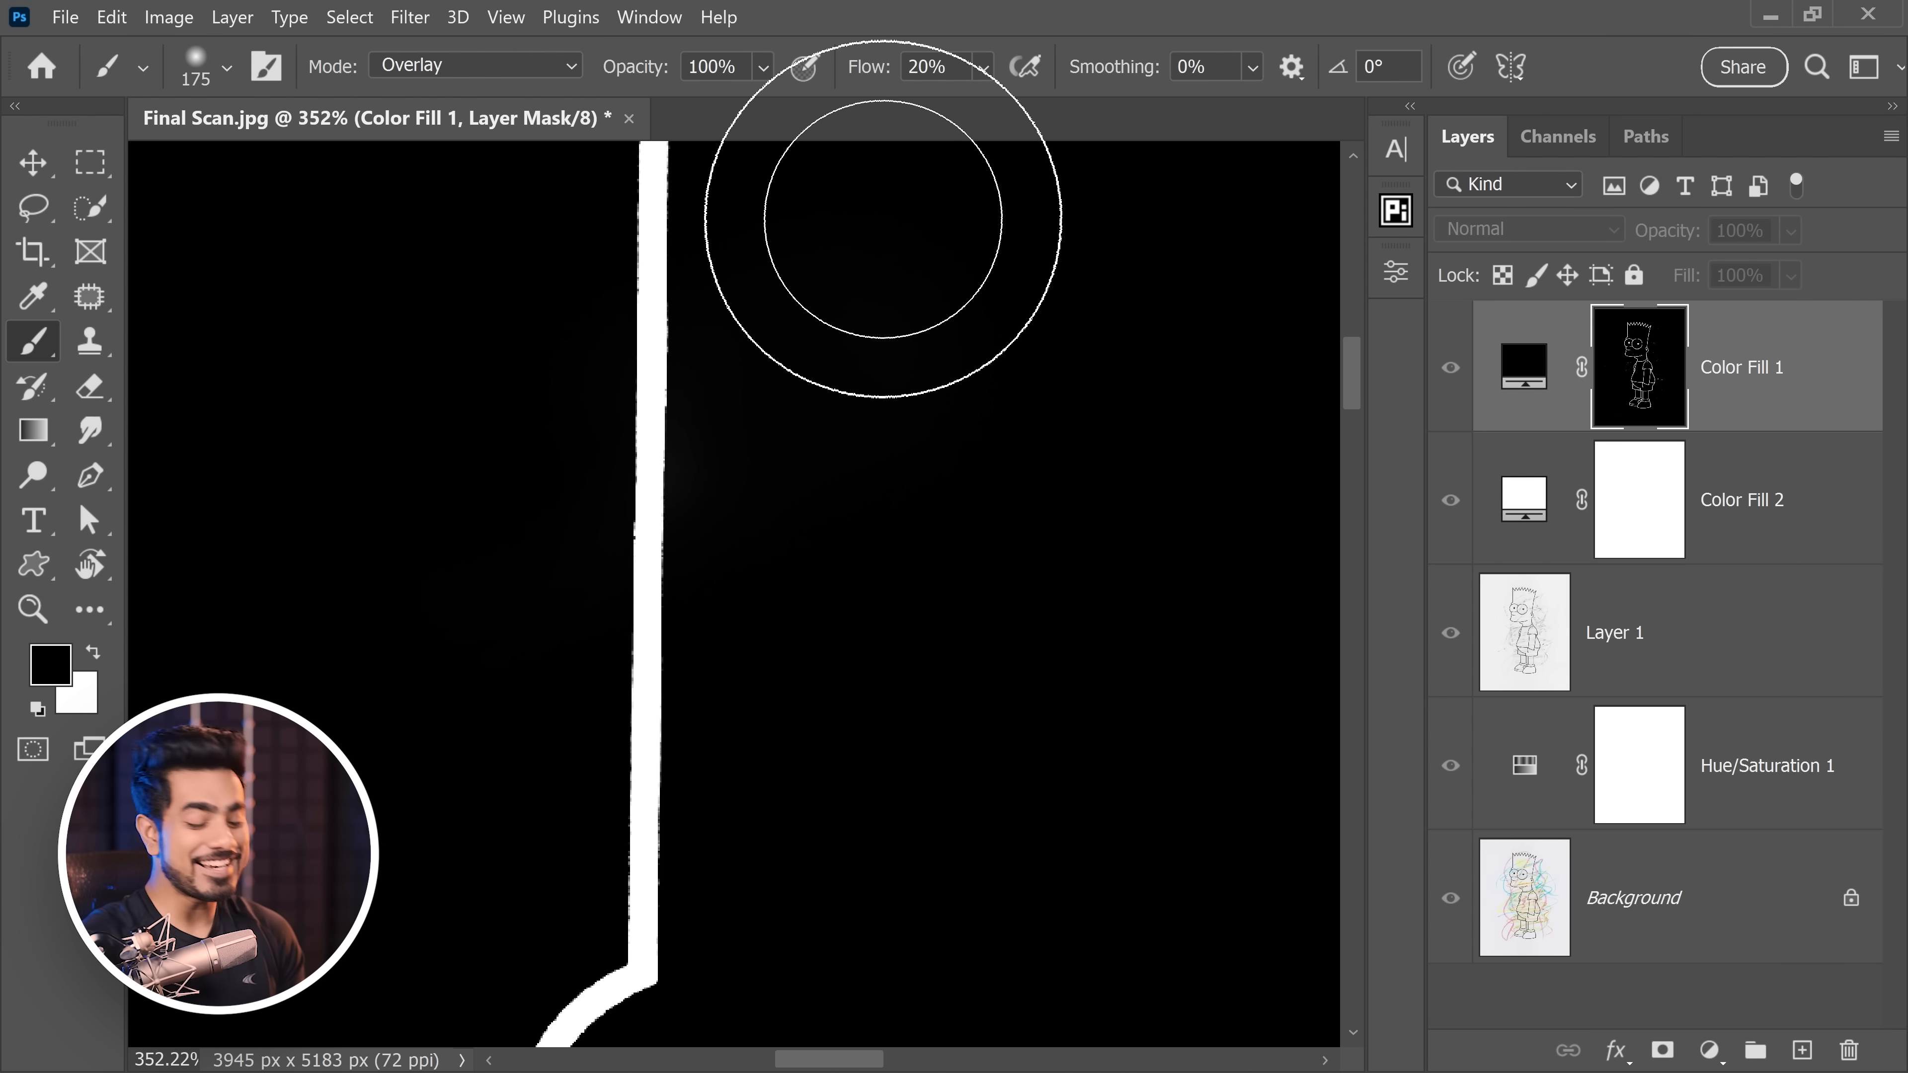
click(475, 65)
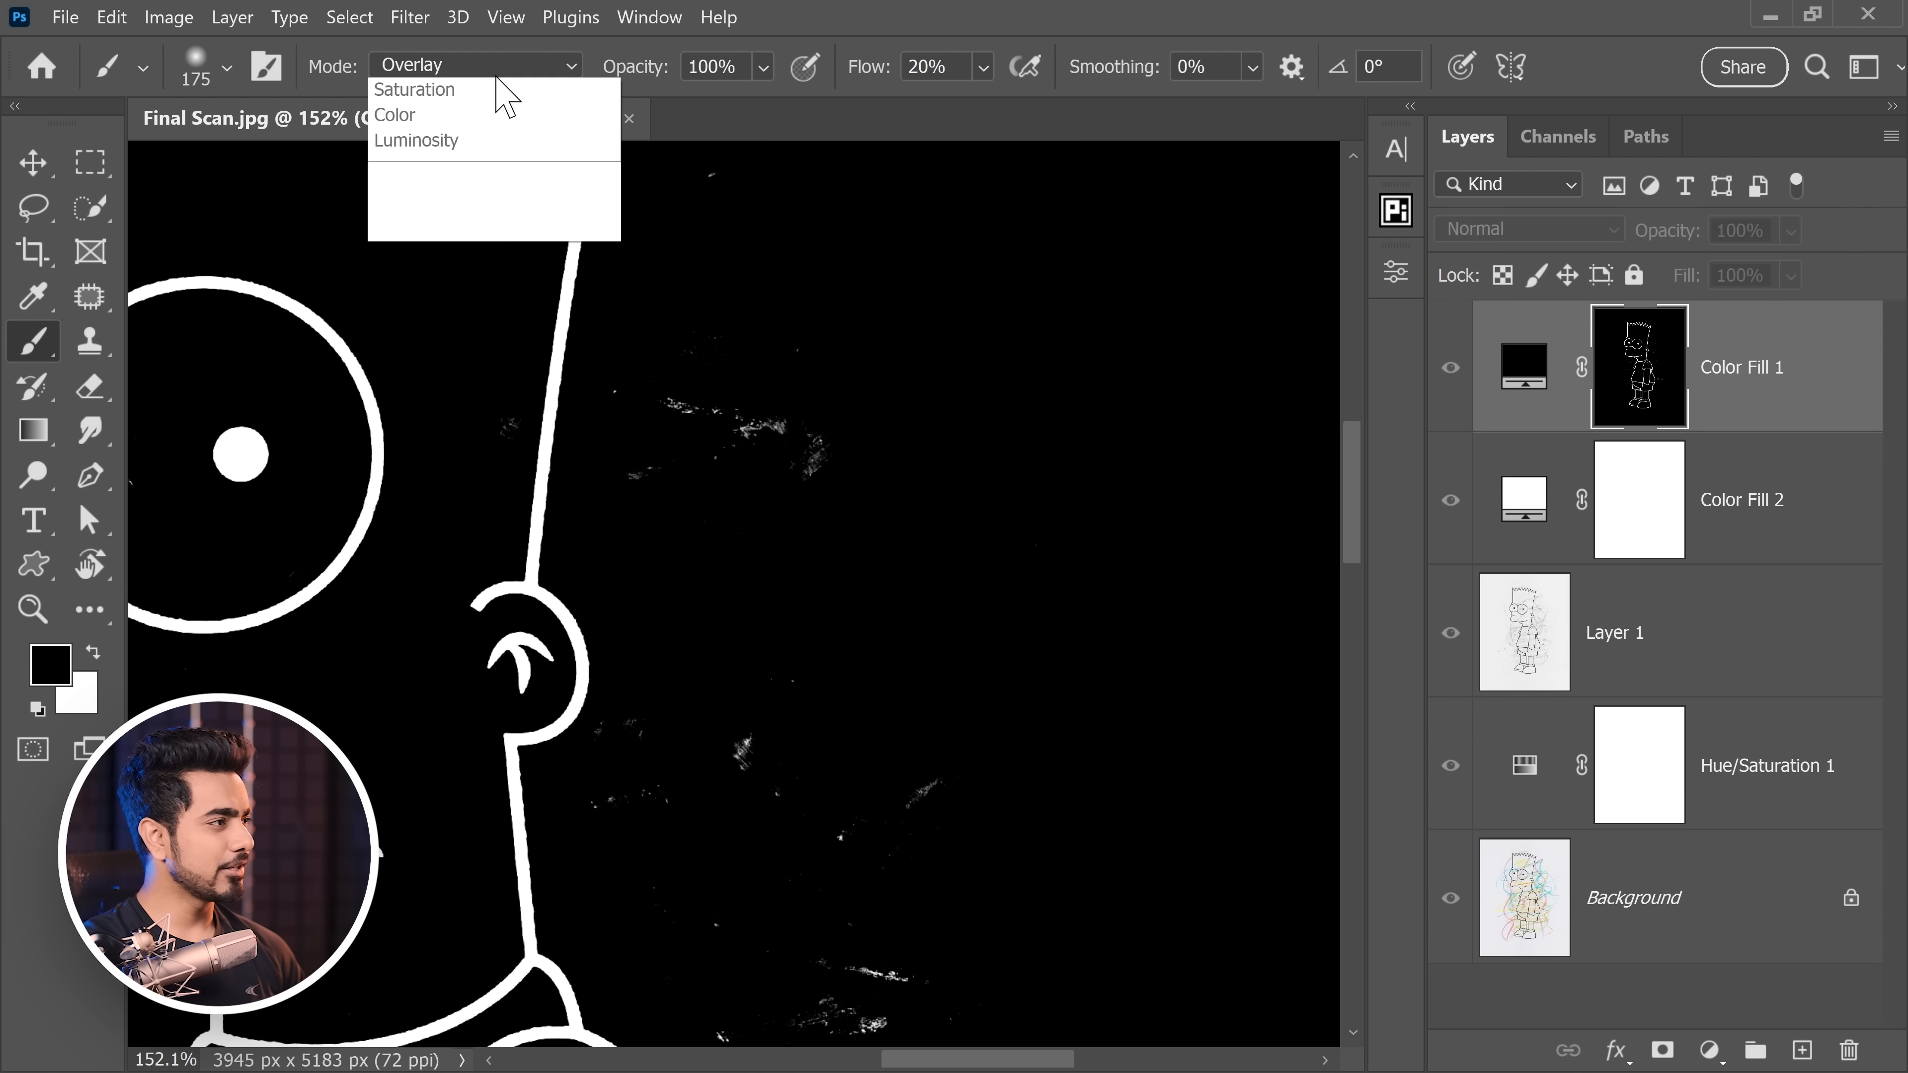
click(475, 65)
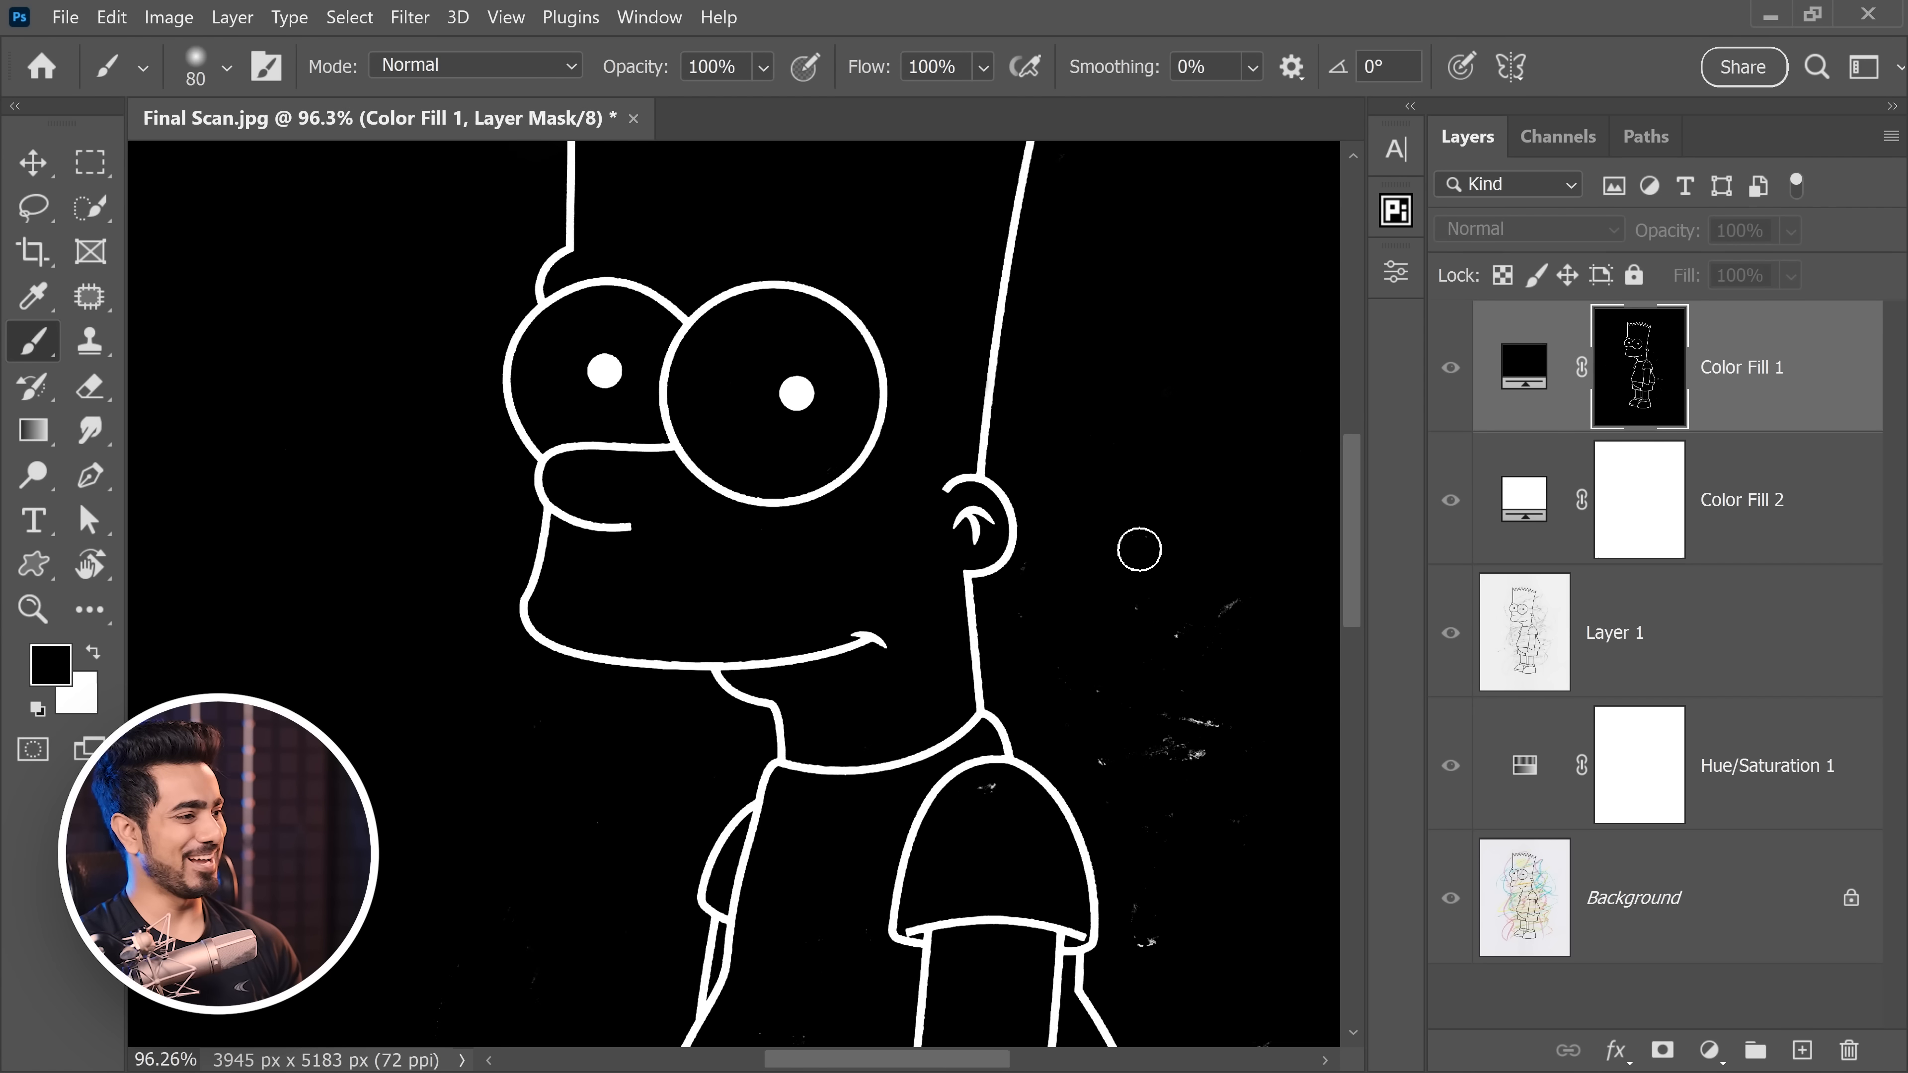
click(34, 207)
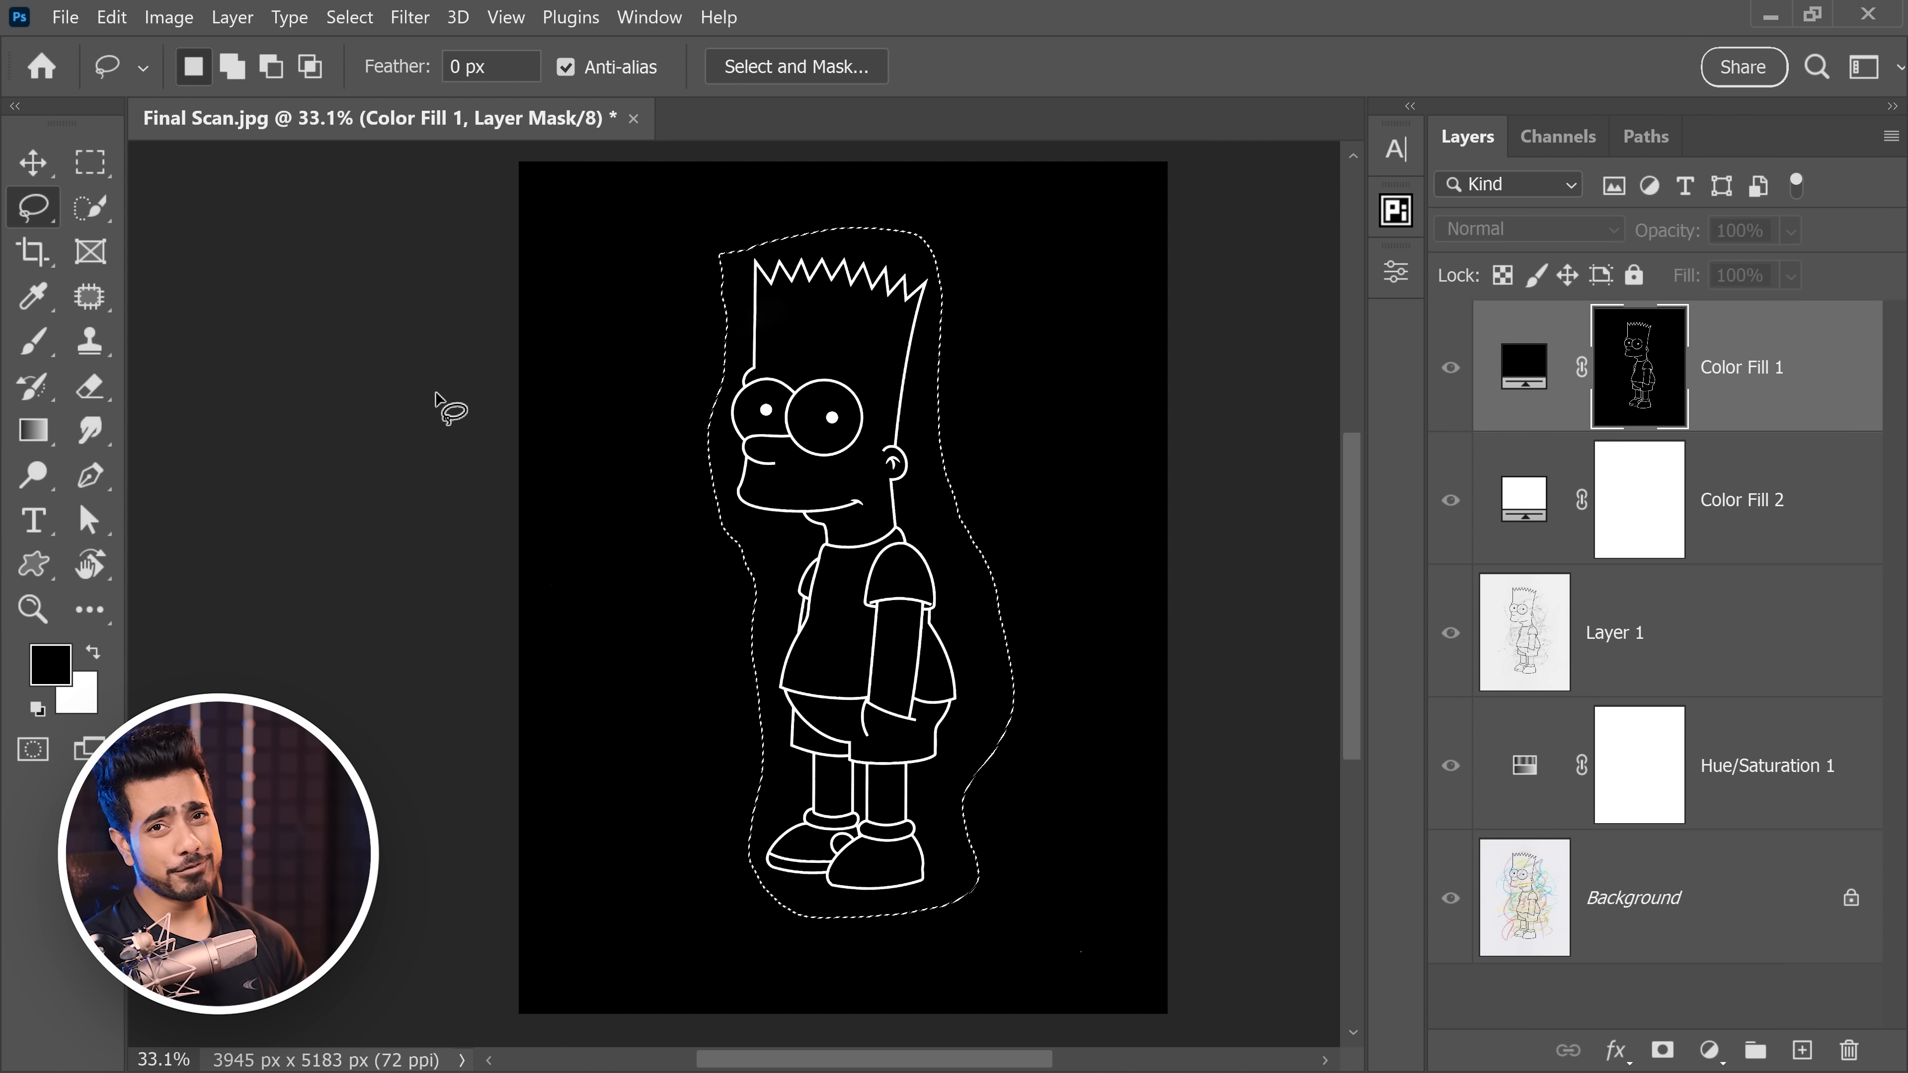
Step: Invert the lasso selection, fill everything outside Bart with black, and deselect
key(ctrl+shift+i)
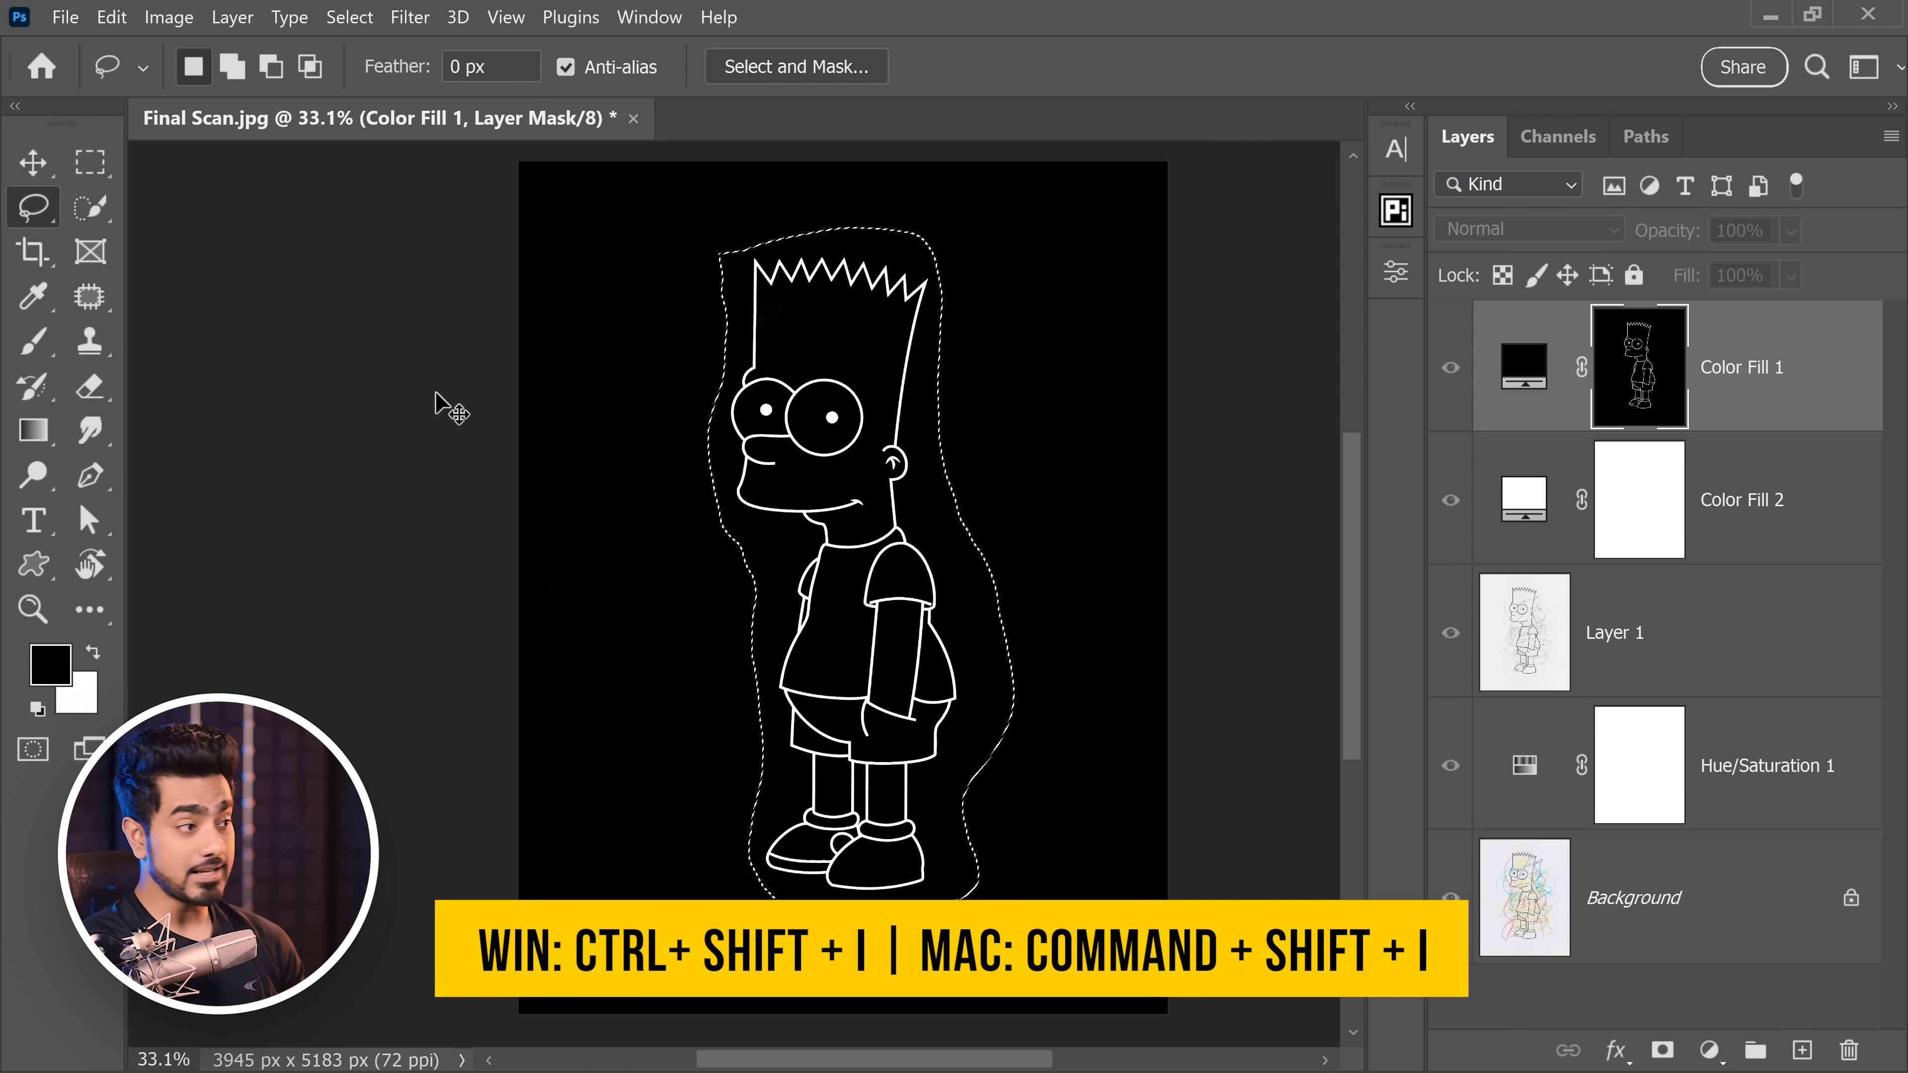
key(ctrl+shift+i)
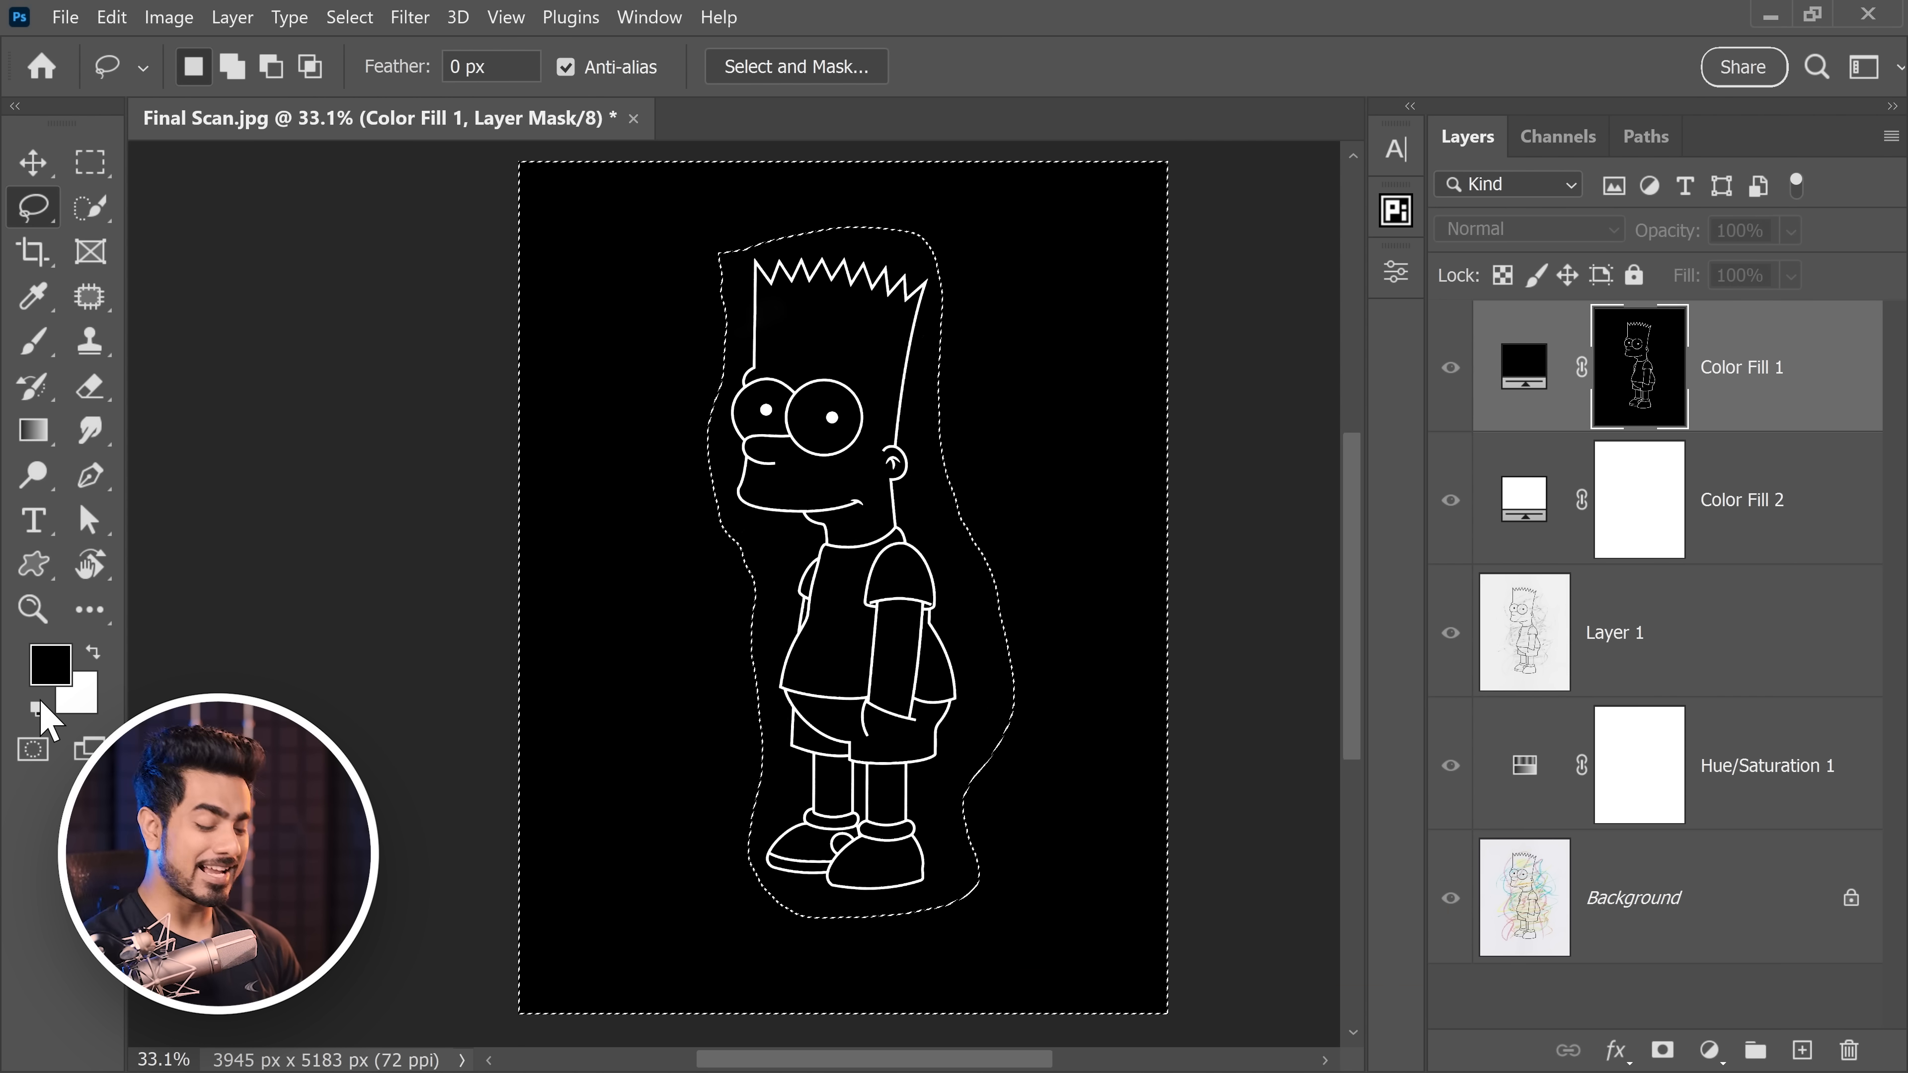
key(ctrl+d)
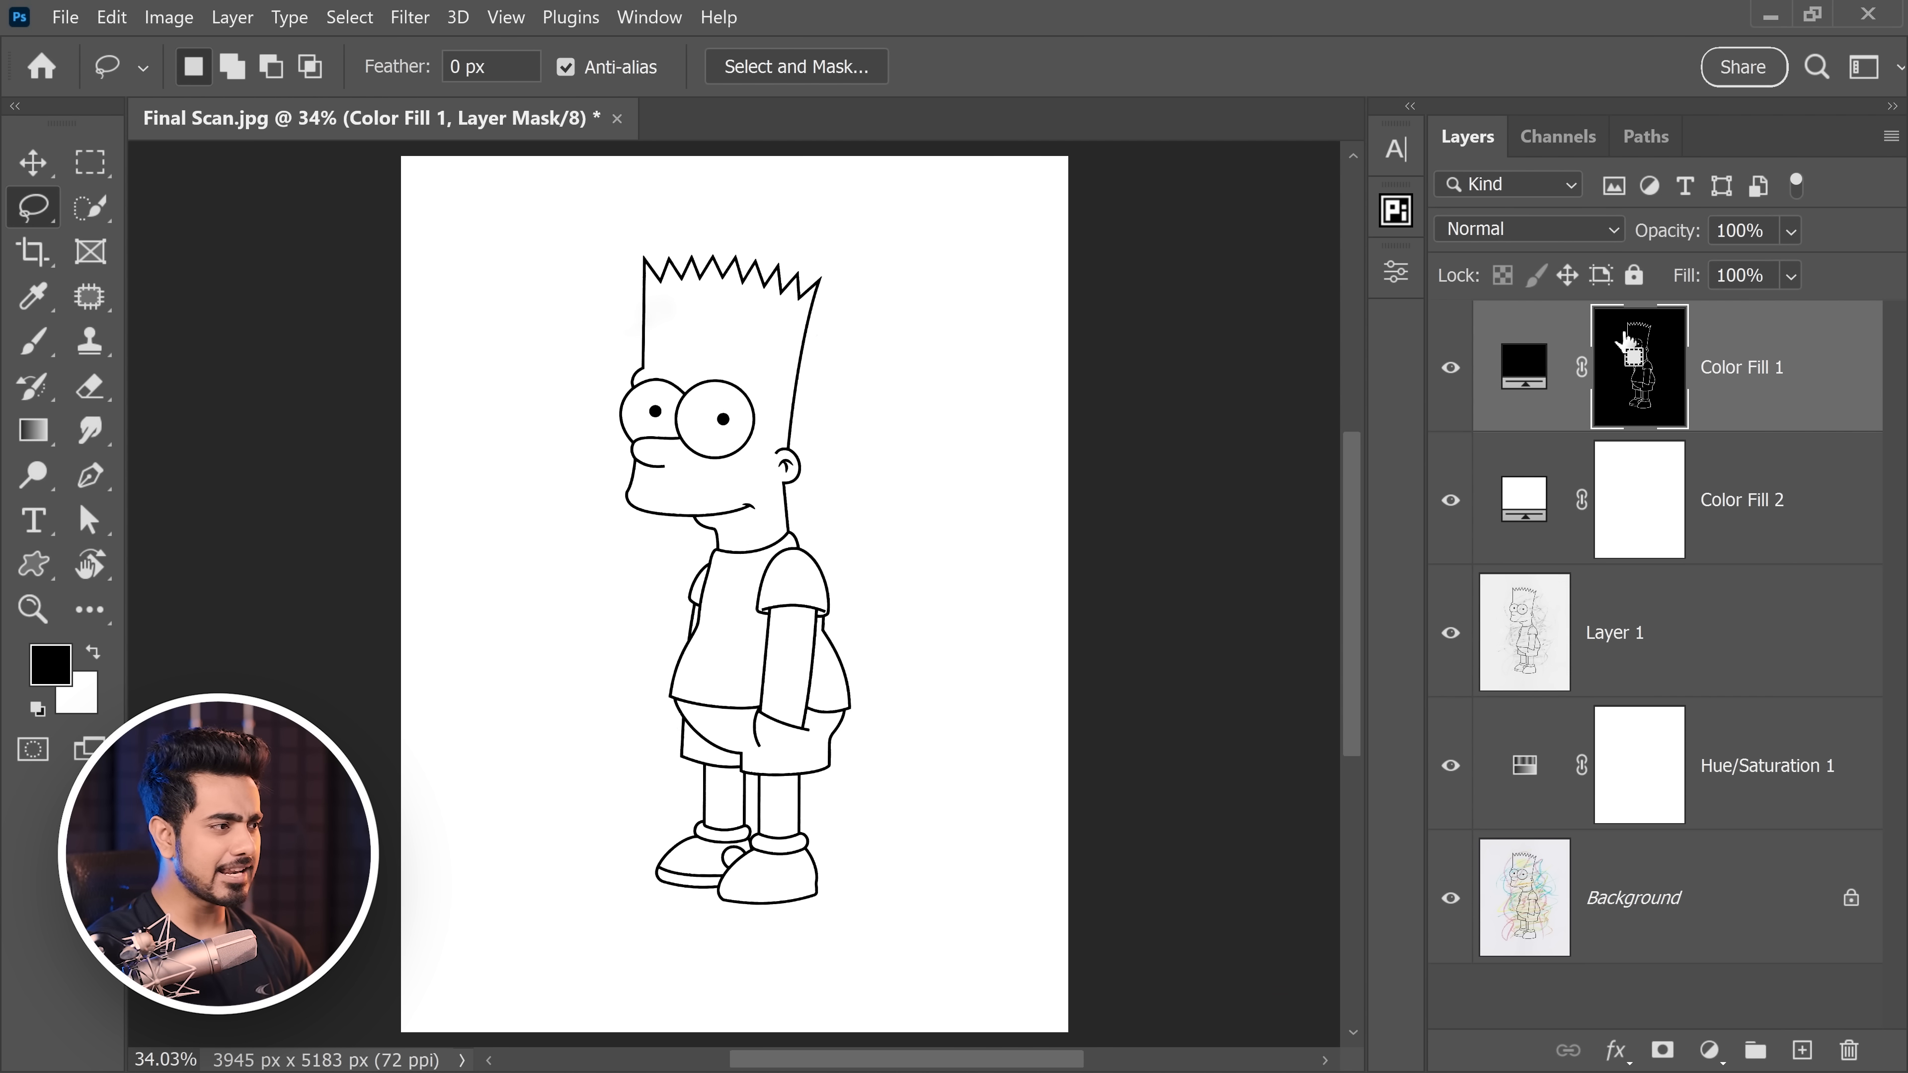
mouse_move(1637, 365)
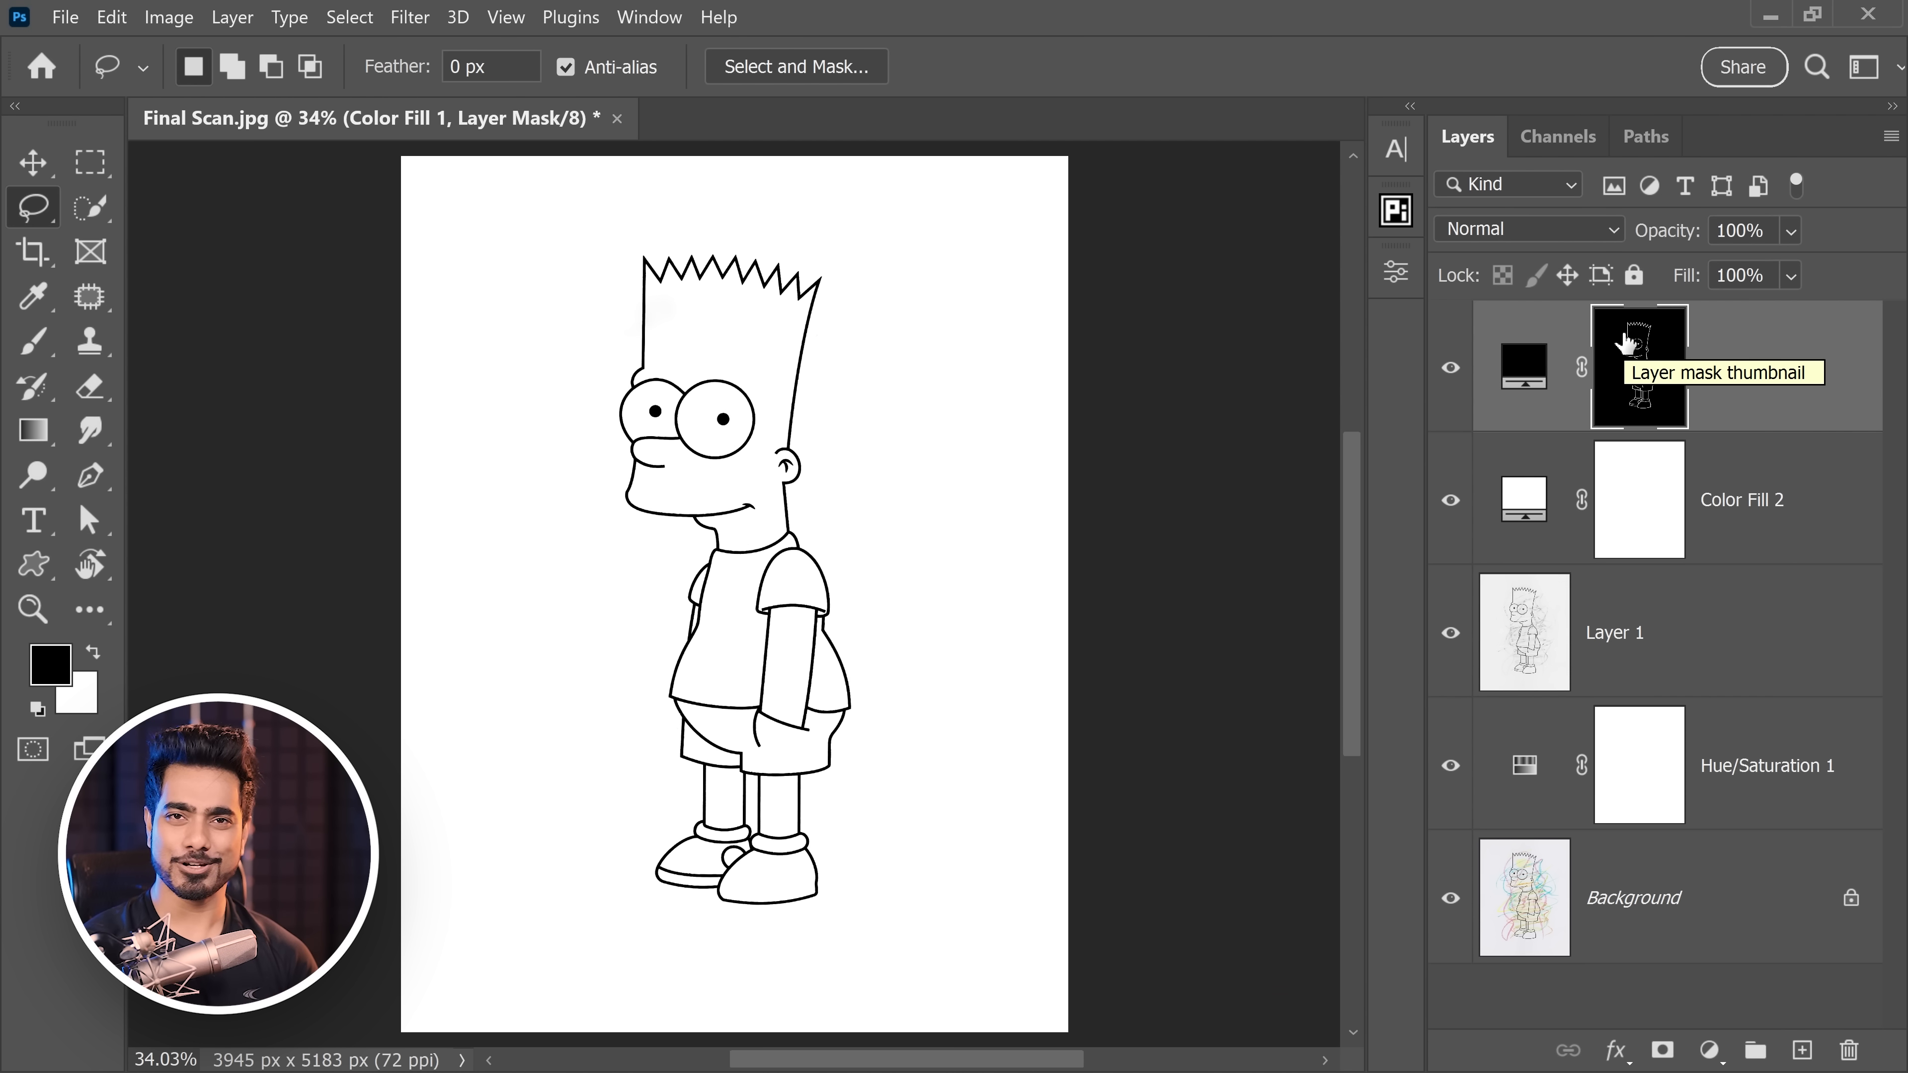